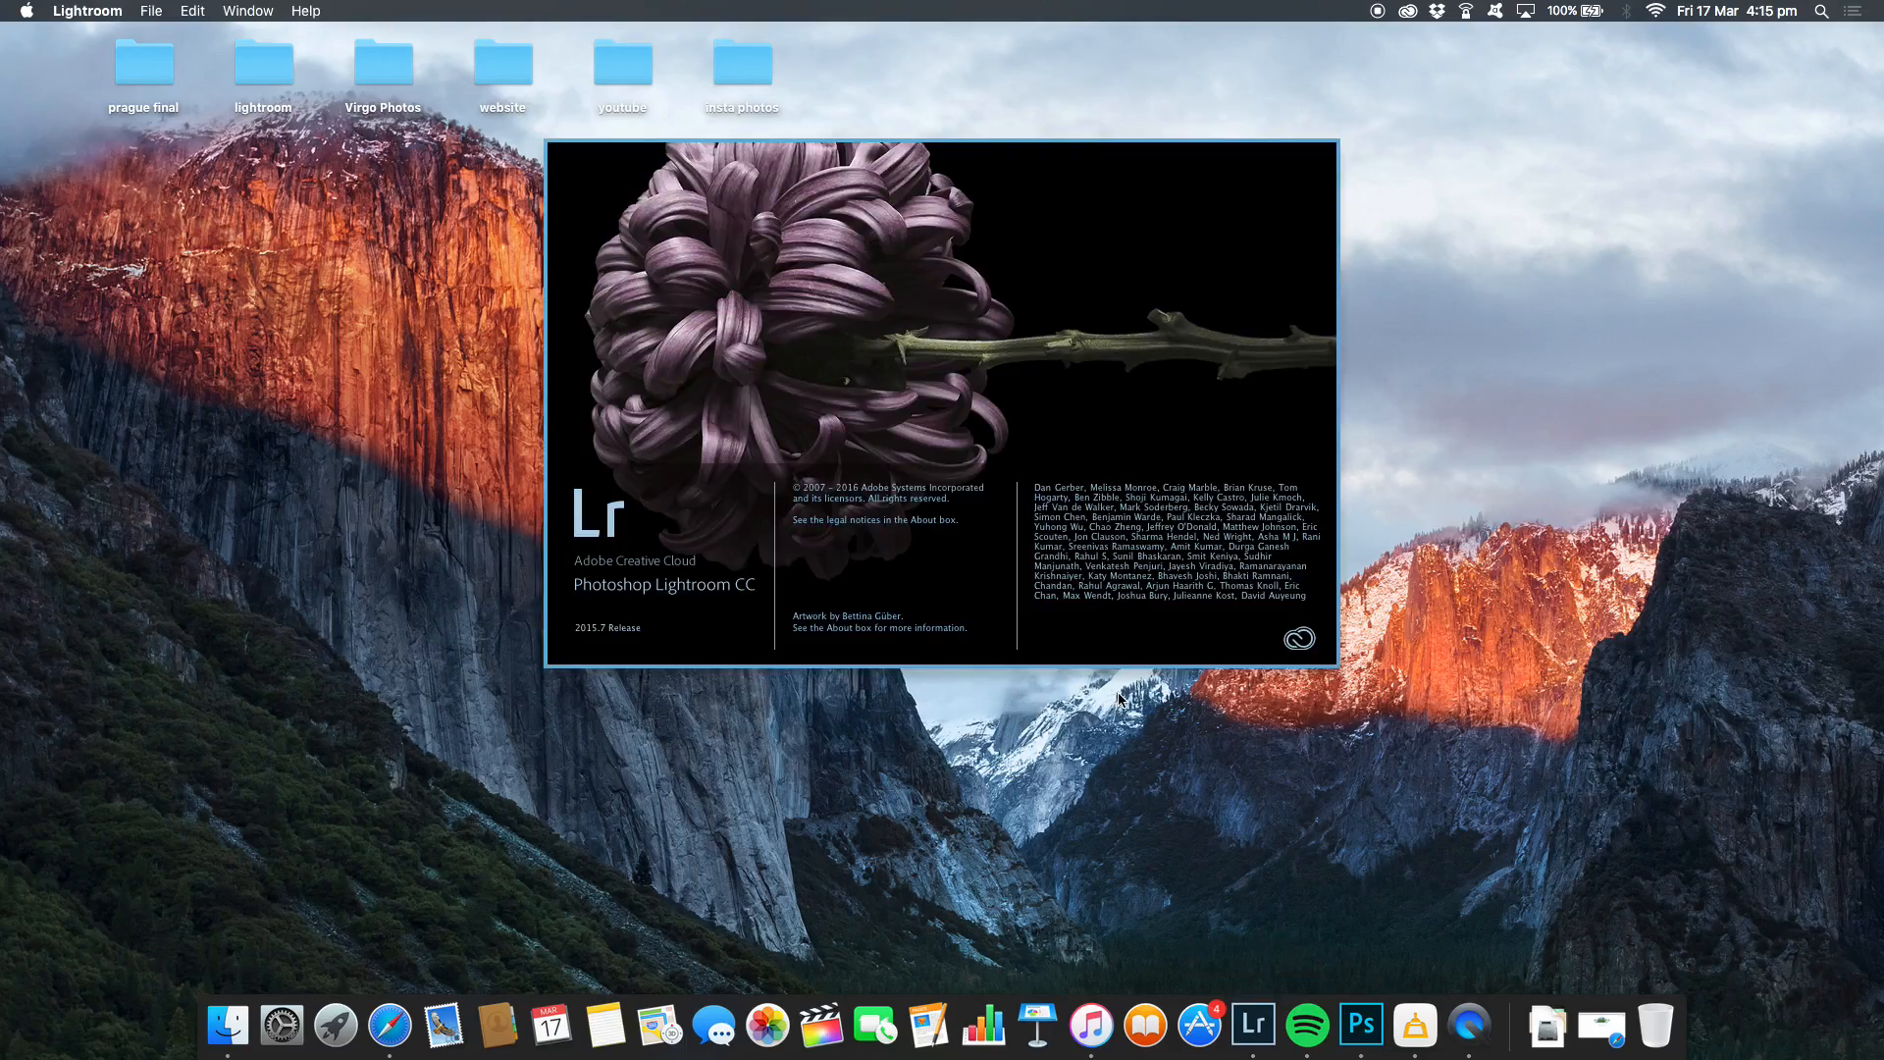
{"action": "mouse_move", "coordinate": [983, 398]}
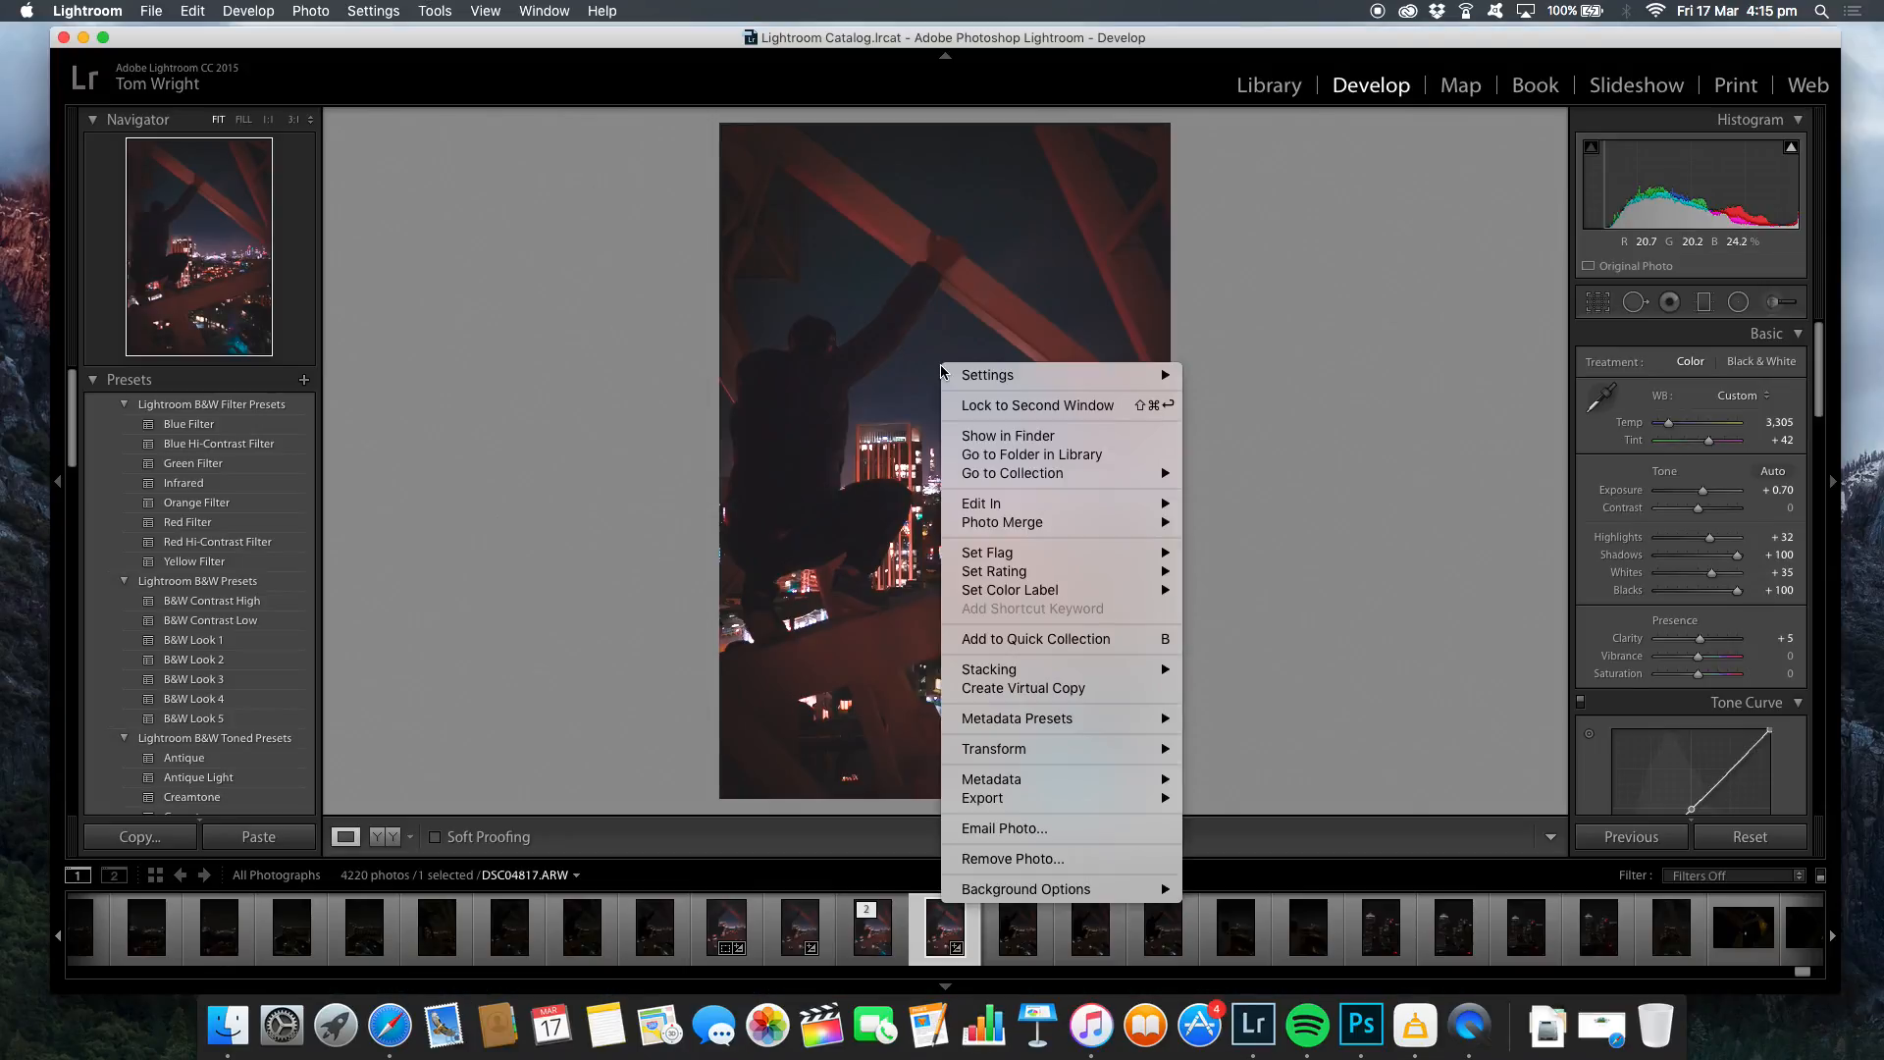
{"action": "mouse_move", "coordinate": [981, 502]}
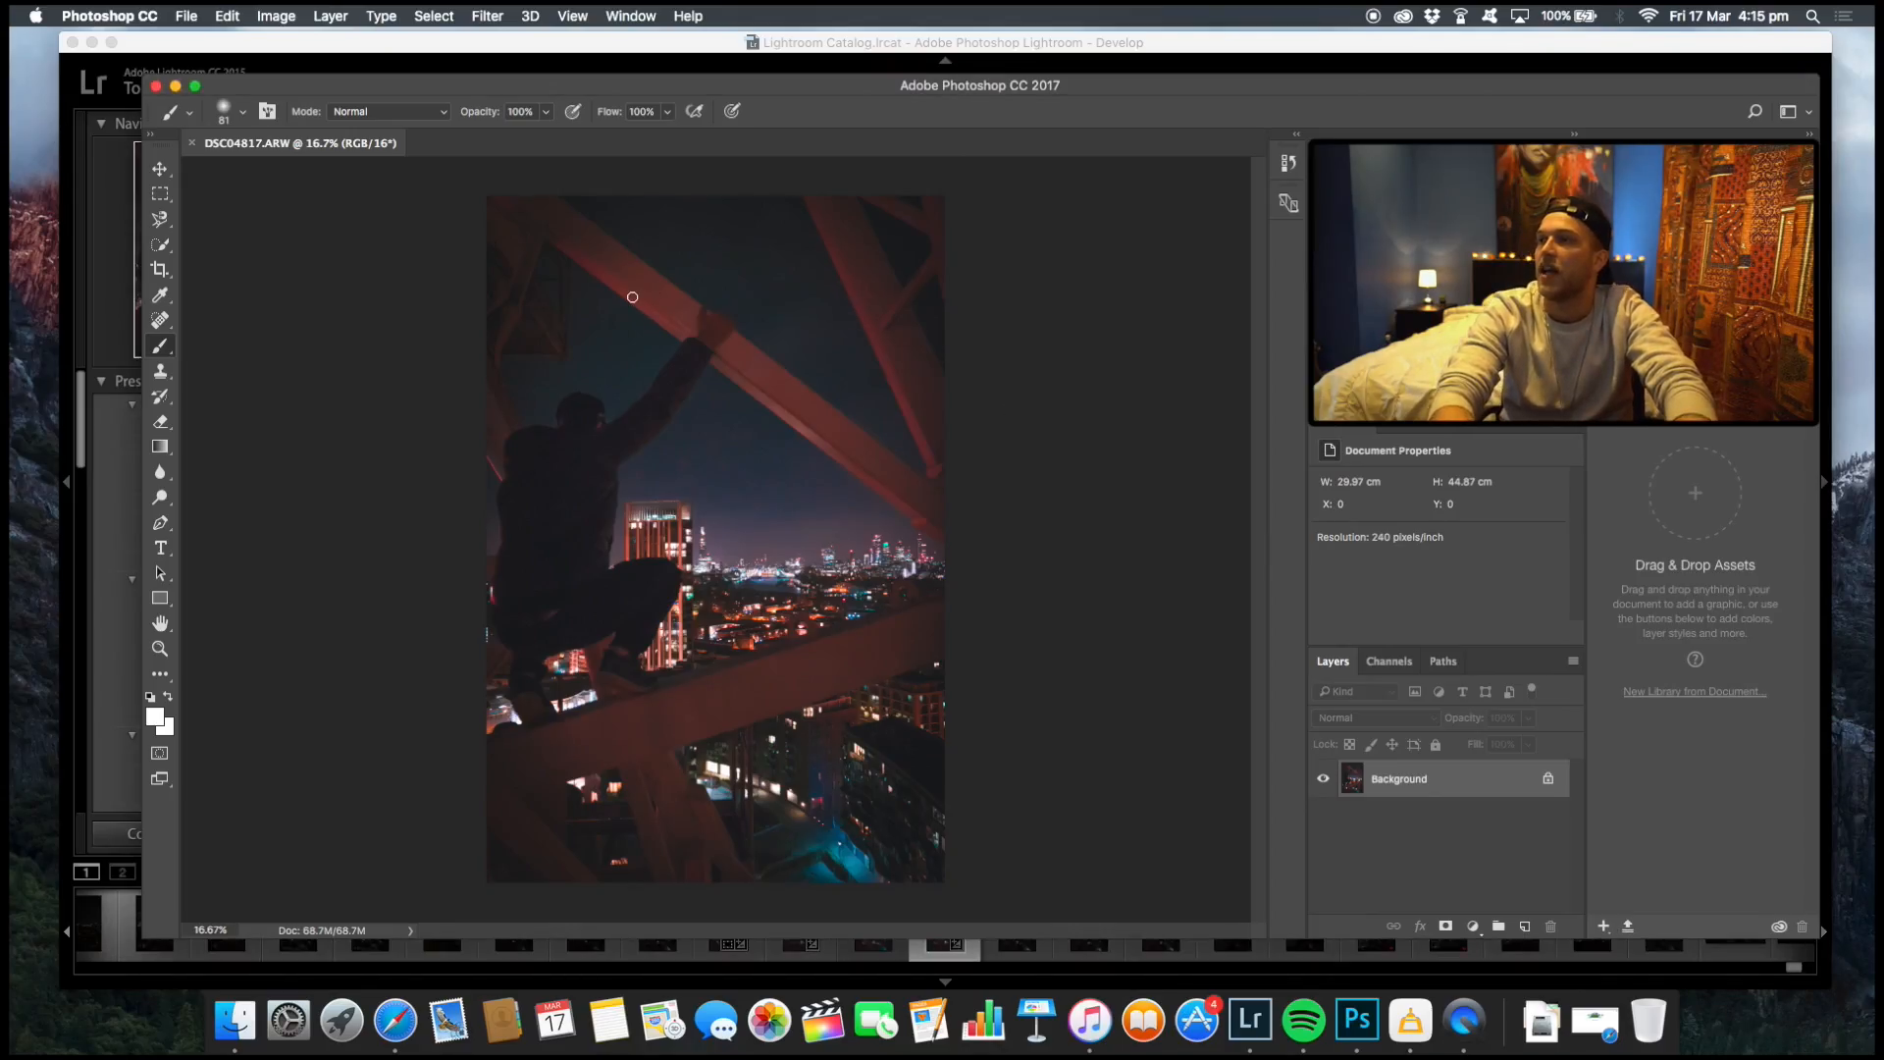
Set the foreground colour to black via the Color Picker.
{"action": "left_click", "coordinate": [159, 169]}
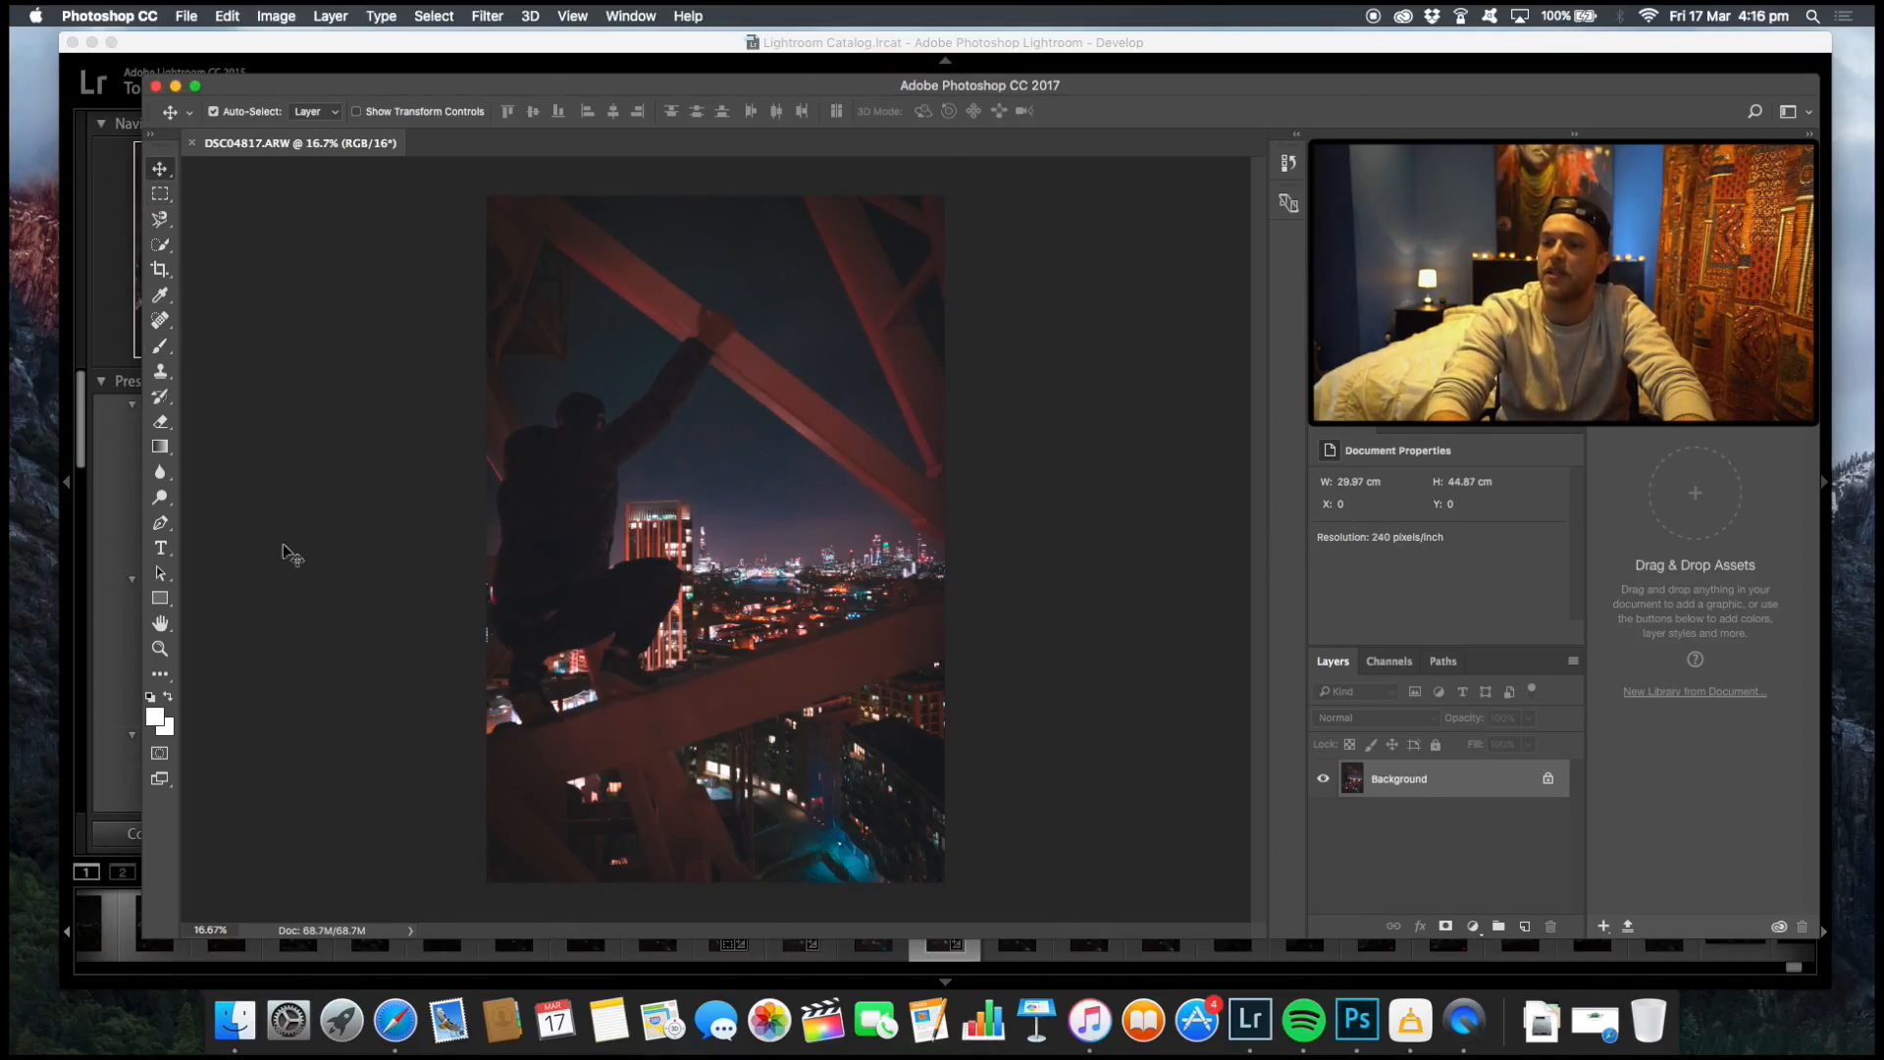
{"action": "left_click", "coordinate": [159, 716]}
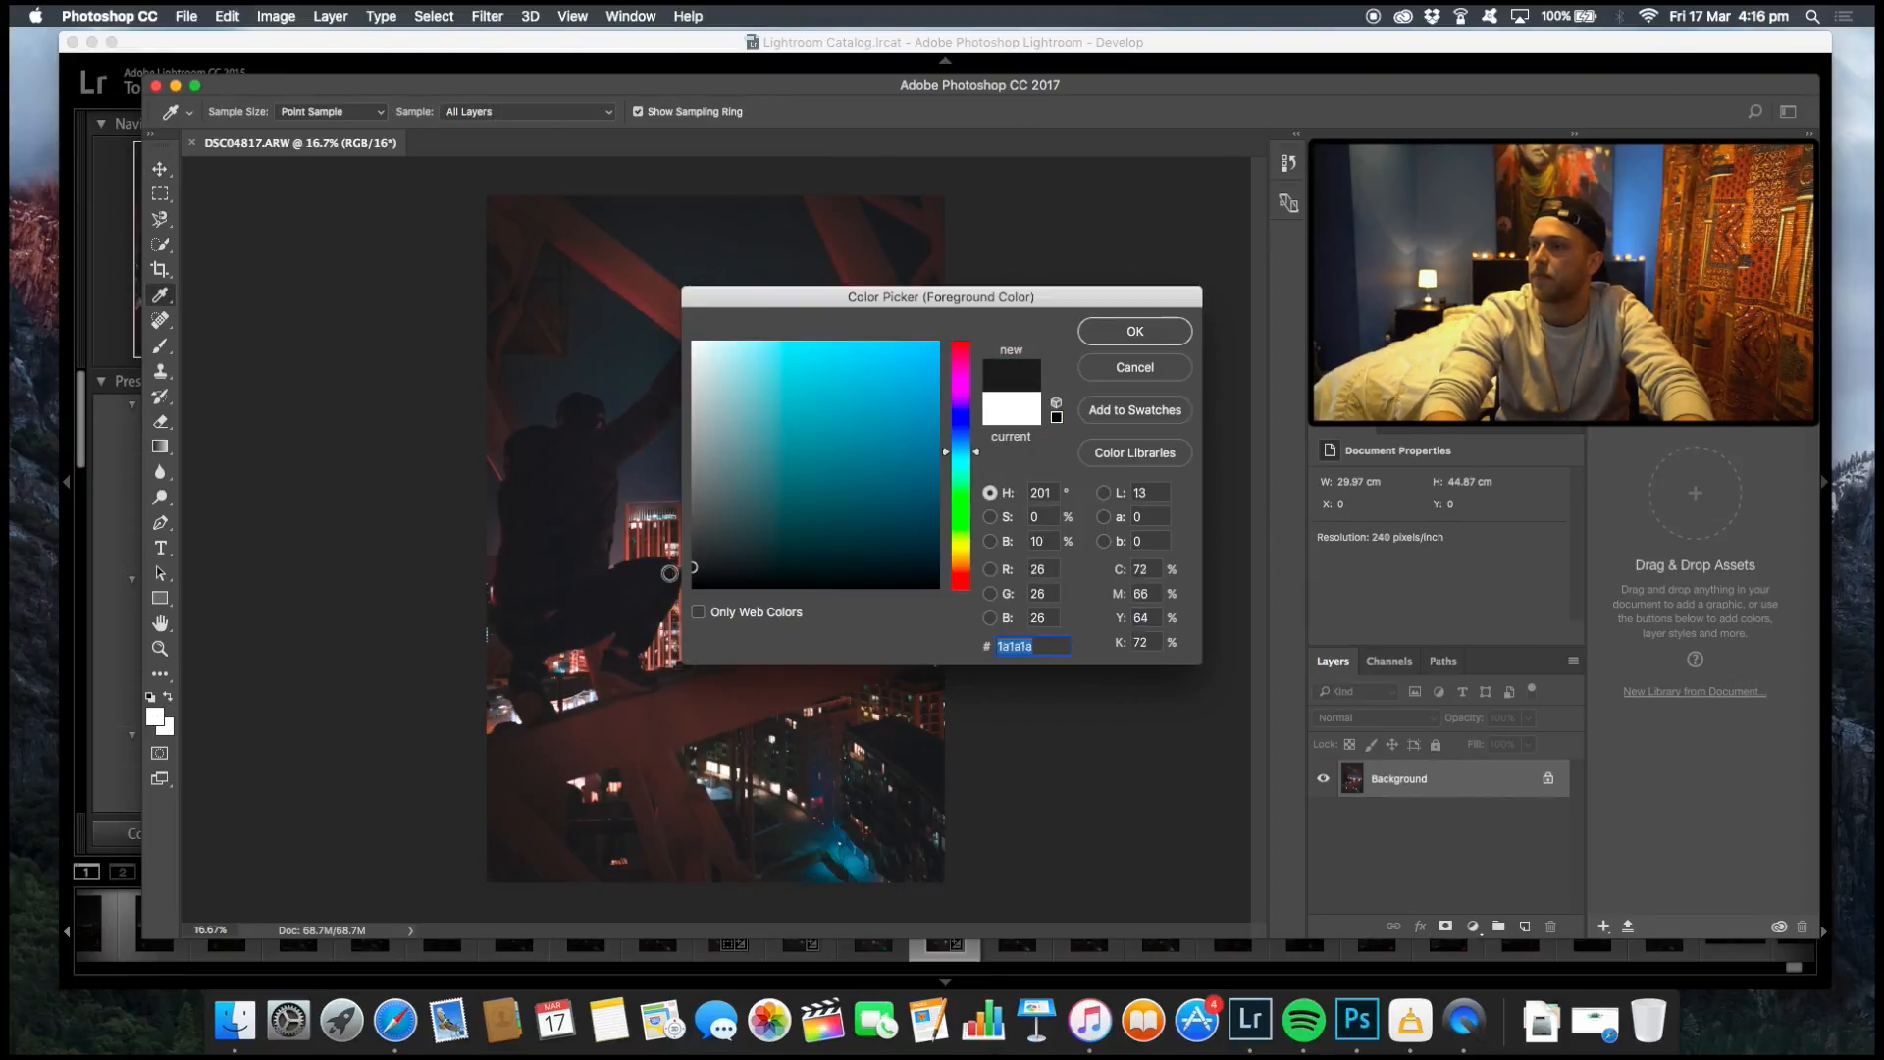
{"action": "left_click", "coordinate": [1130, 332]}
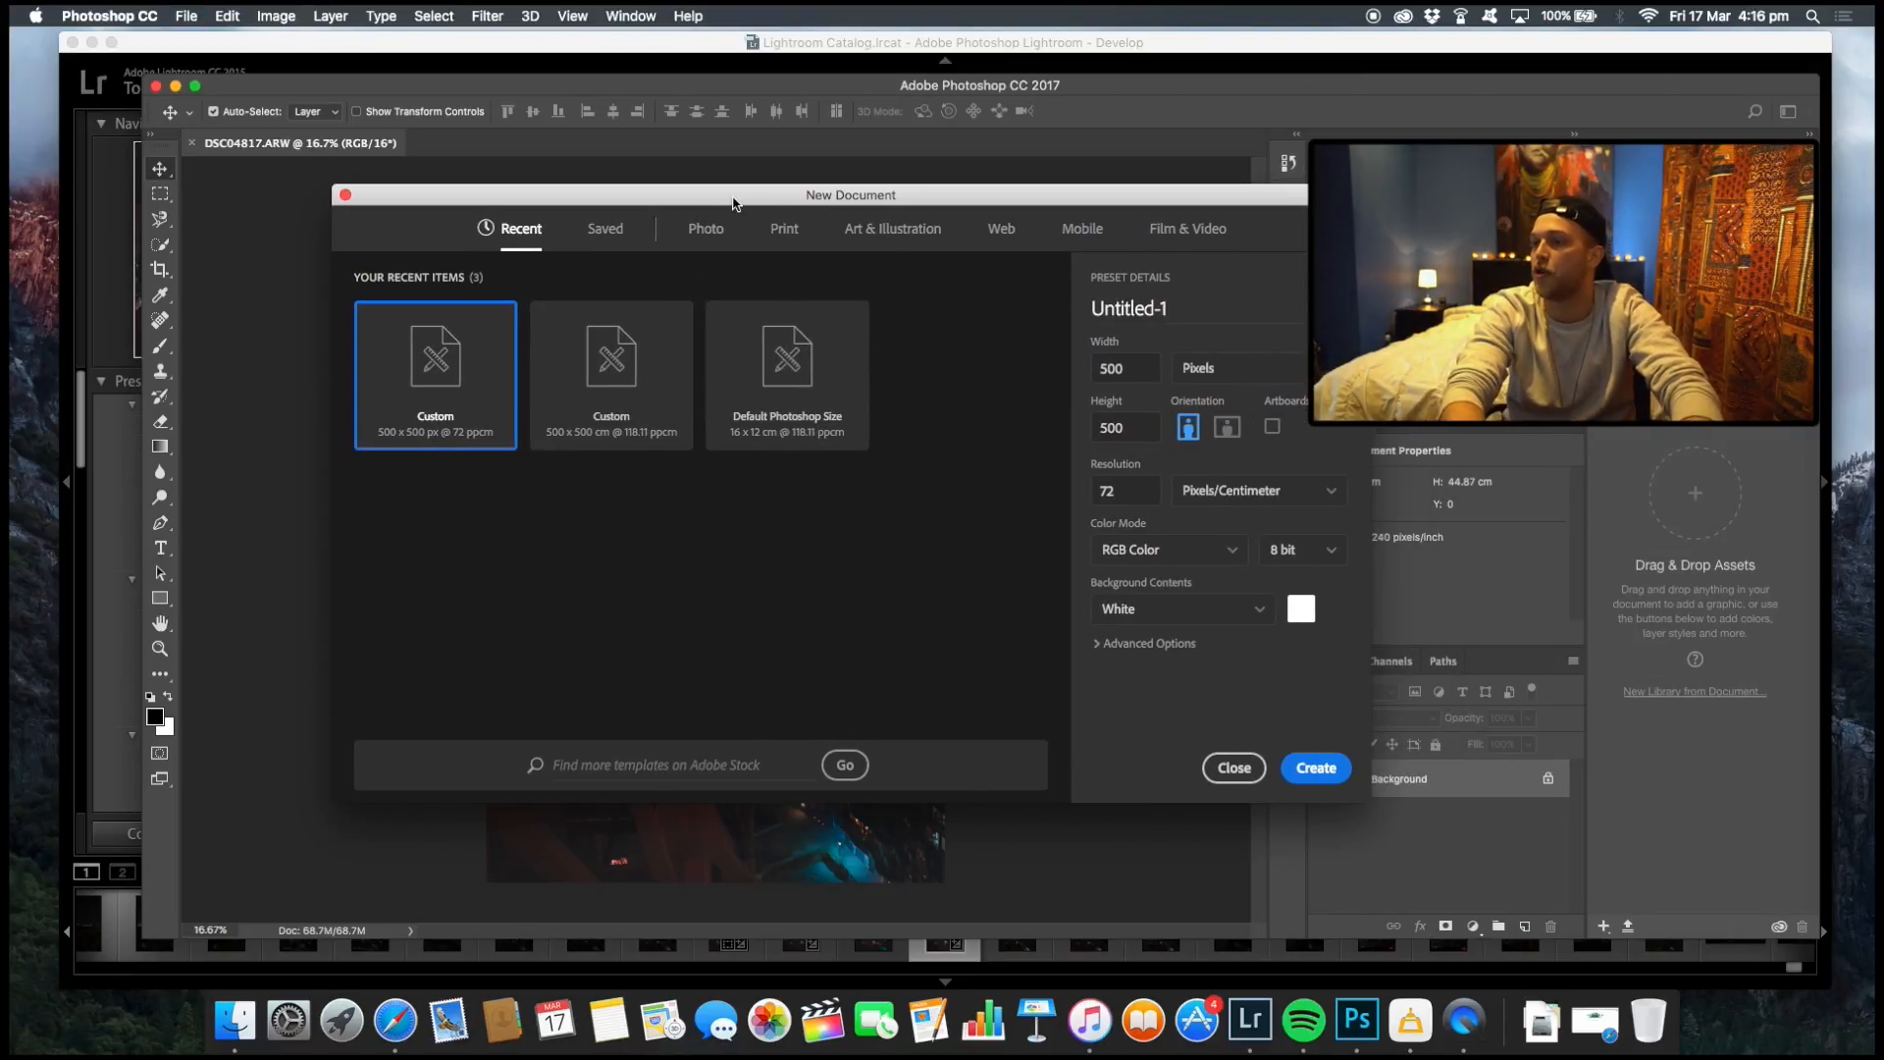
Create a white 500 × 500 pixel document, keeping pixels as the unit.
{"action": "left_click", "coordinate": [1122, 367]}
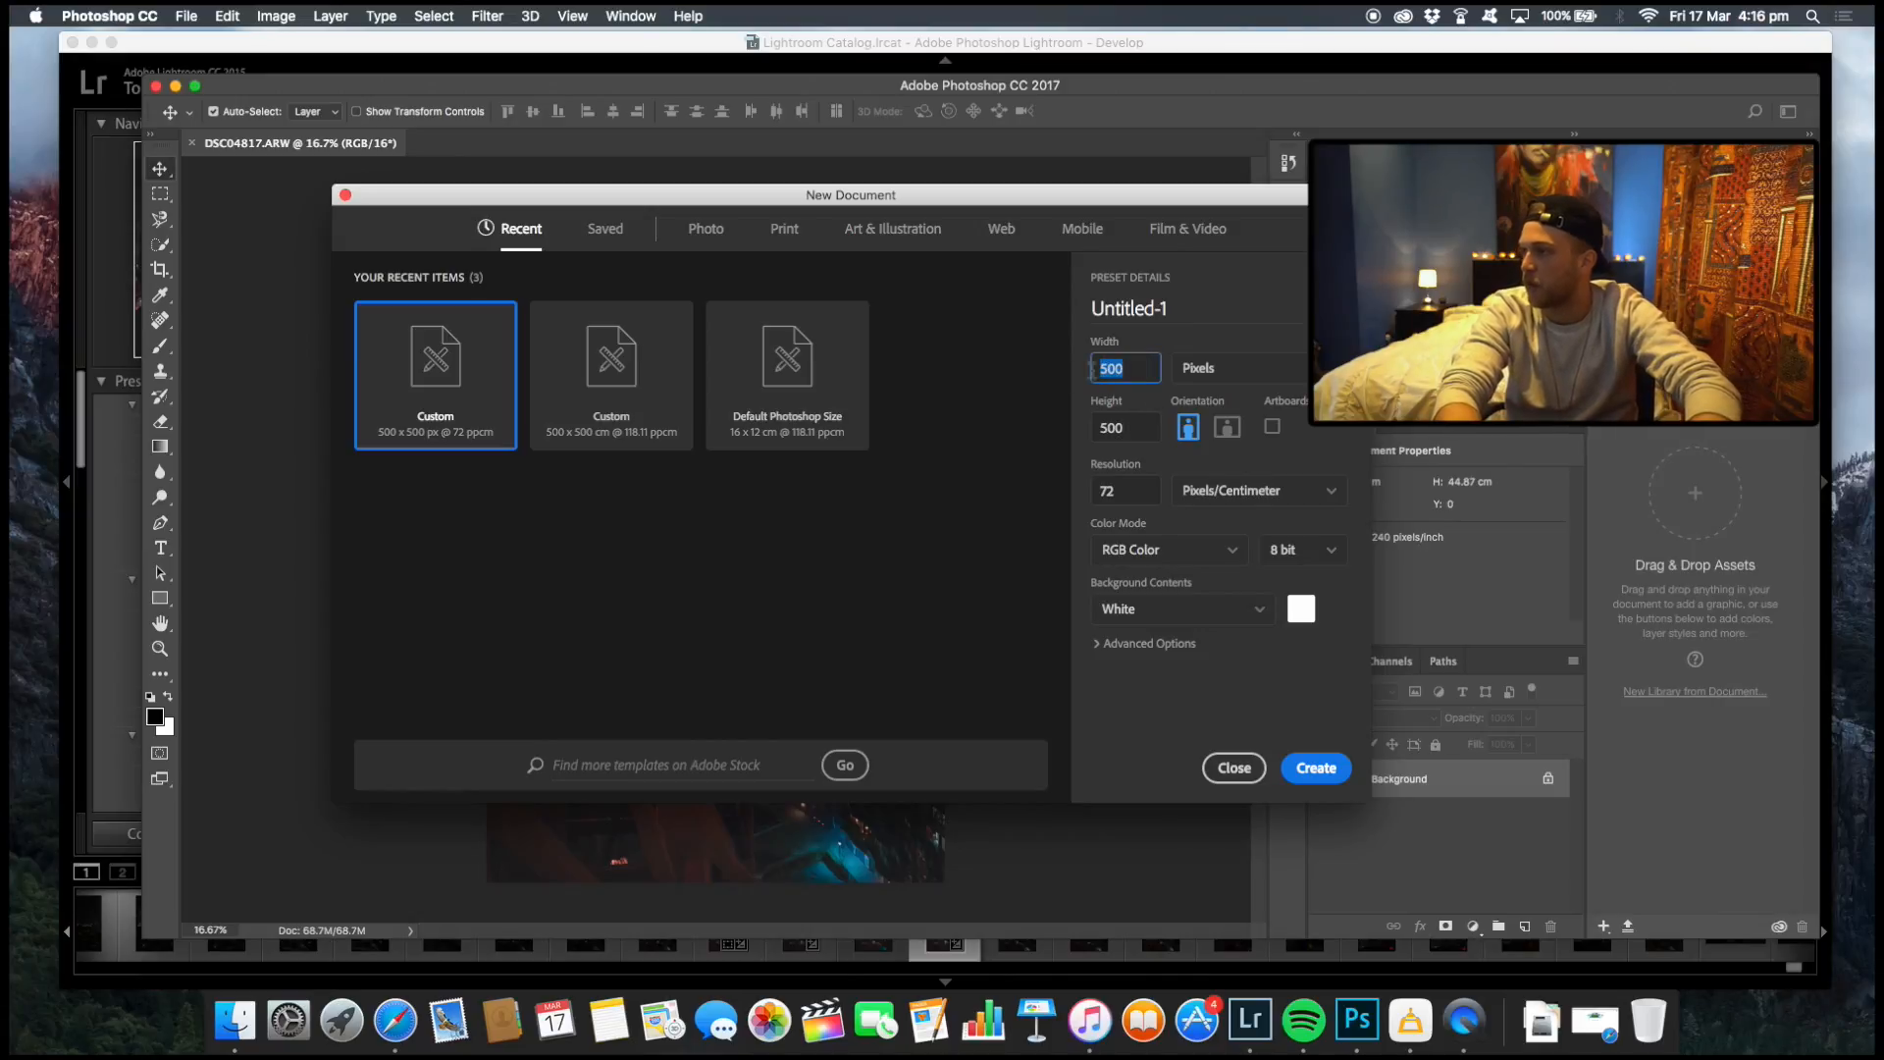
{"action": "left_click", "coordinate": [1121, 428]}
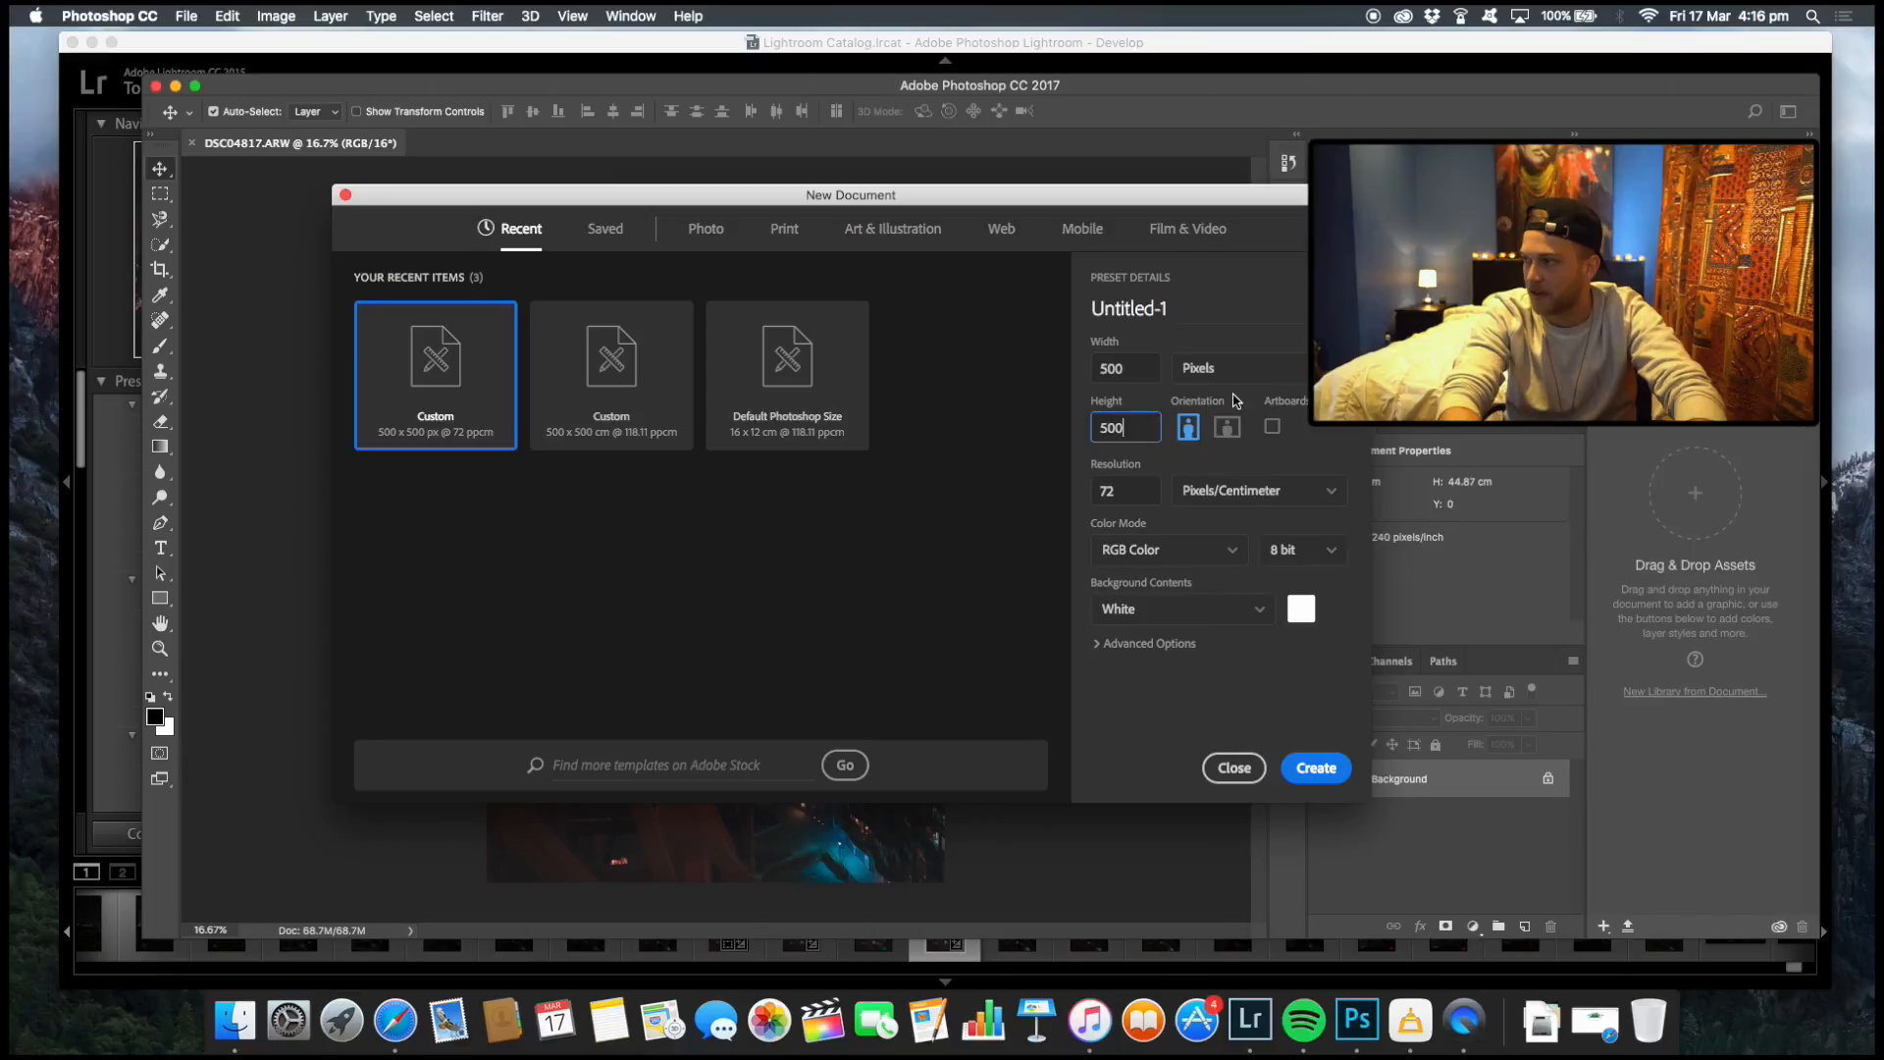
{"action": "left_click", "coordinate": [1232, 367]}
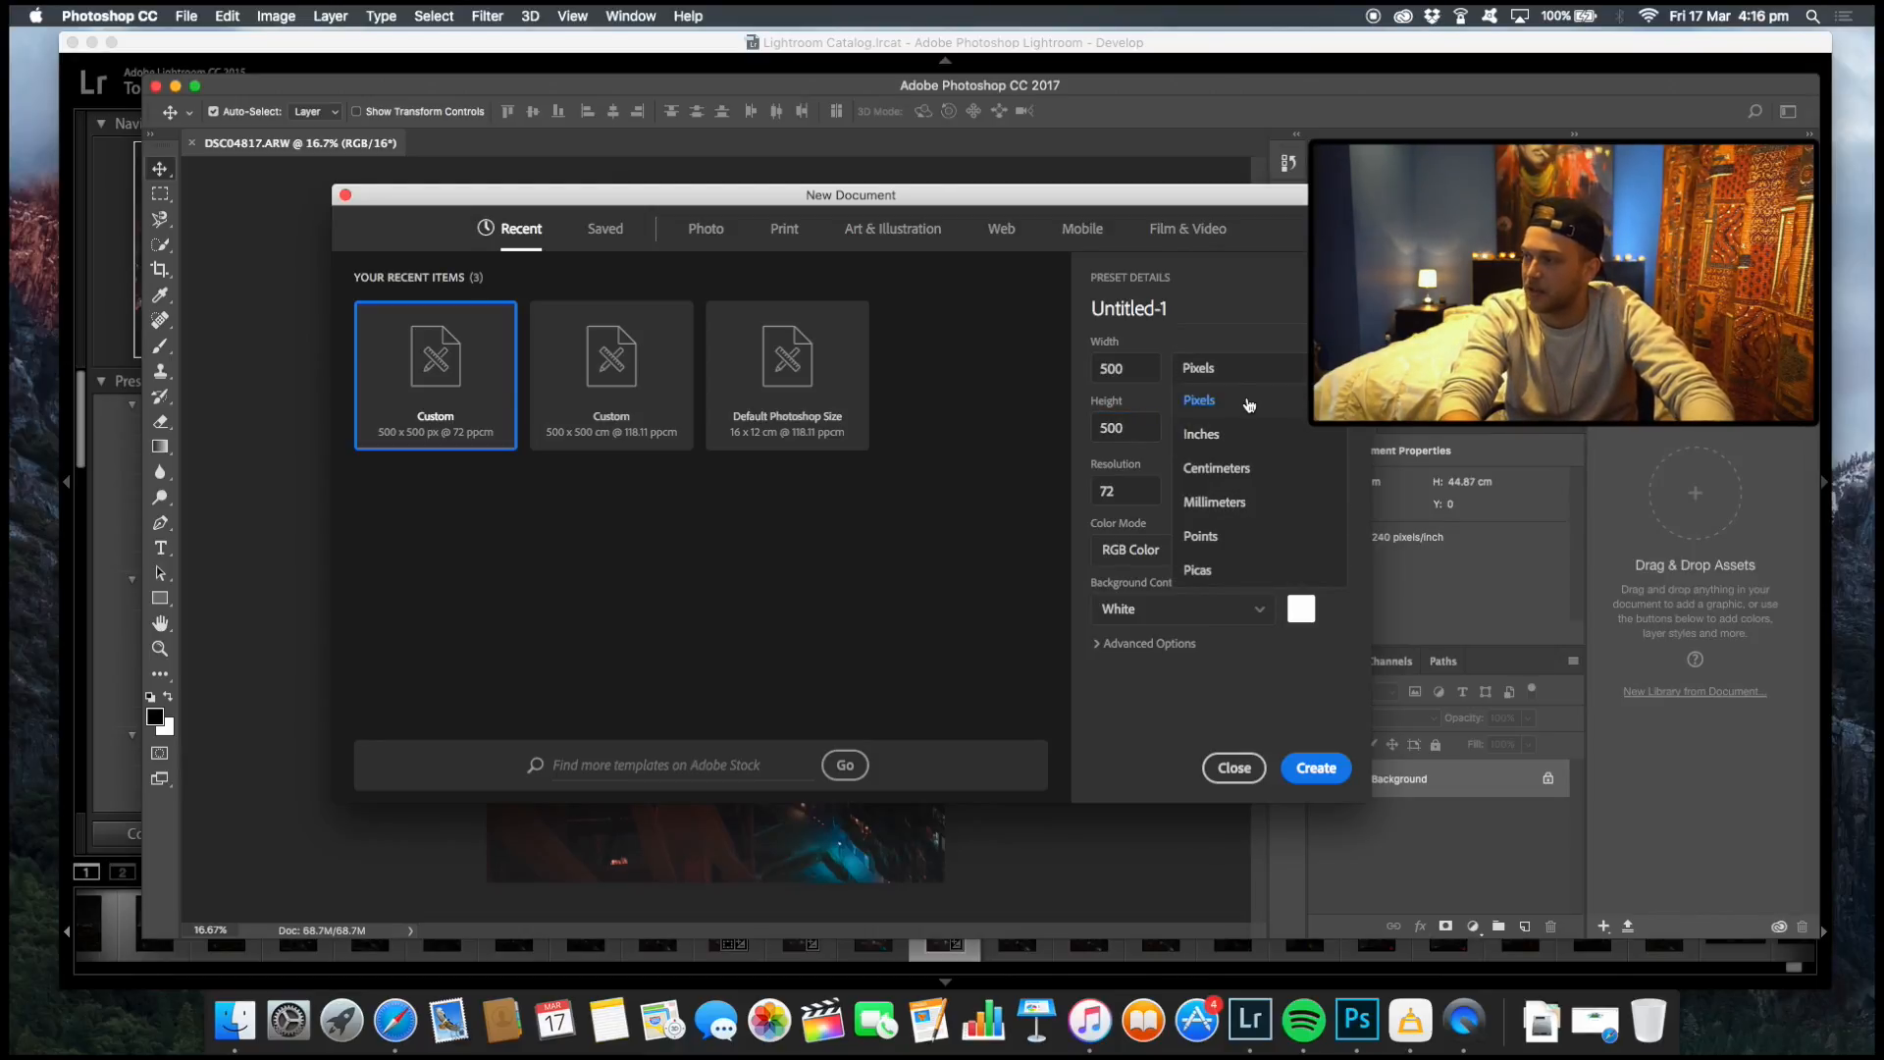
{"action": "mouse_move", "coordinate": [1247, 469]}
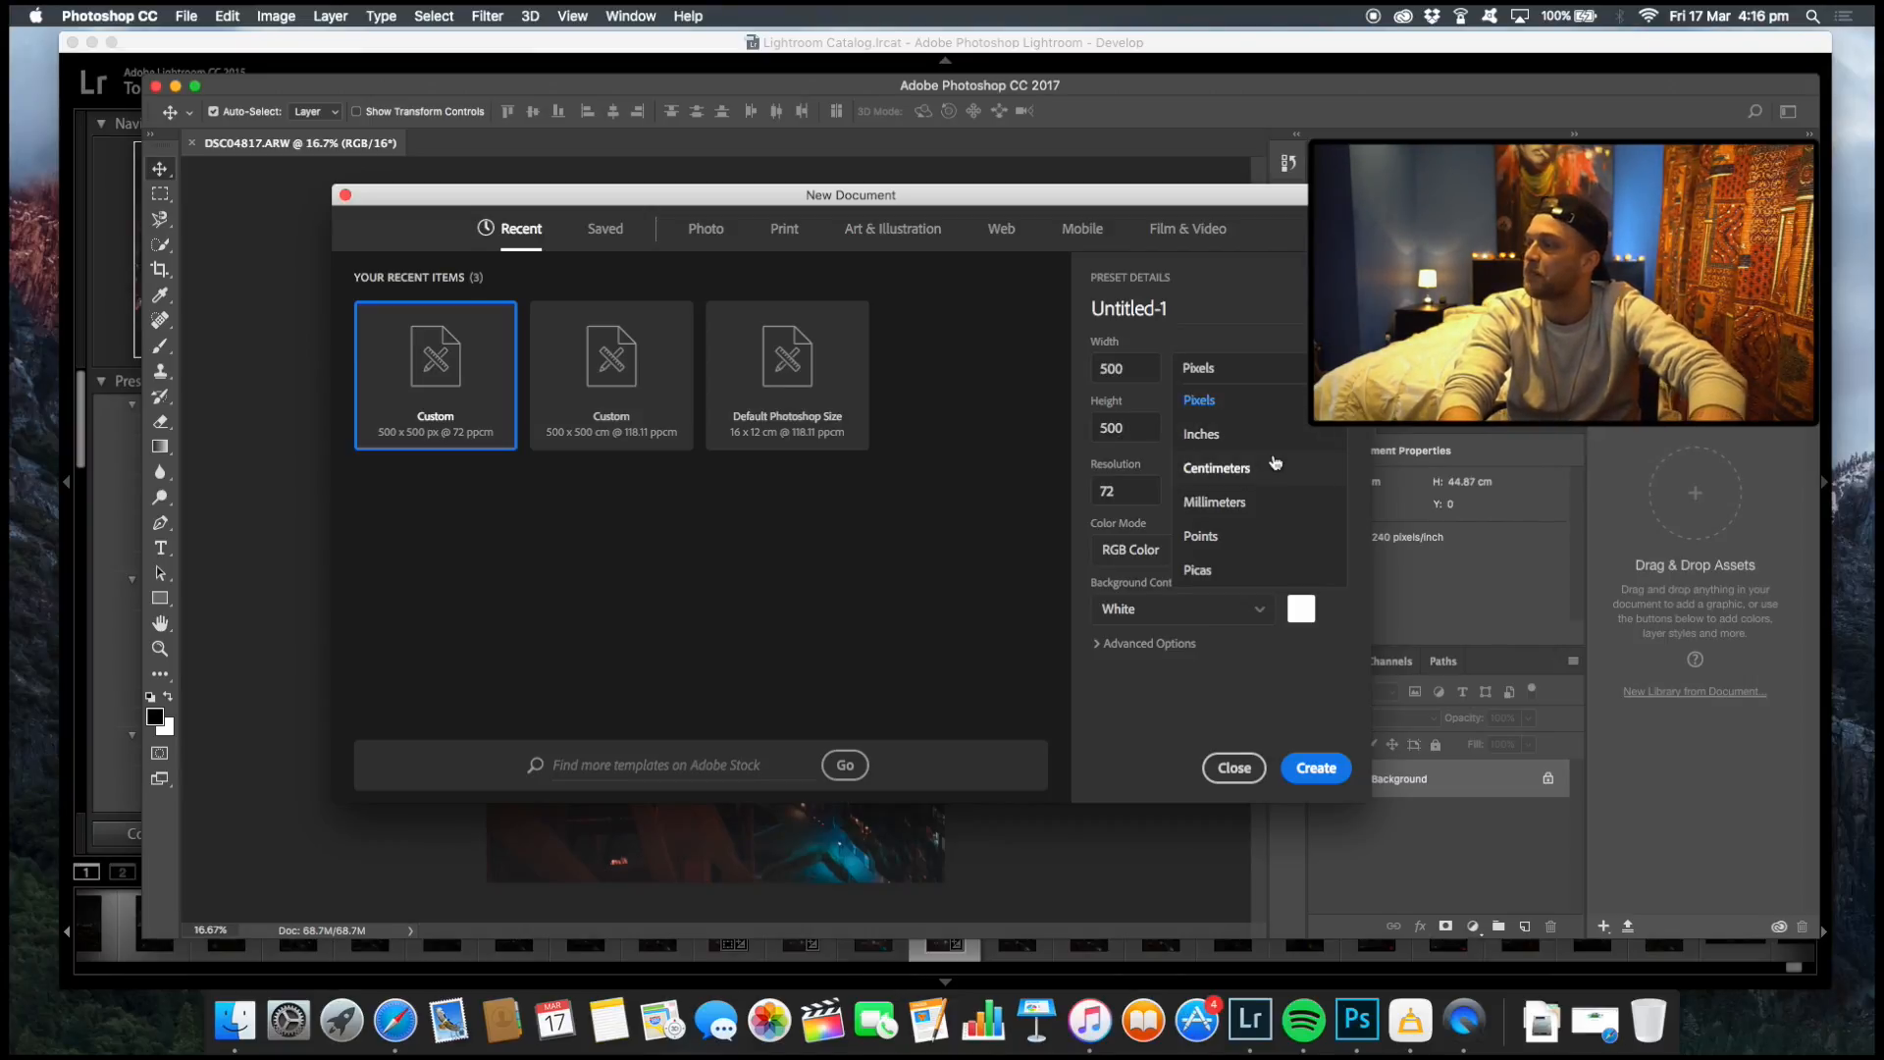
{"action": "left_click", "coordinate": [1197, 367]}
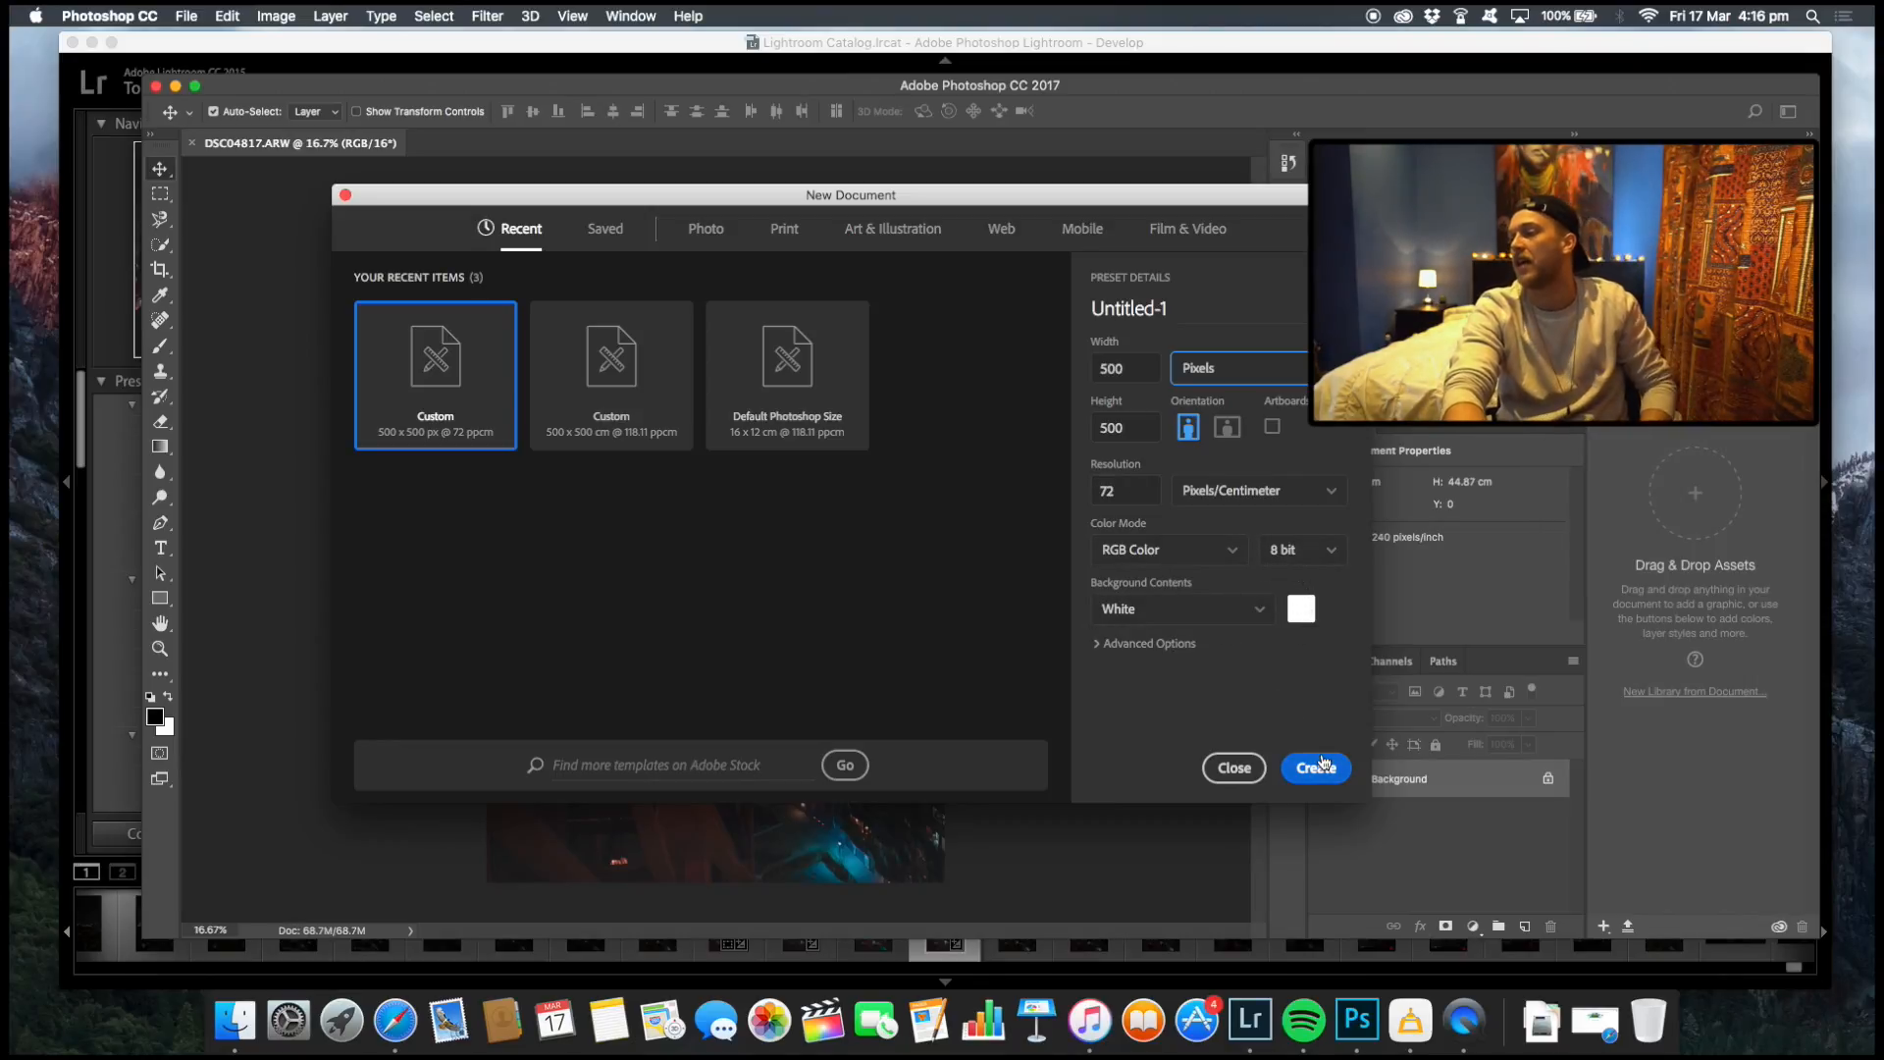
{"action": "left_click", "coordinate": [1313, 768]}
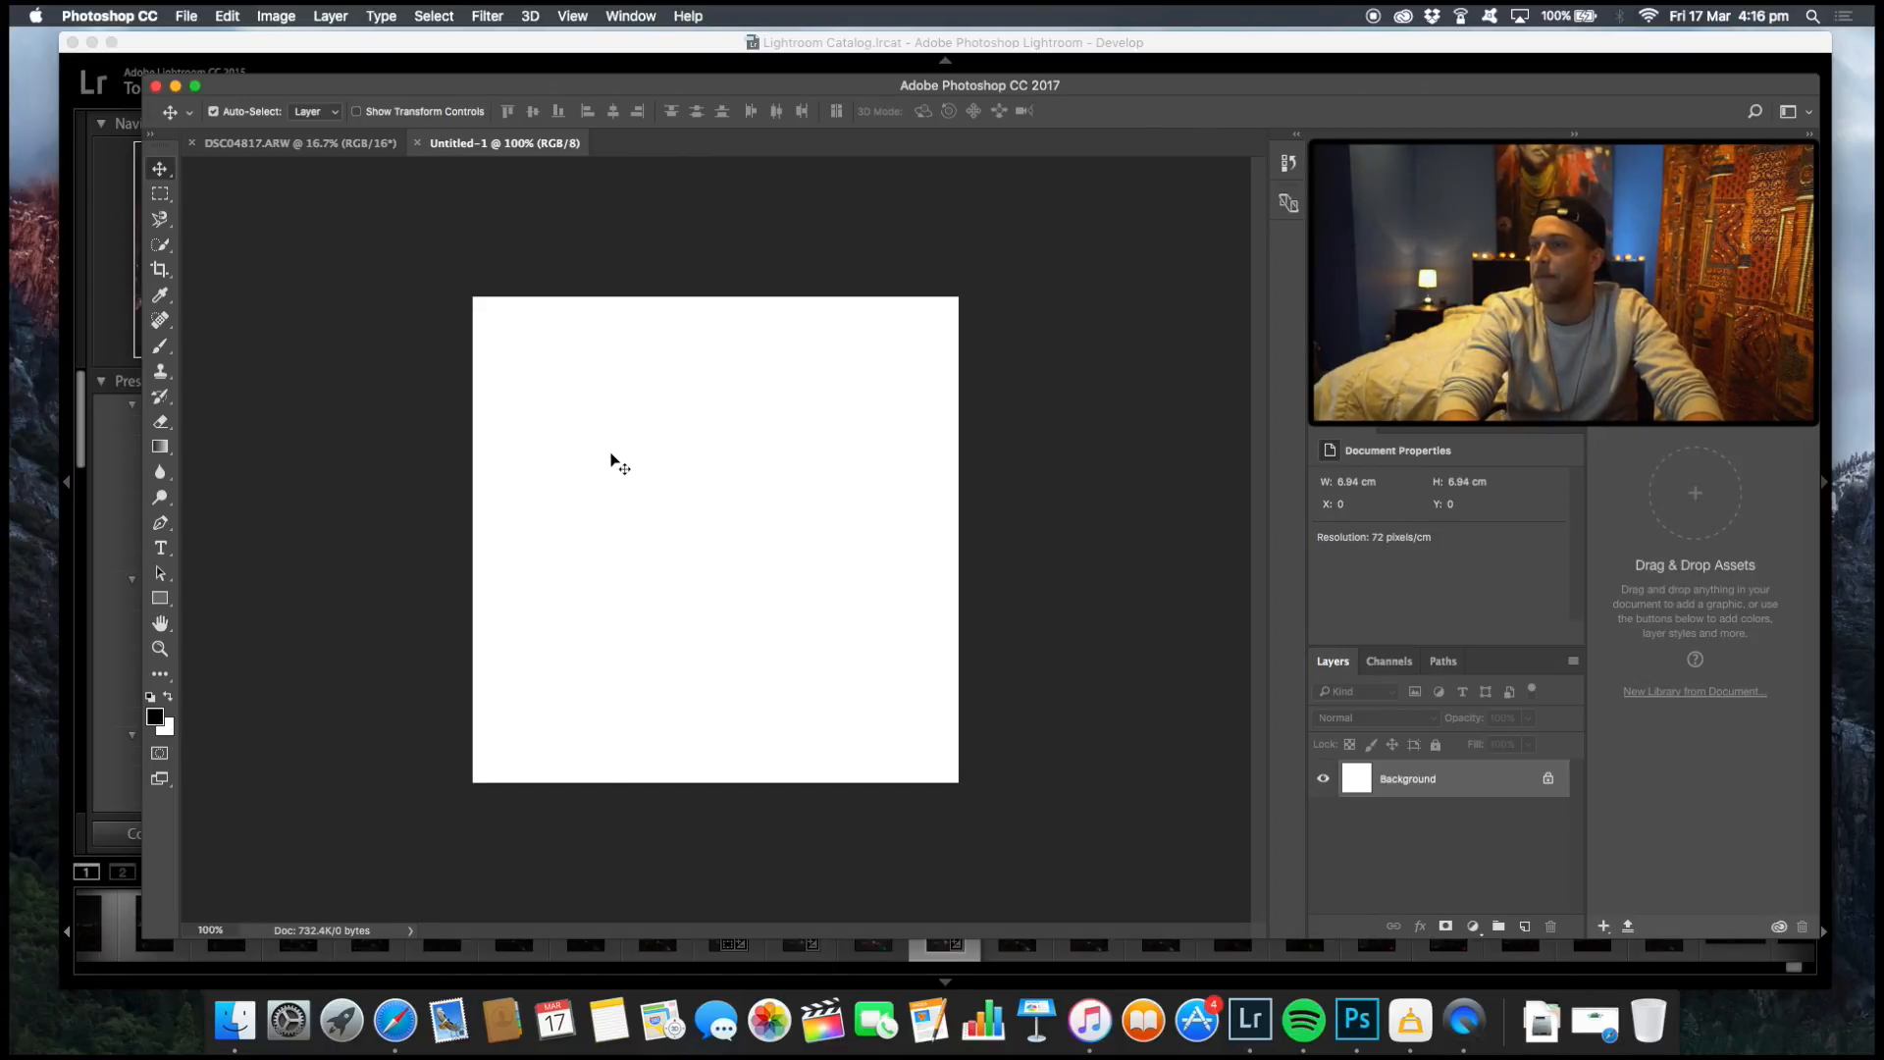
Set the brush to about 70% hardness and a small size for the first dot.
{"action": "left_click", "coordinate": [159, 346]}
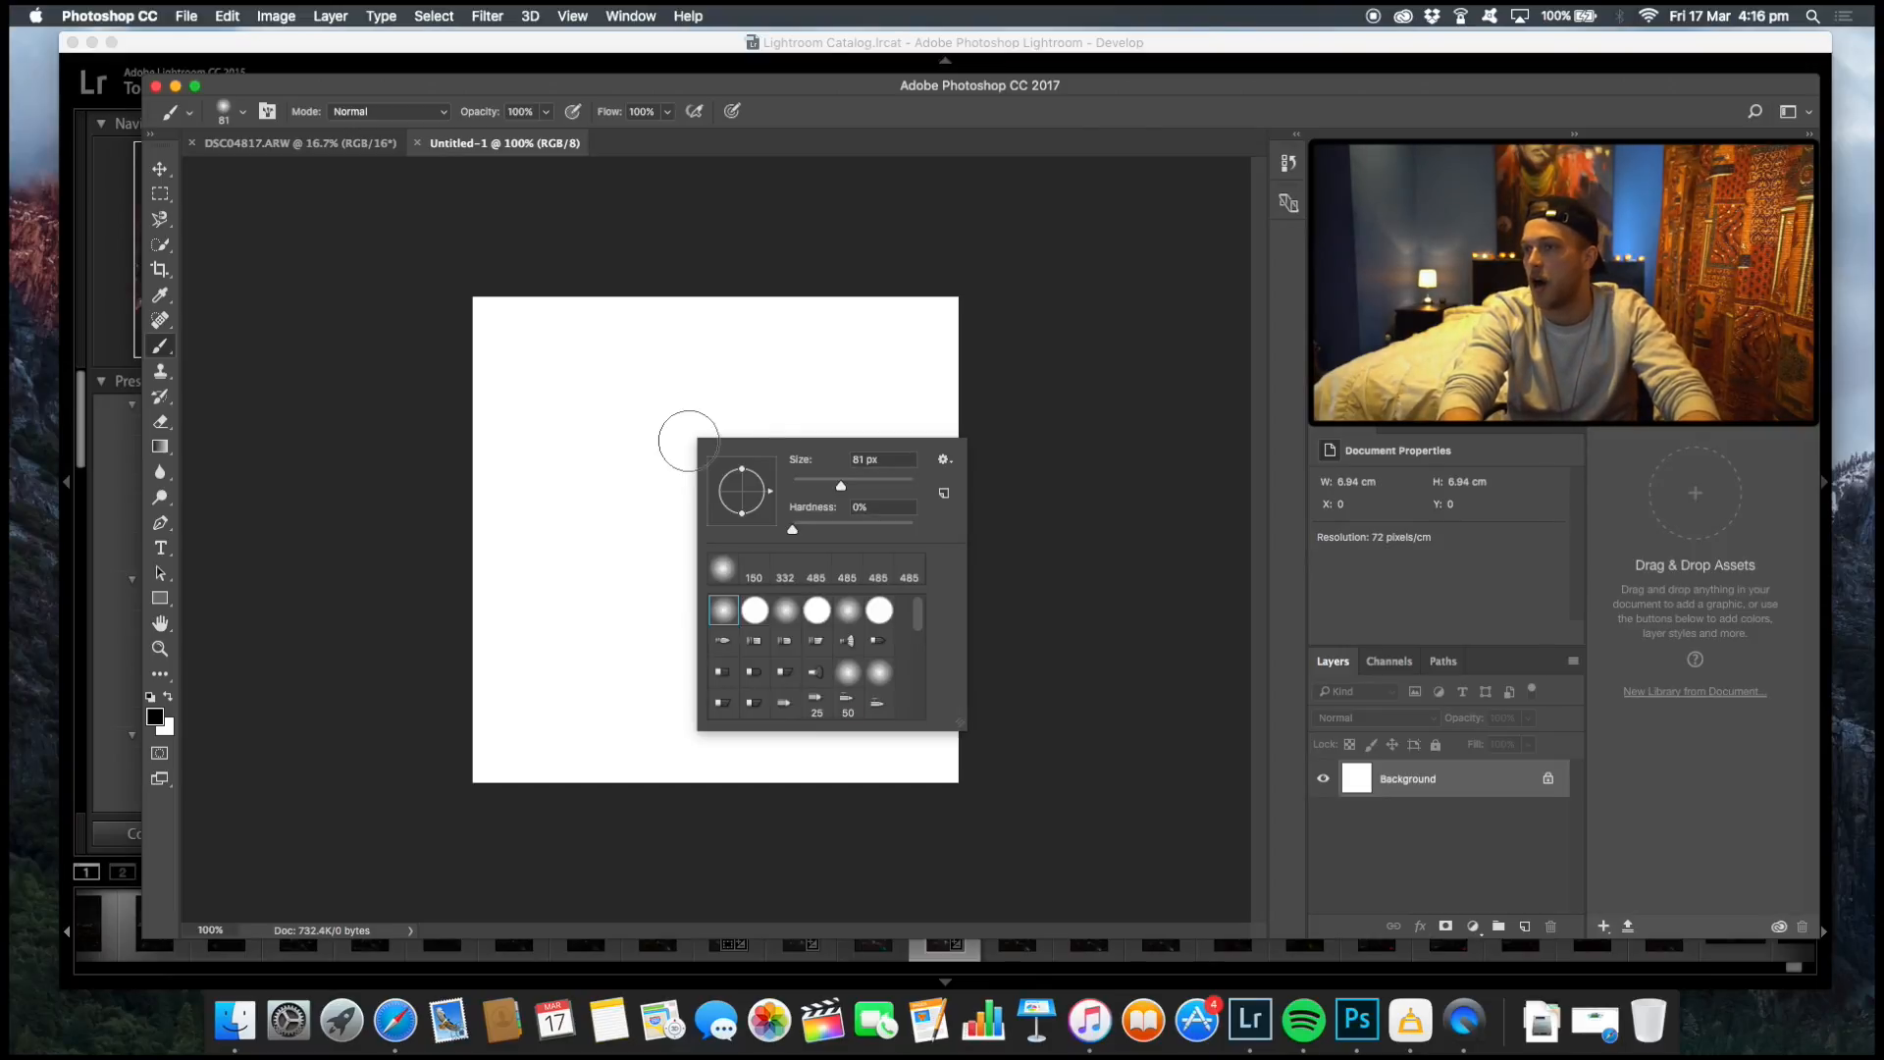
{"action": "mouse_move", "coordinate": [774, 550]}
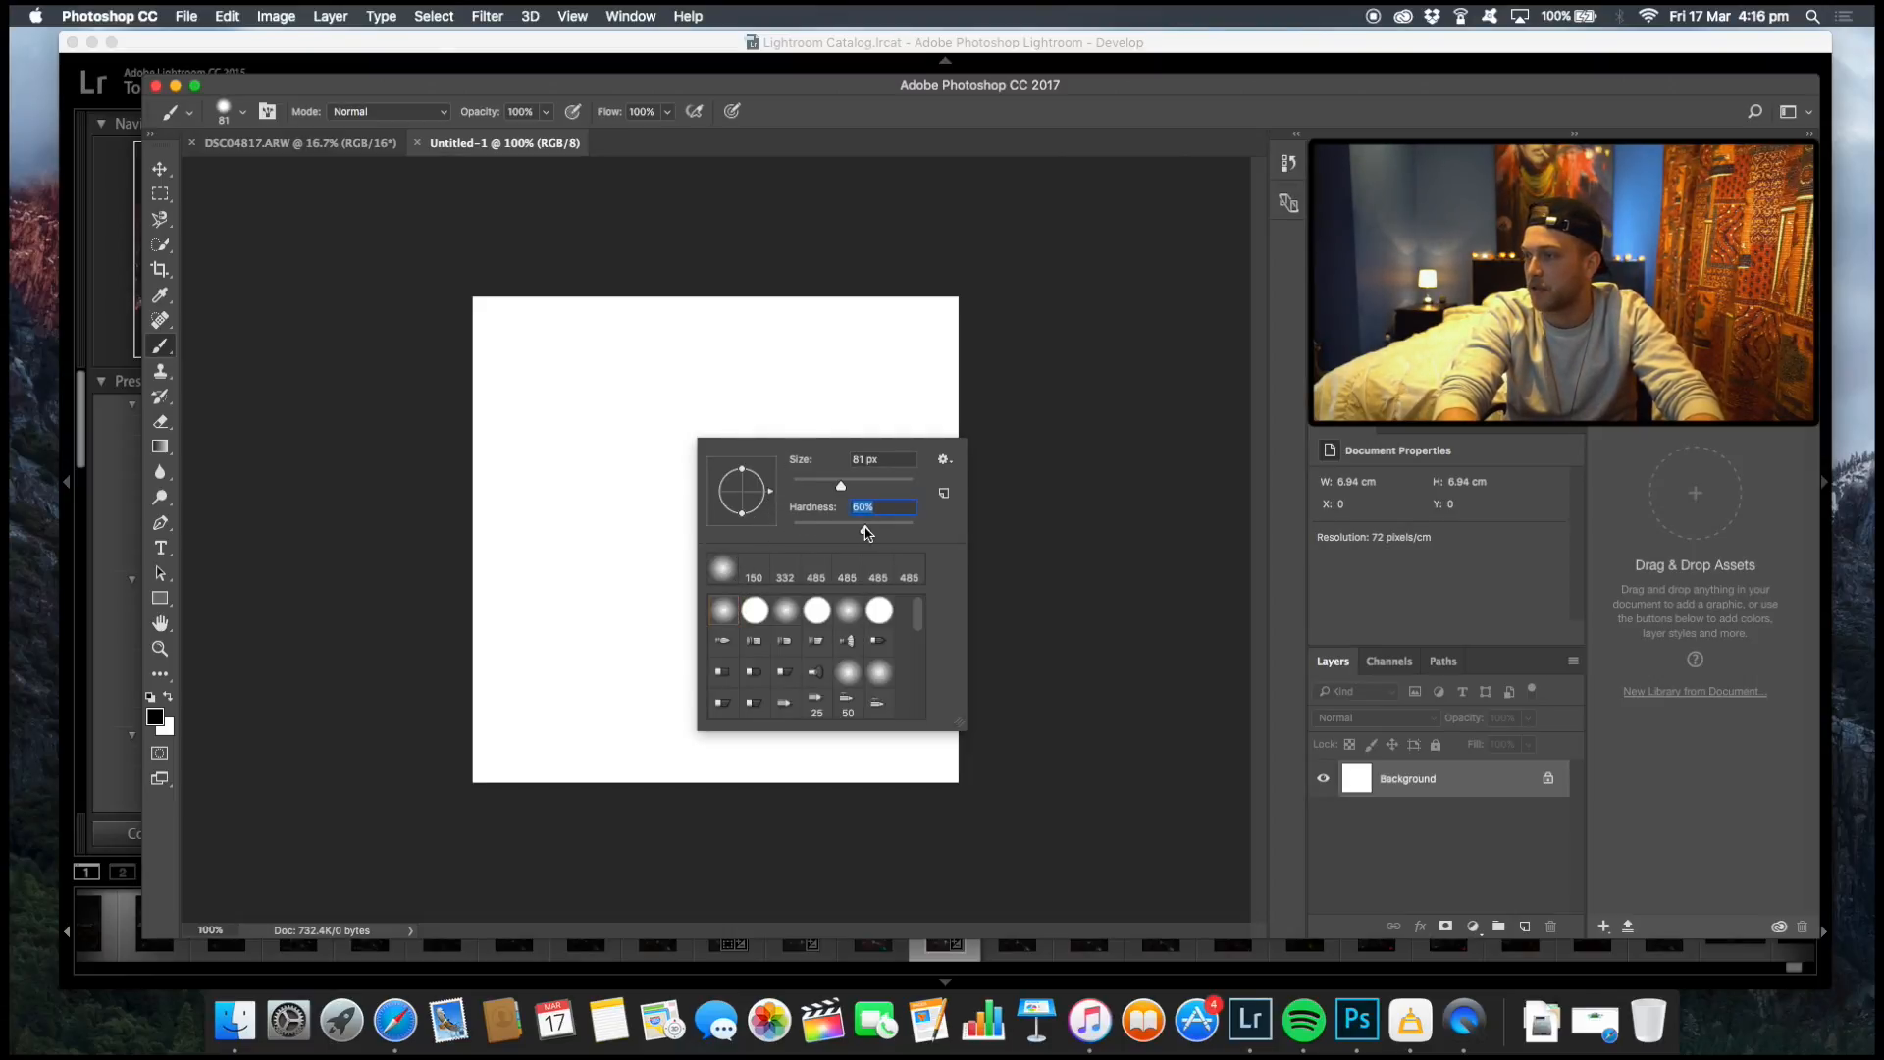
{"action": "left_click_drag", "start_coordinate": [864, 485], "coordinate": [877, 485]}
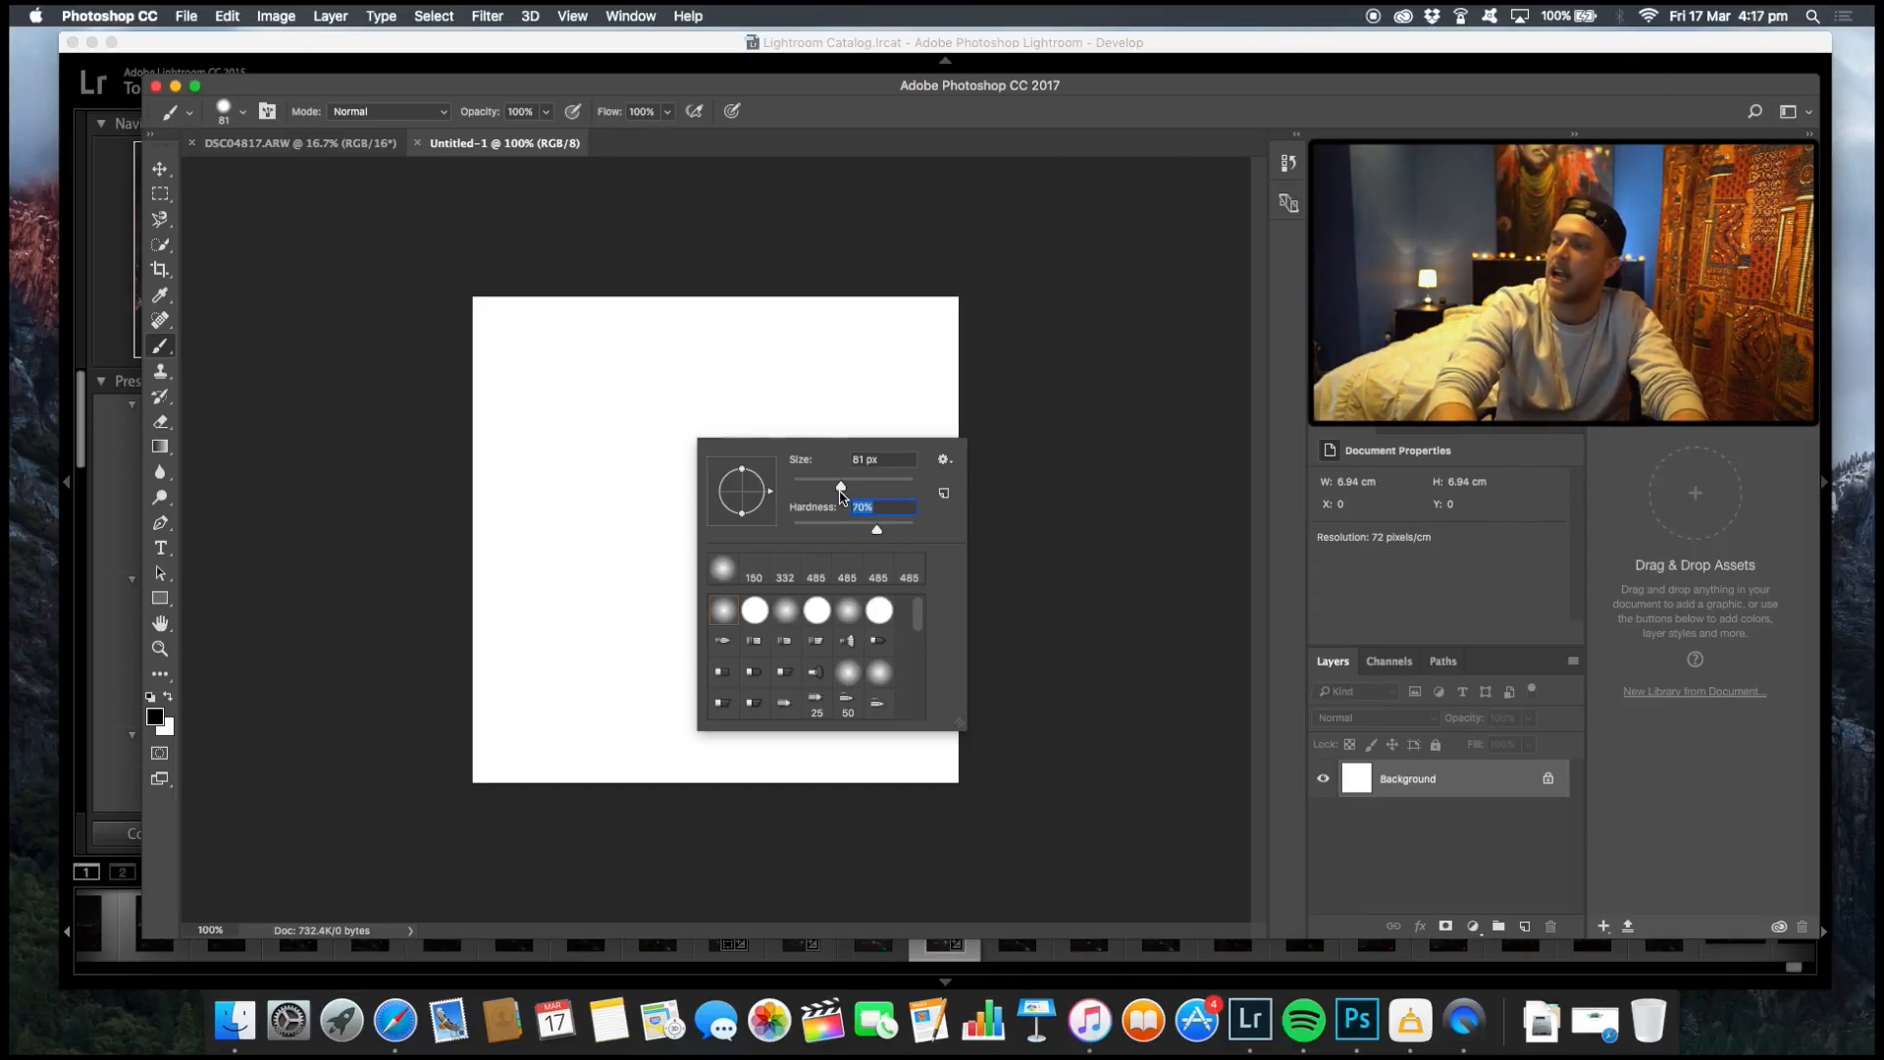
{"action": "left_click_drag", "start_coordinate": [842, 486], "coordinate": [820, 487]}
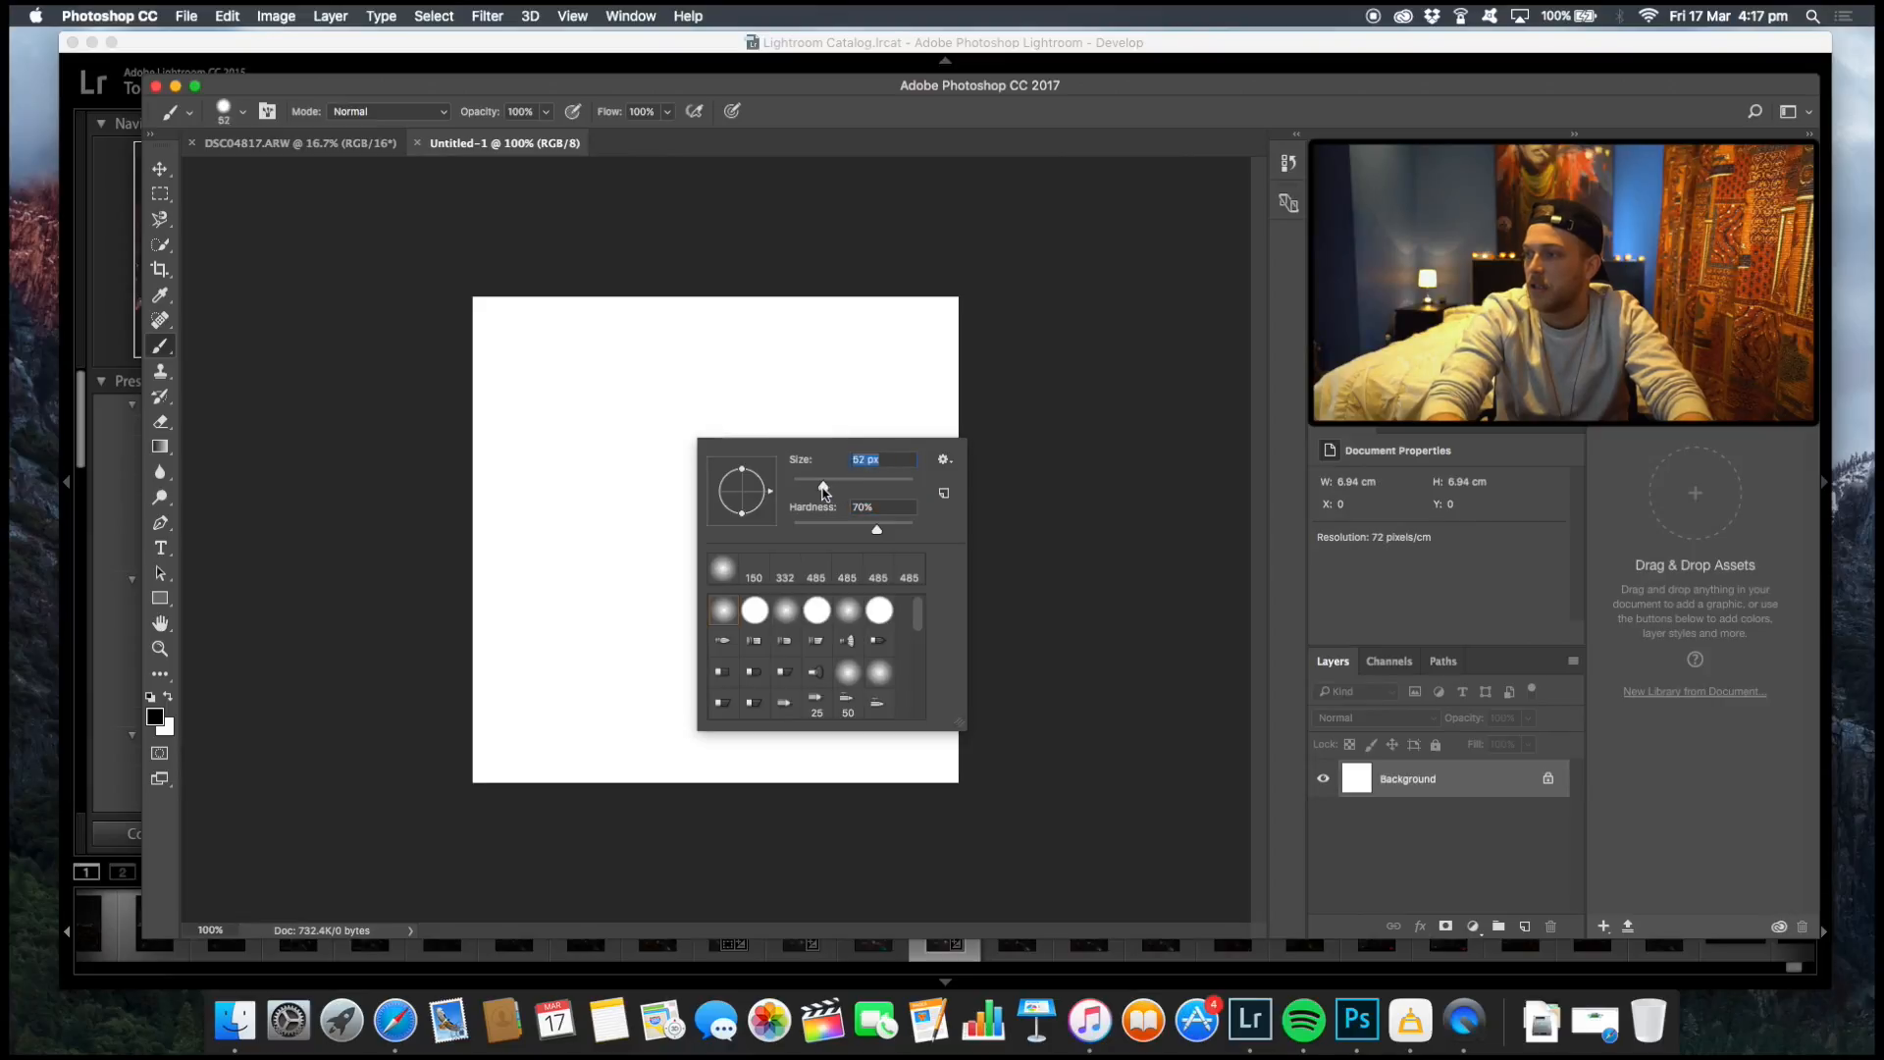
{"action": "left_click_drag", "start_coordinate": [823, 485], "coordinate": [799, 485]}
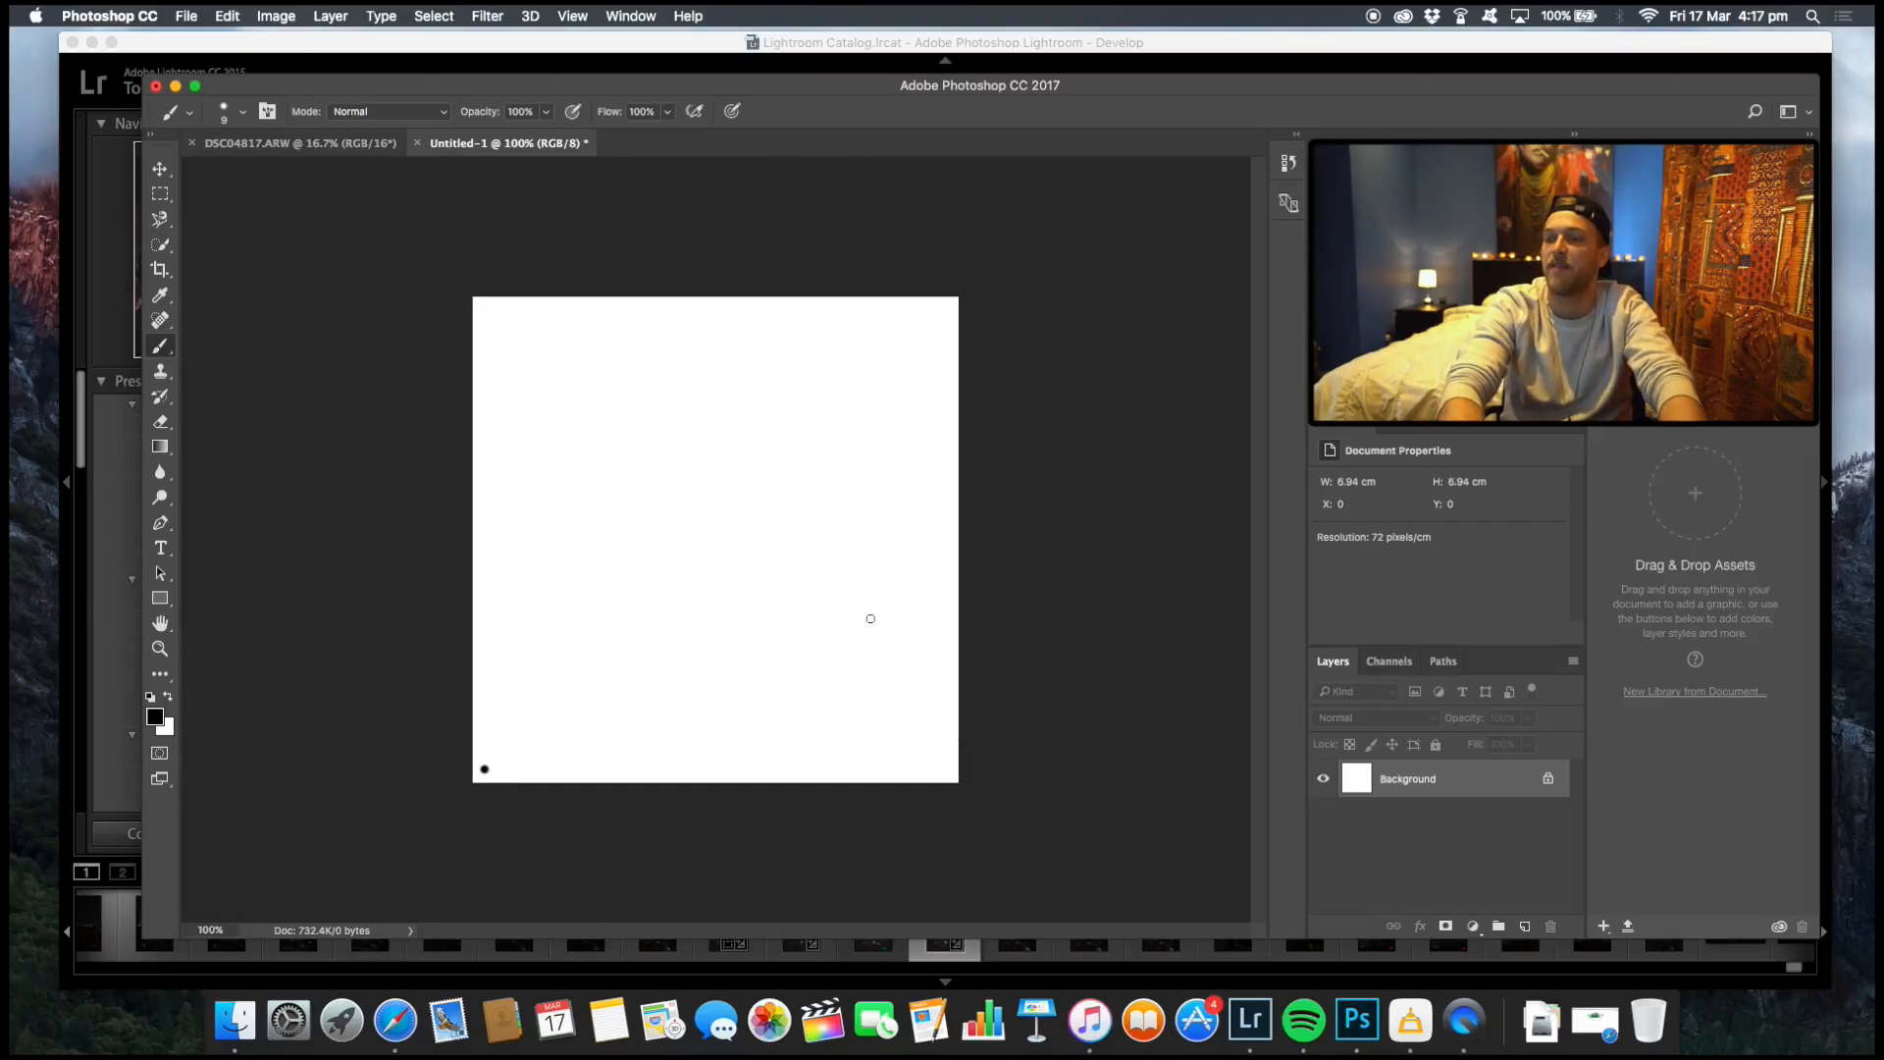
Shrink the brush to 4 px and paint a tiny dot near the top-right corner.
{"action": "left_click", "coordinate": [224, 110]}
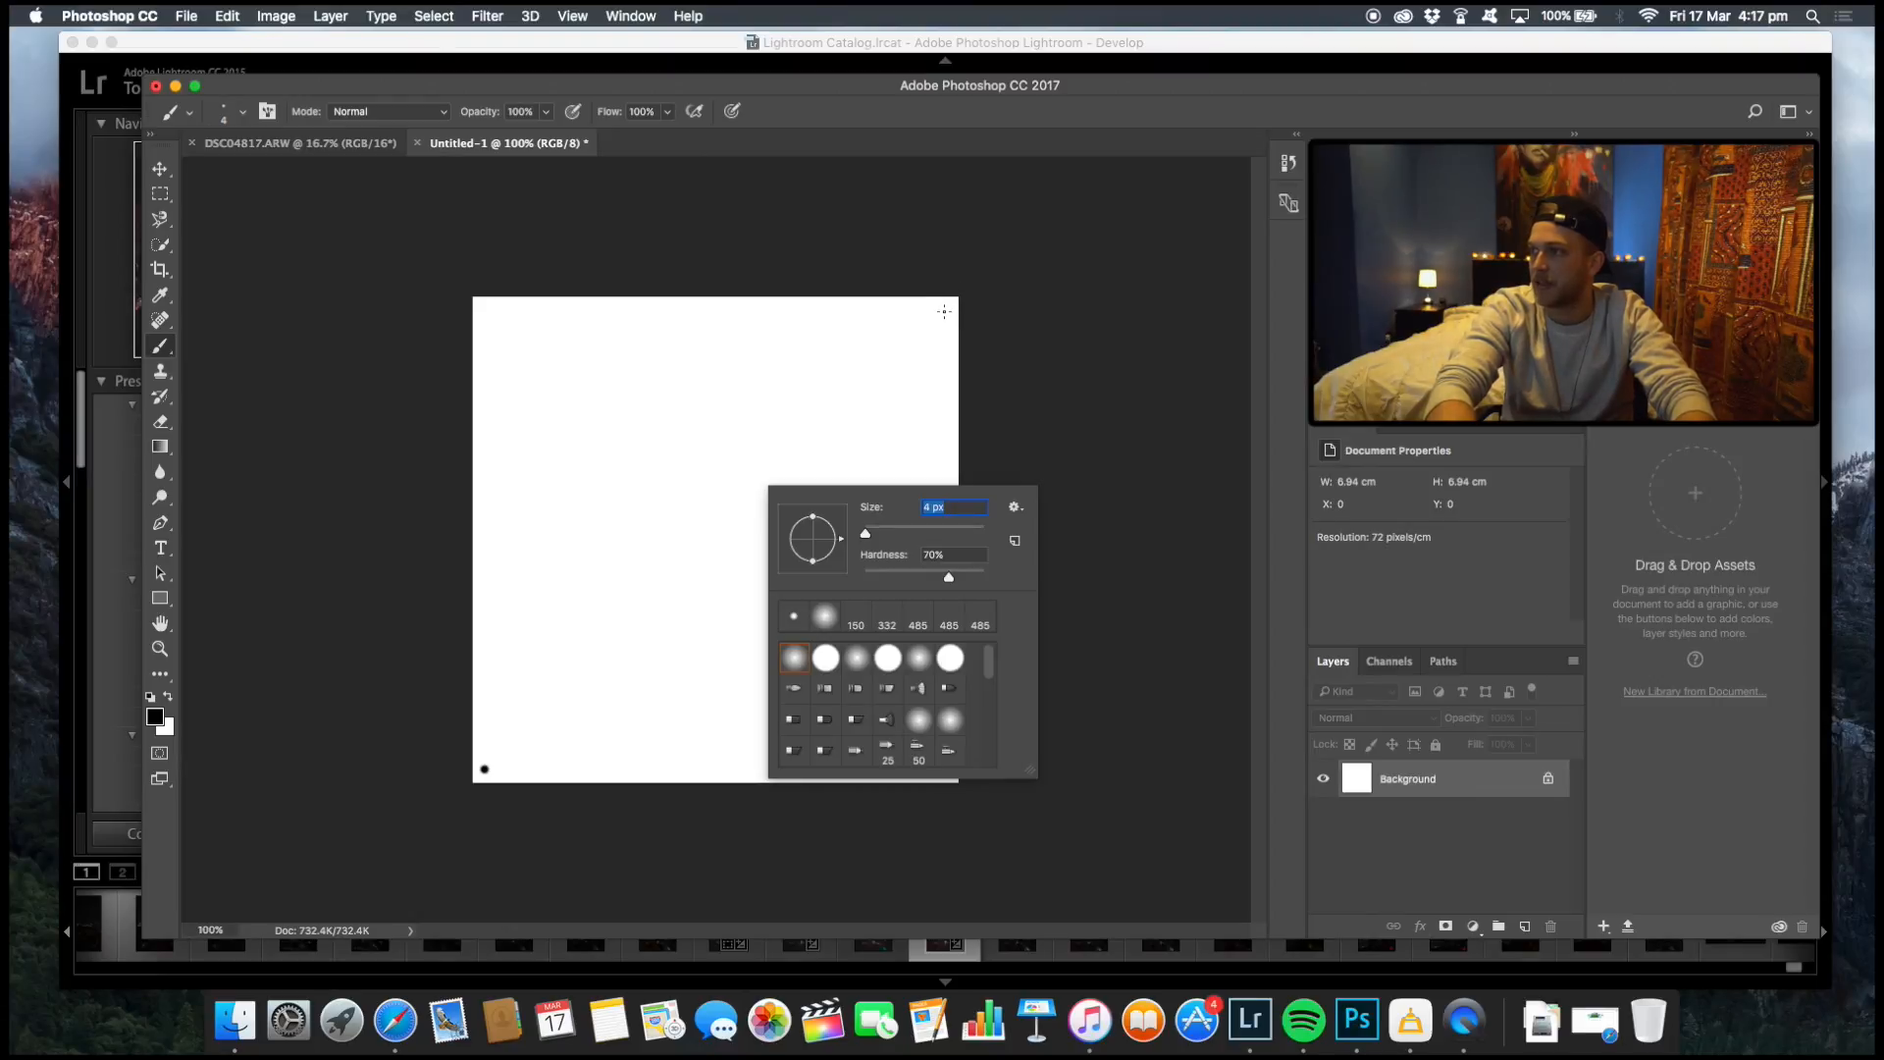
{"action": "left_click", "coordinate": [1131, 313]}
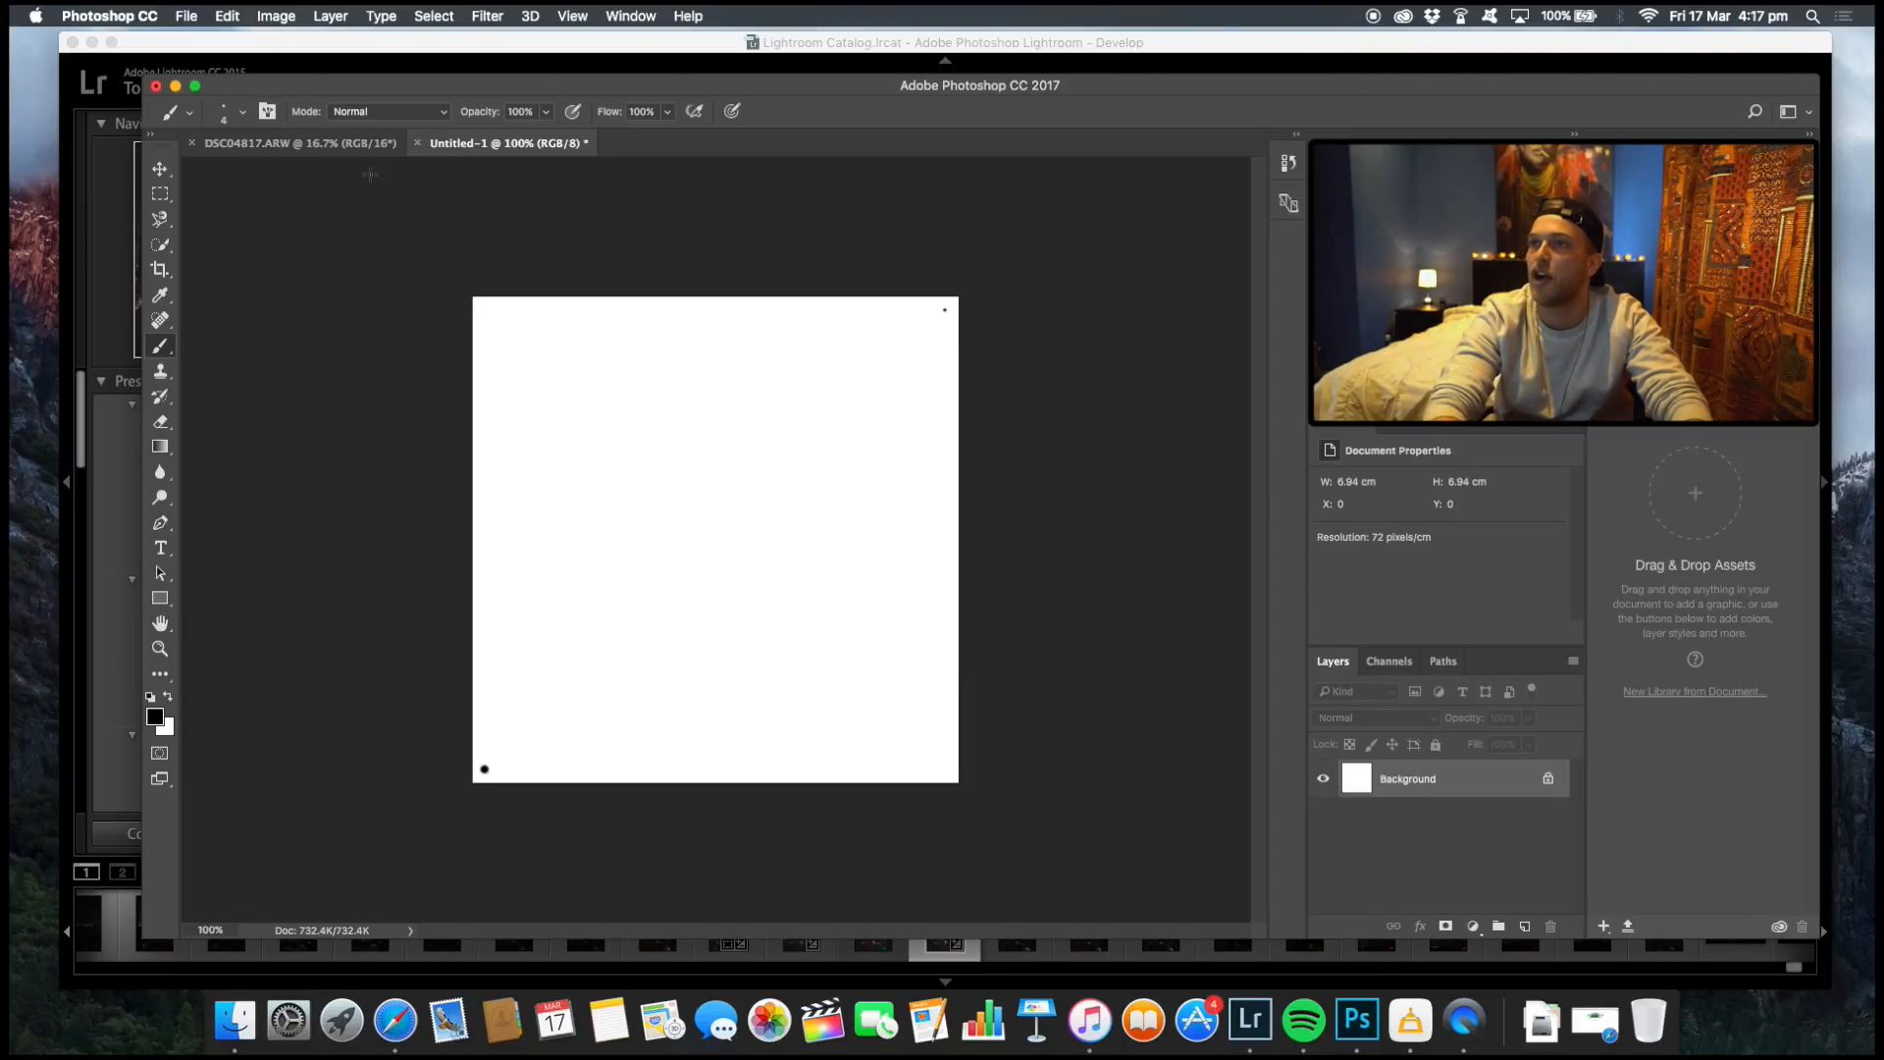
Define the dotted canvas as a brush preset named 'brust turorial star'.
{"action": "left_click", "coordinate": [226, 15]}
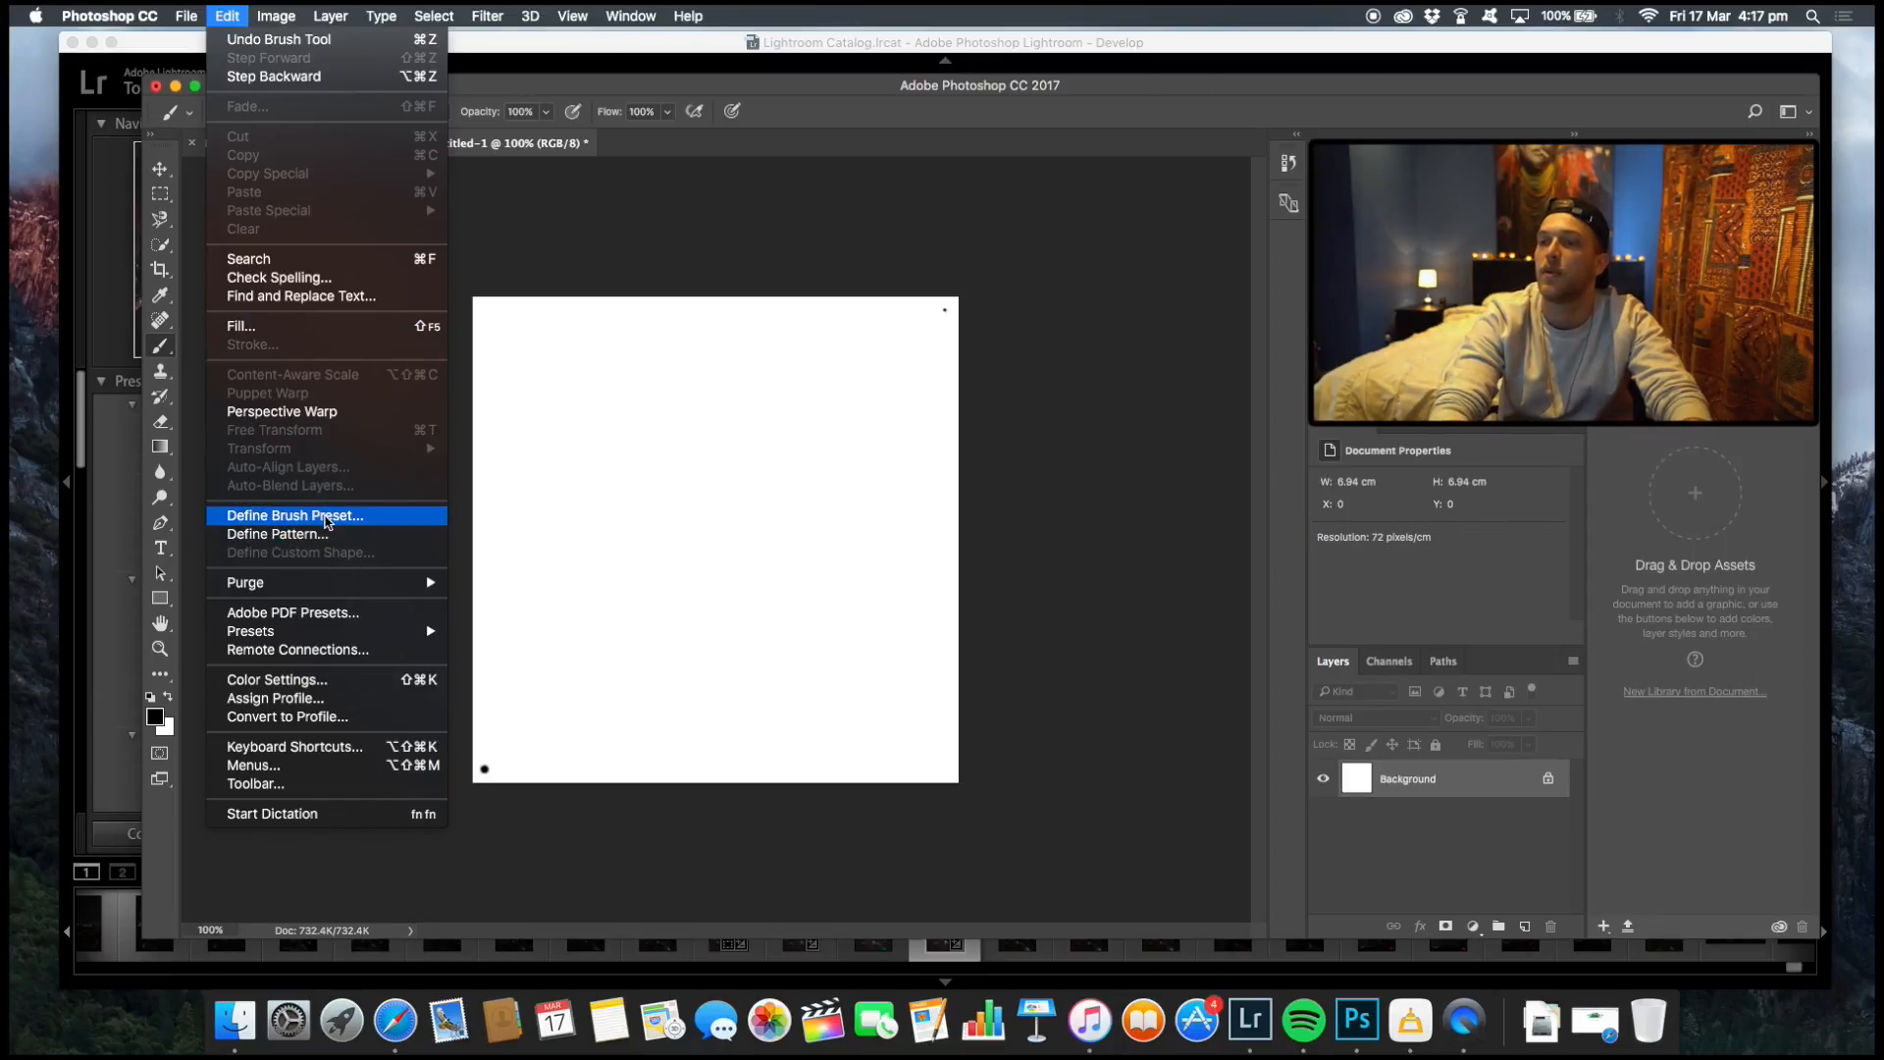
{"action": "left_click", "coordinate": [294, 514]}
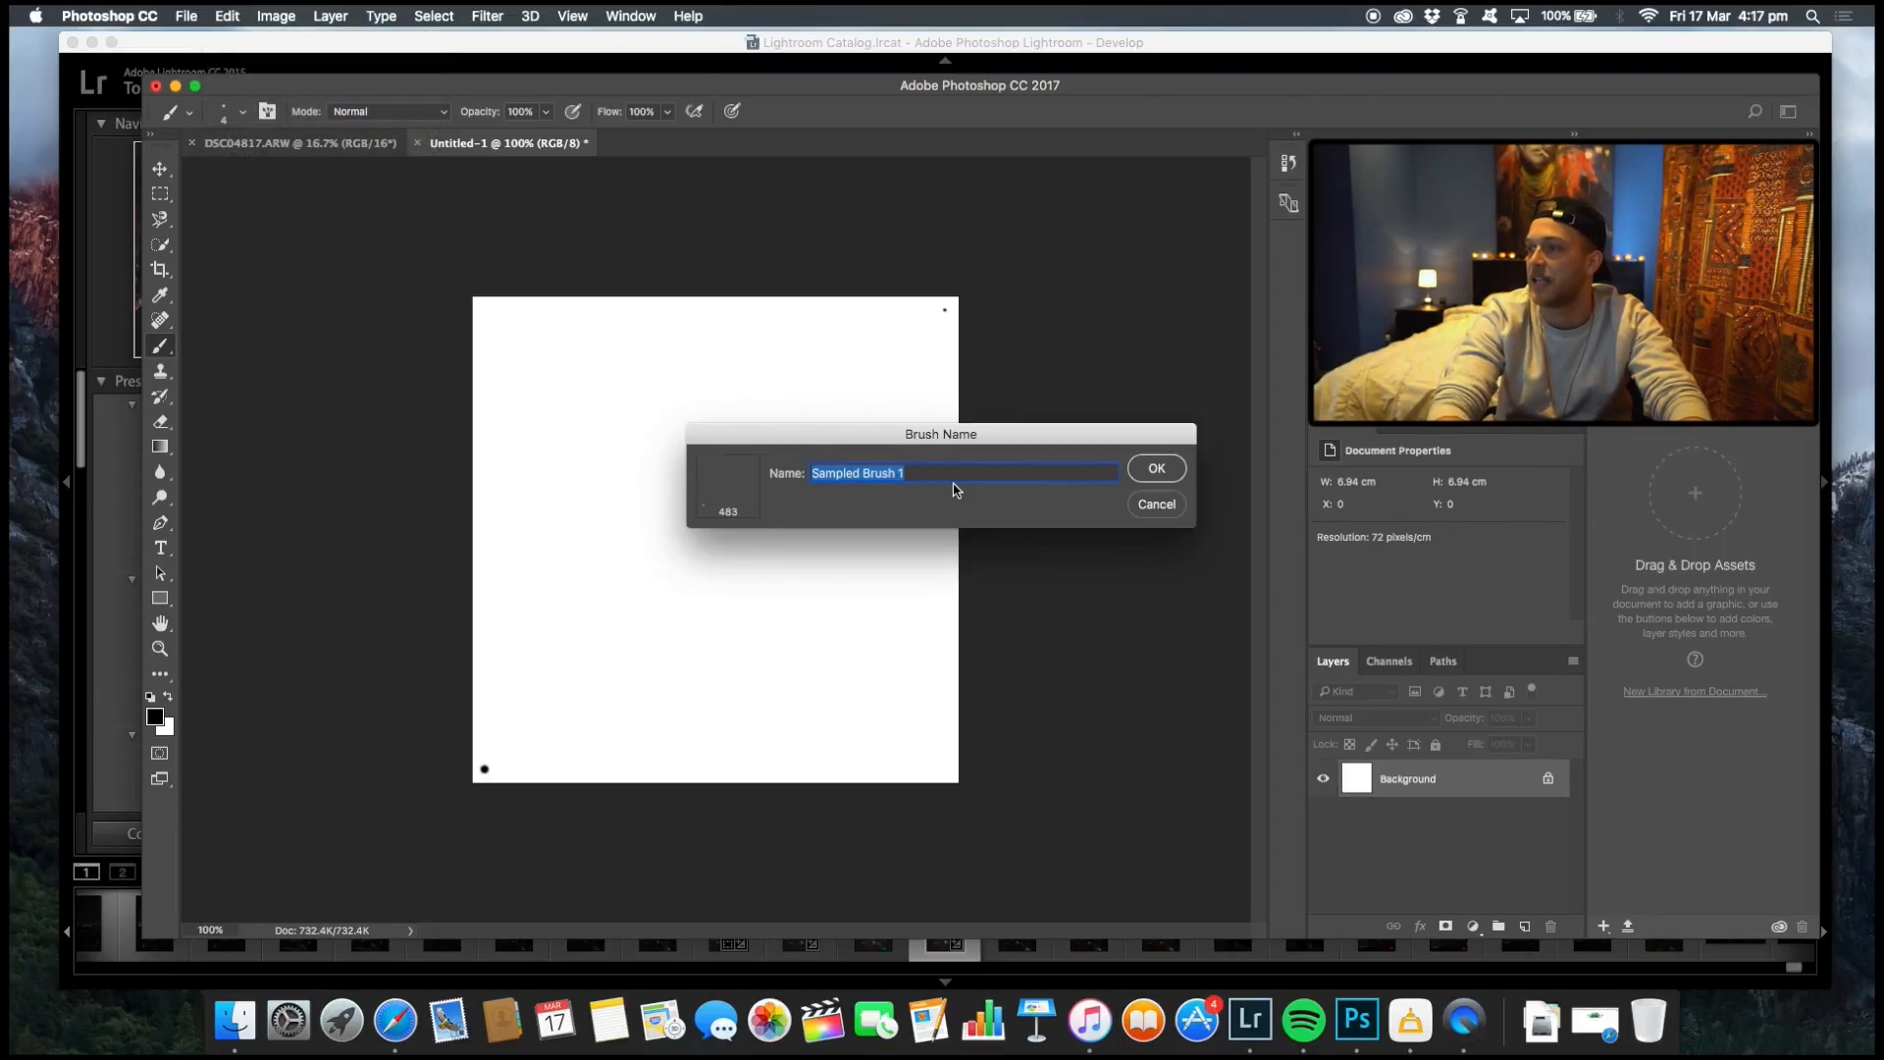
{"action": "type", "text": "br"}
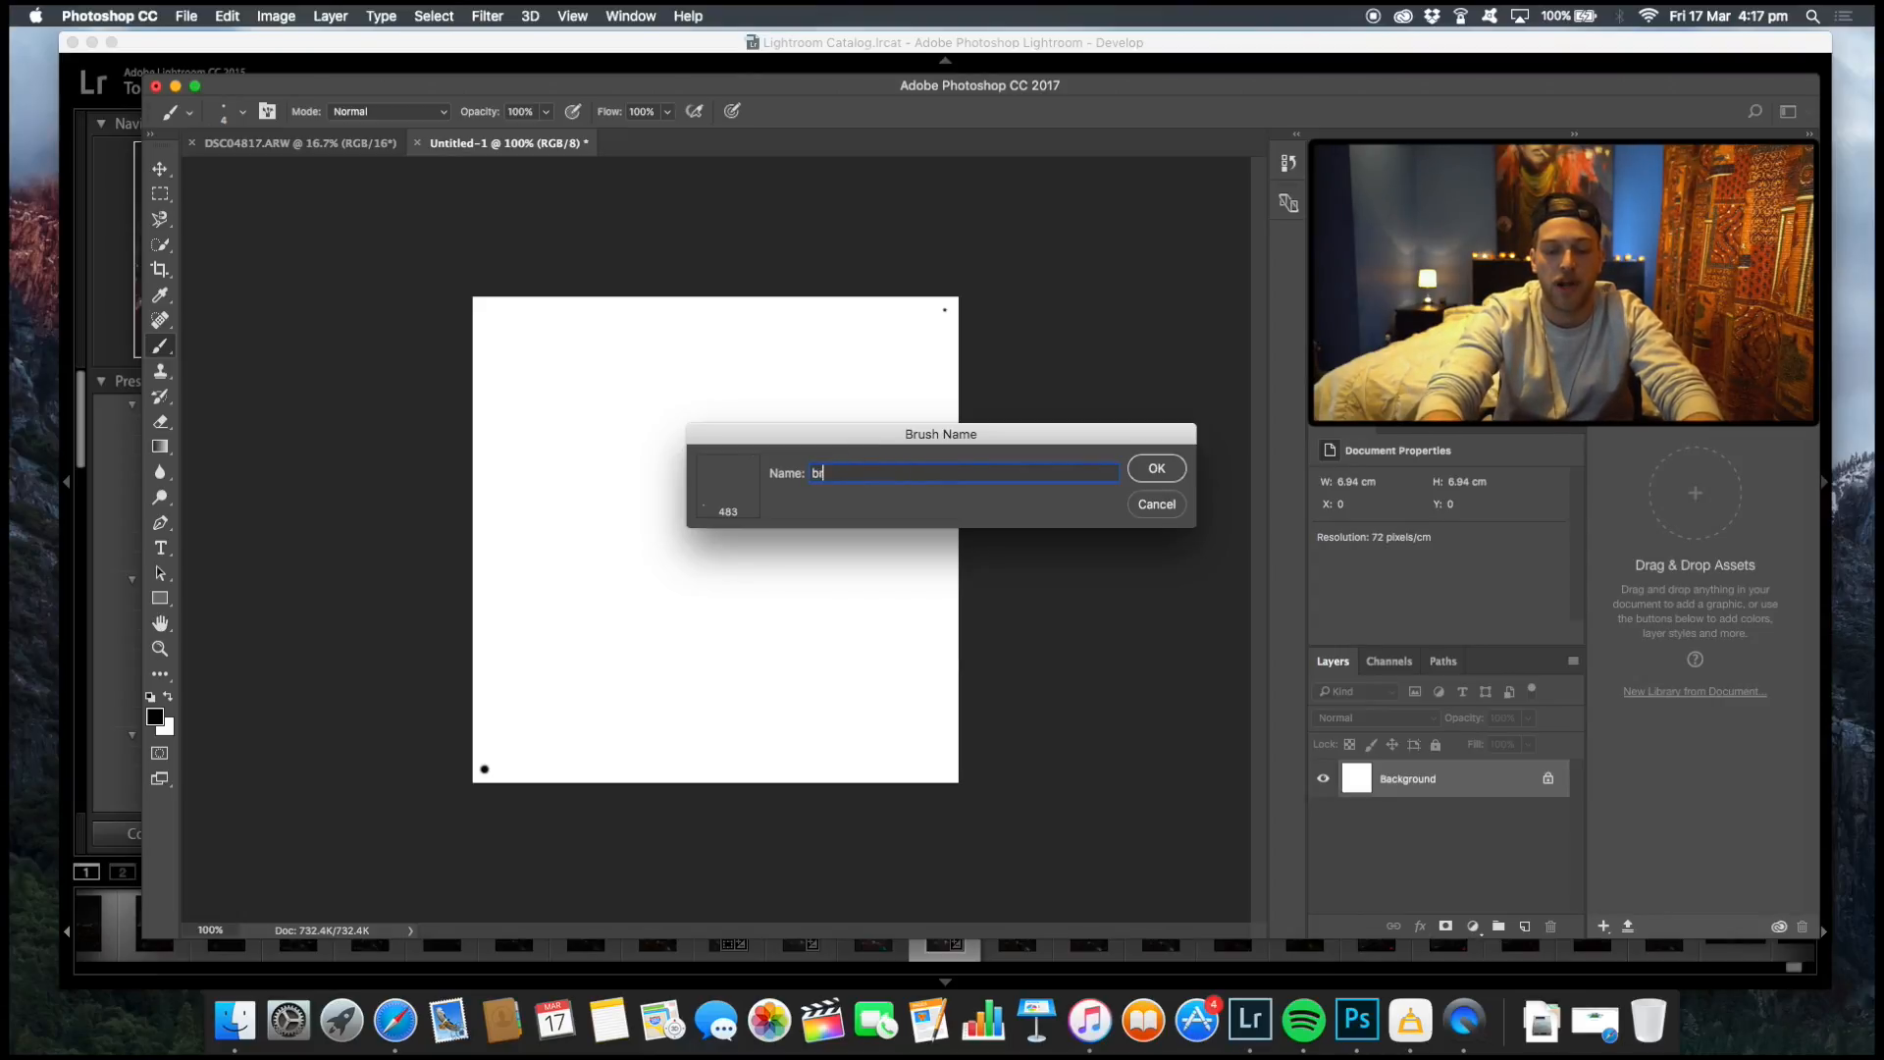
{"action": "type", "text": "rust turorial s"}
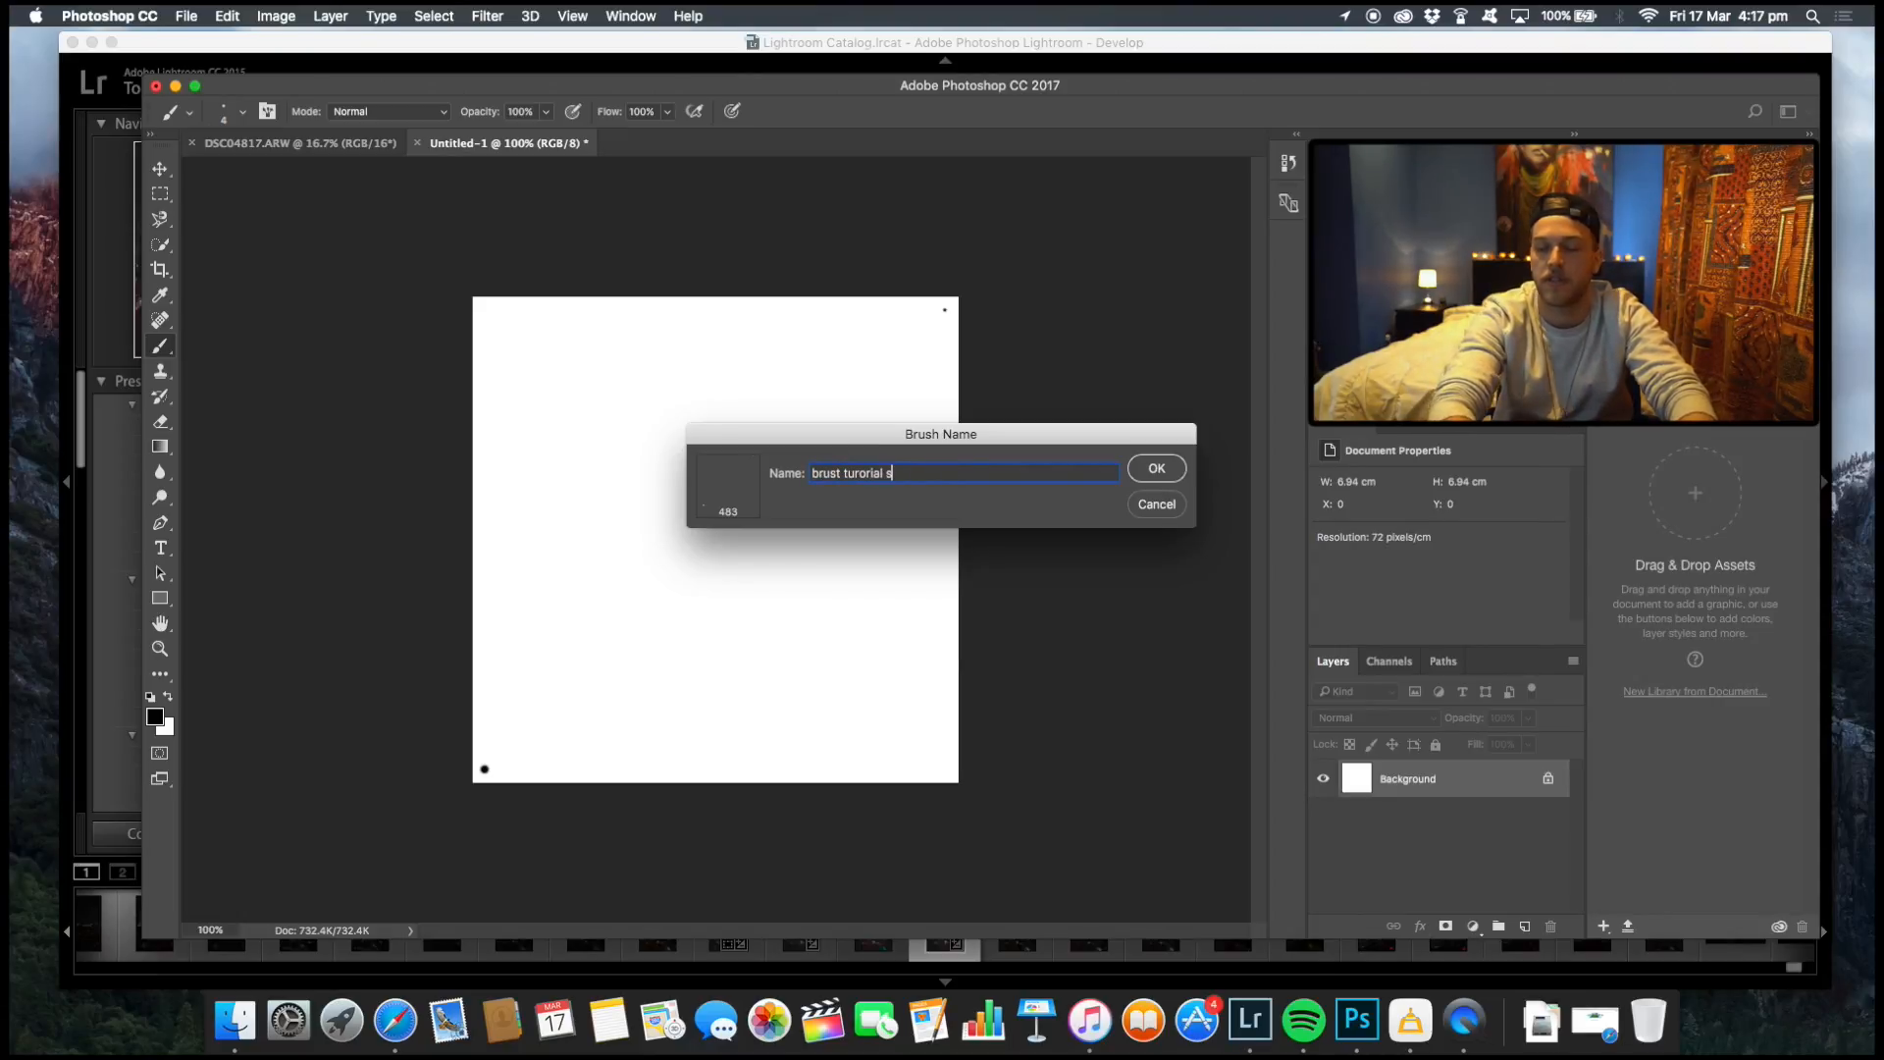
{"action": "type", "text": "tar"}
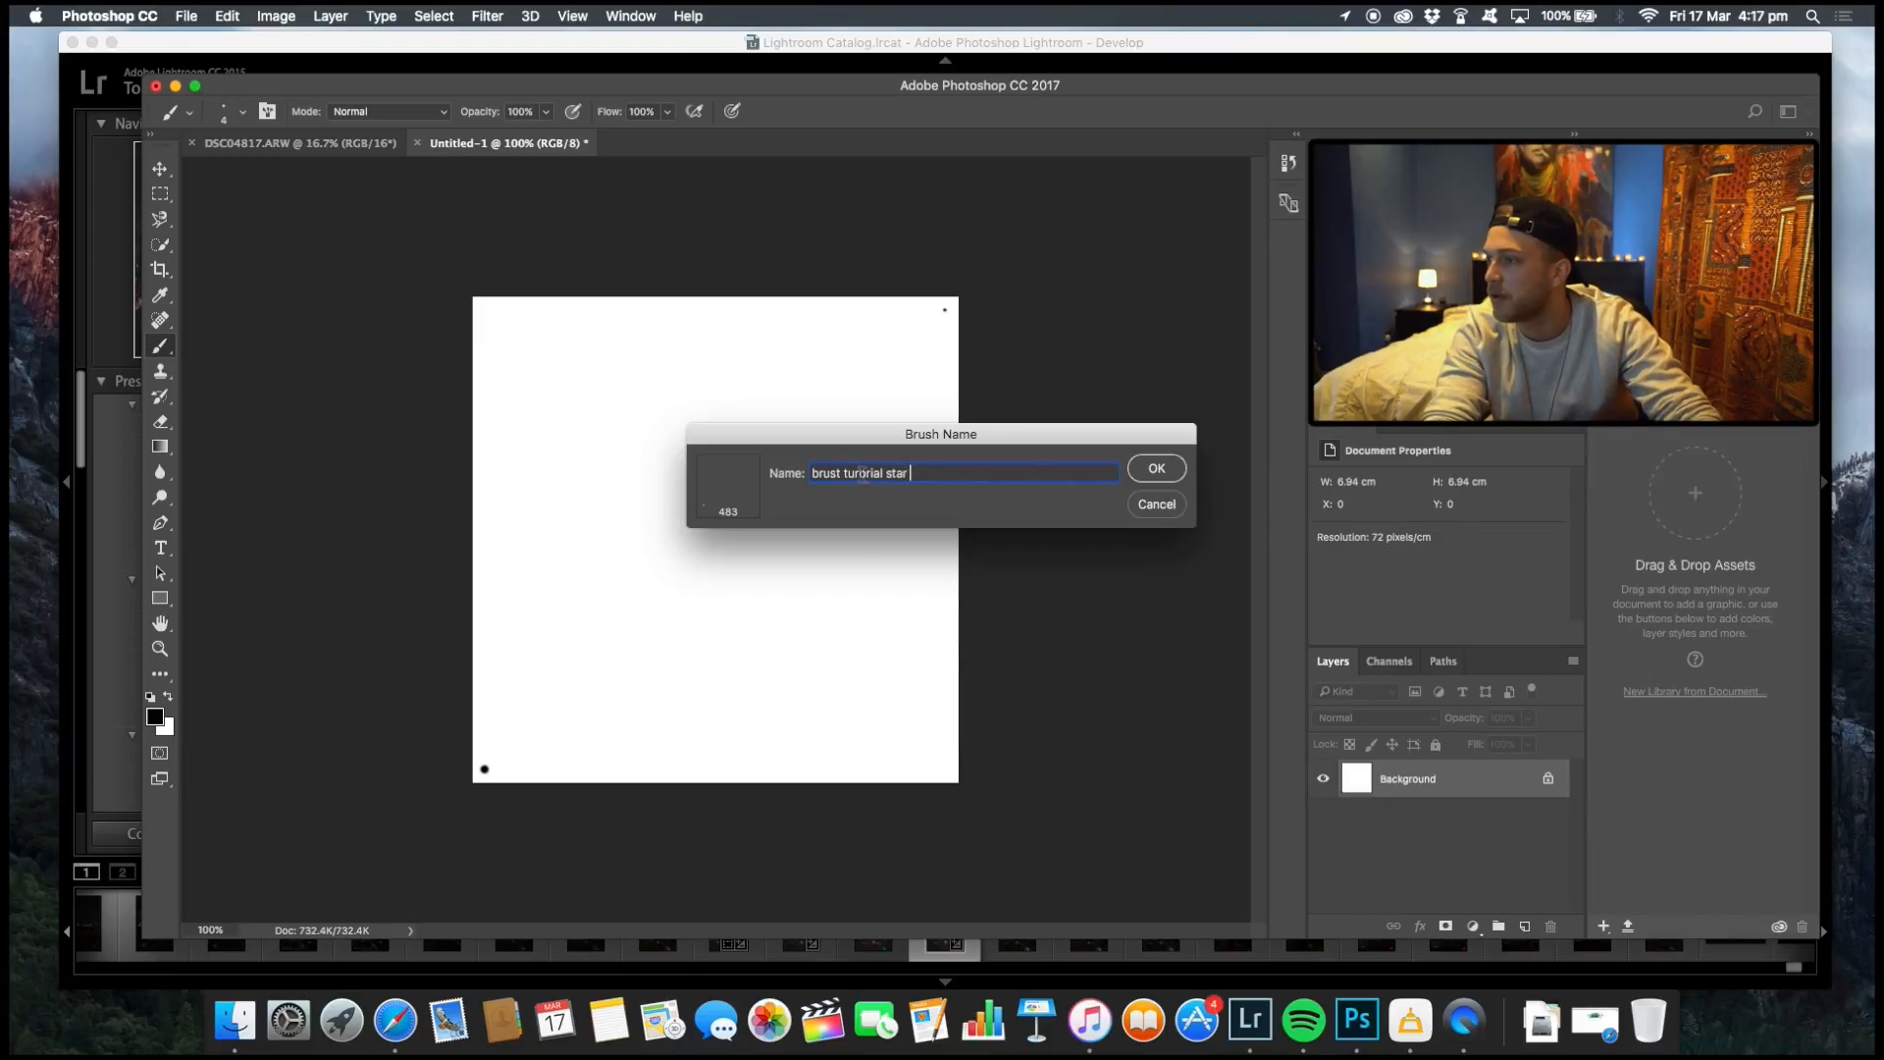
{"action": "triple_click", "coordinate": [912, 473]}
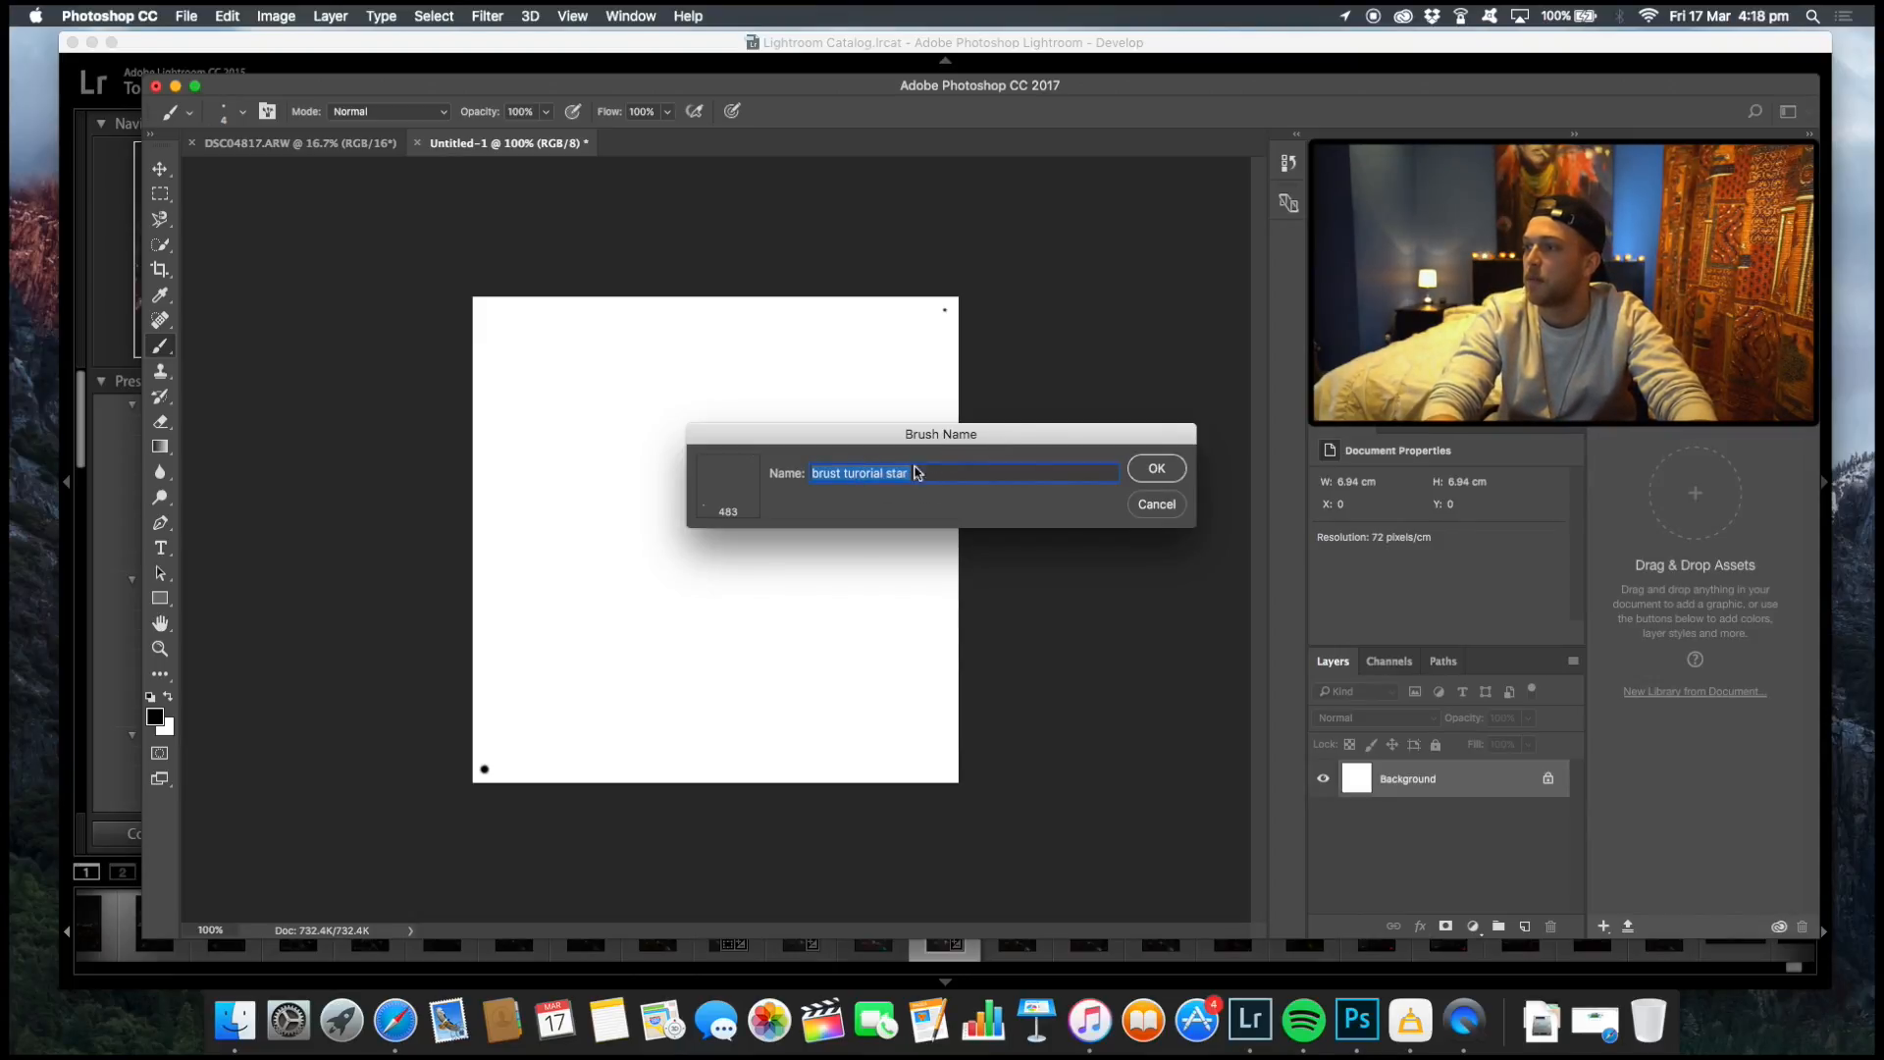
{"action": "left_click", "coordinate": [950, 473]}
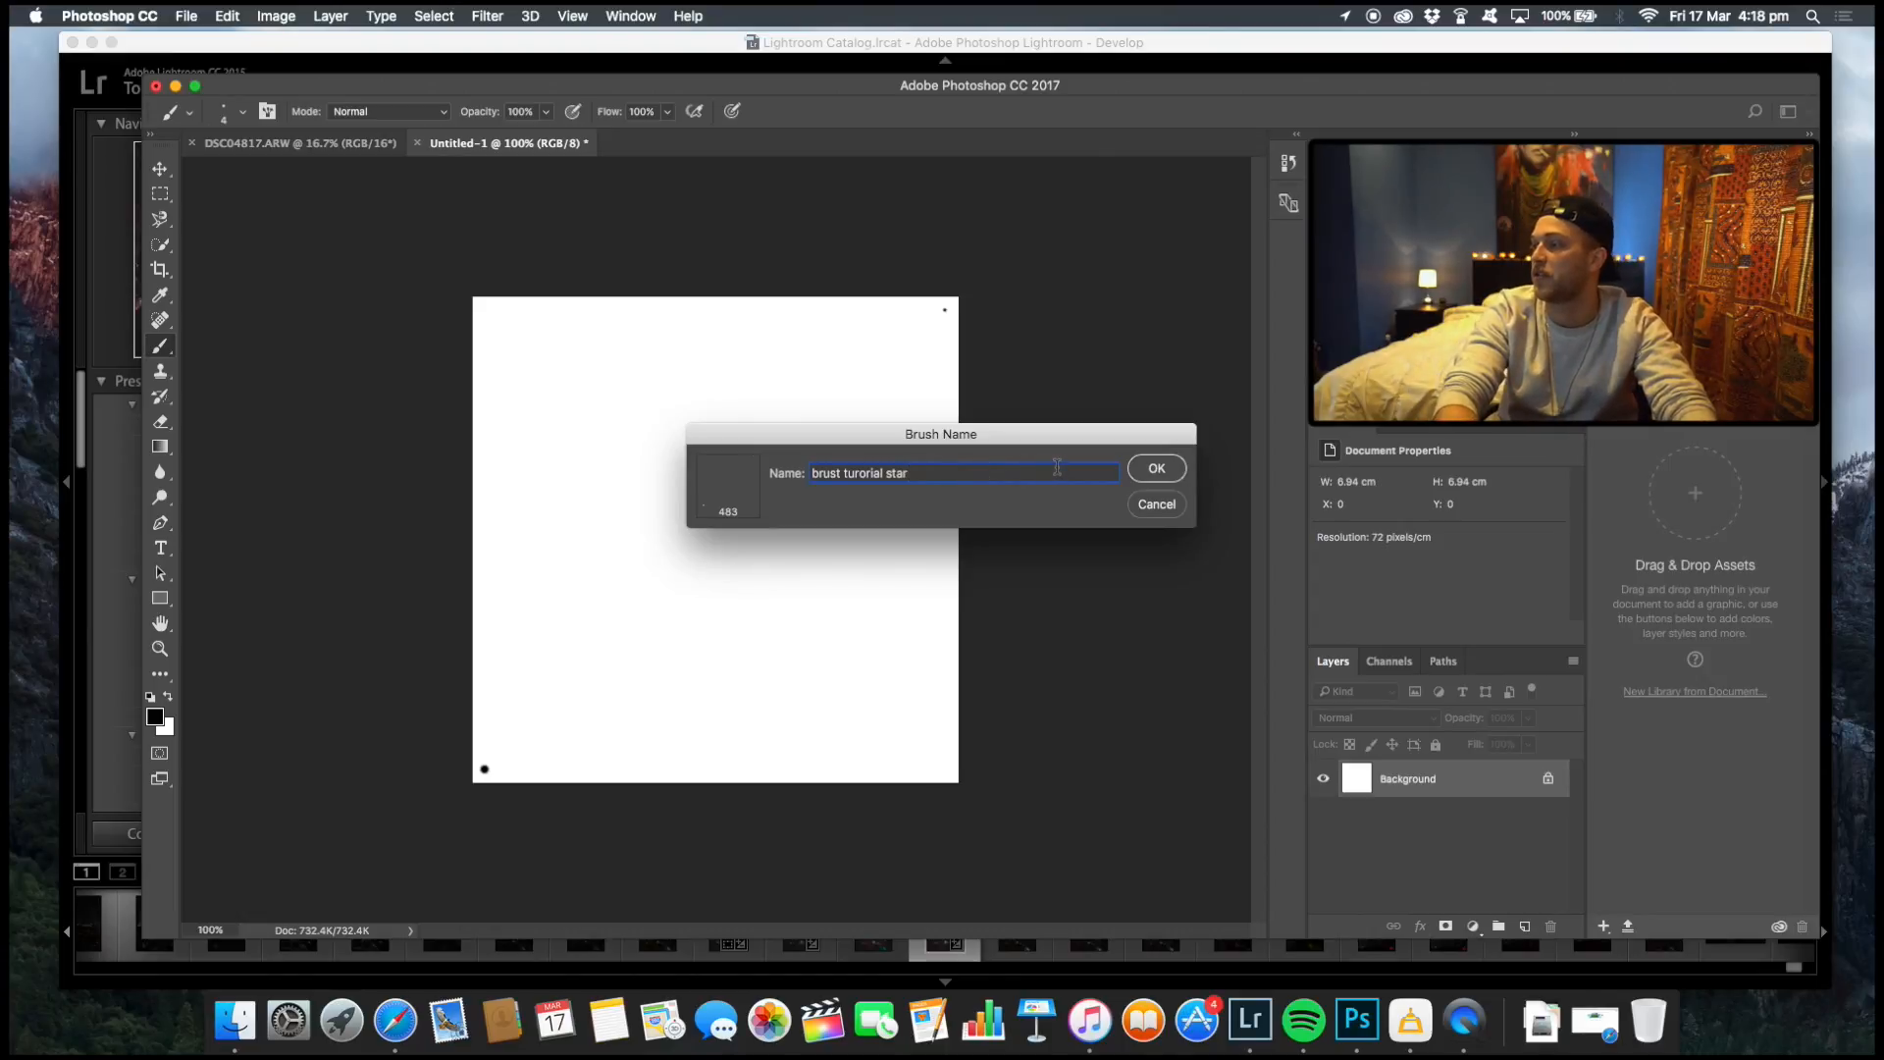
{"action": "left_click", "coordinate": [1154, 467]}
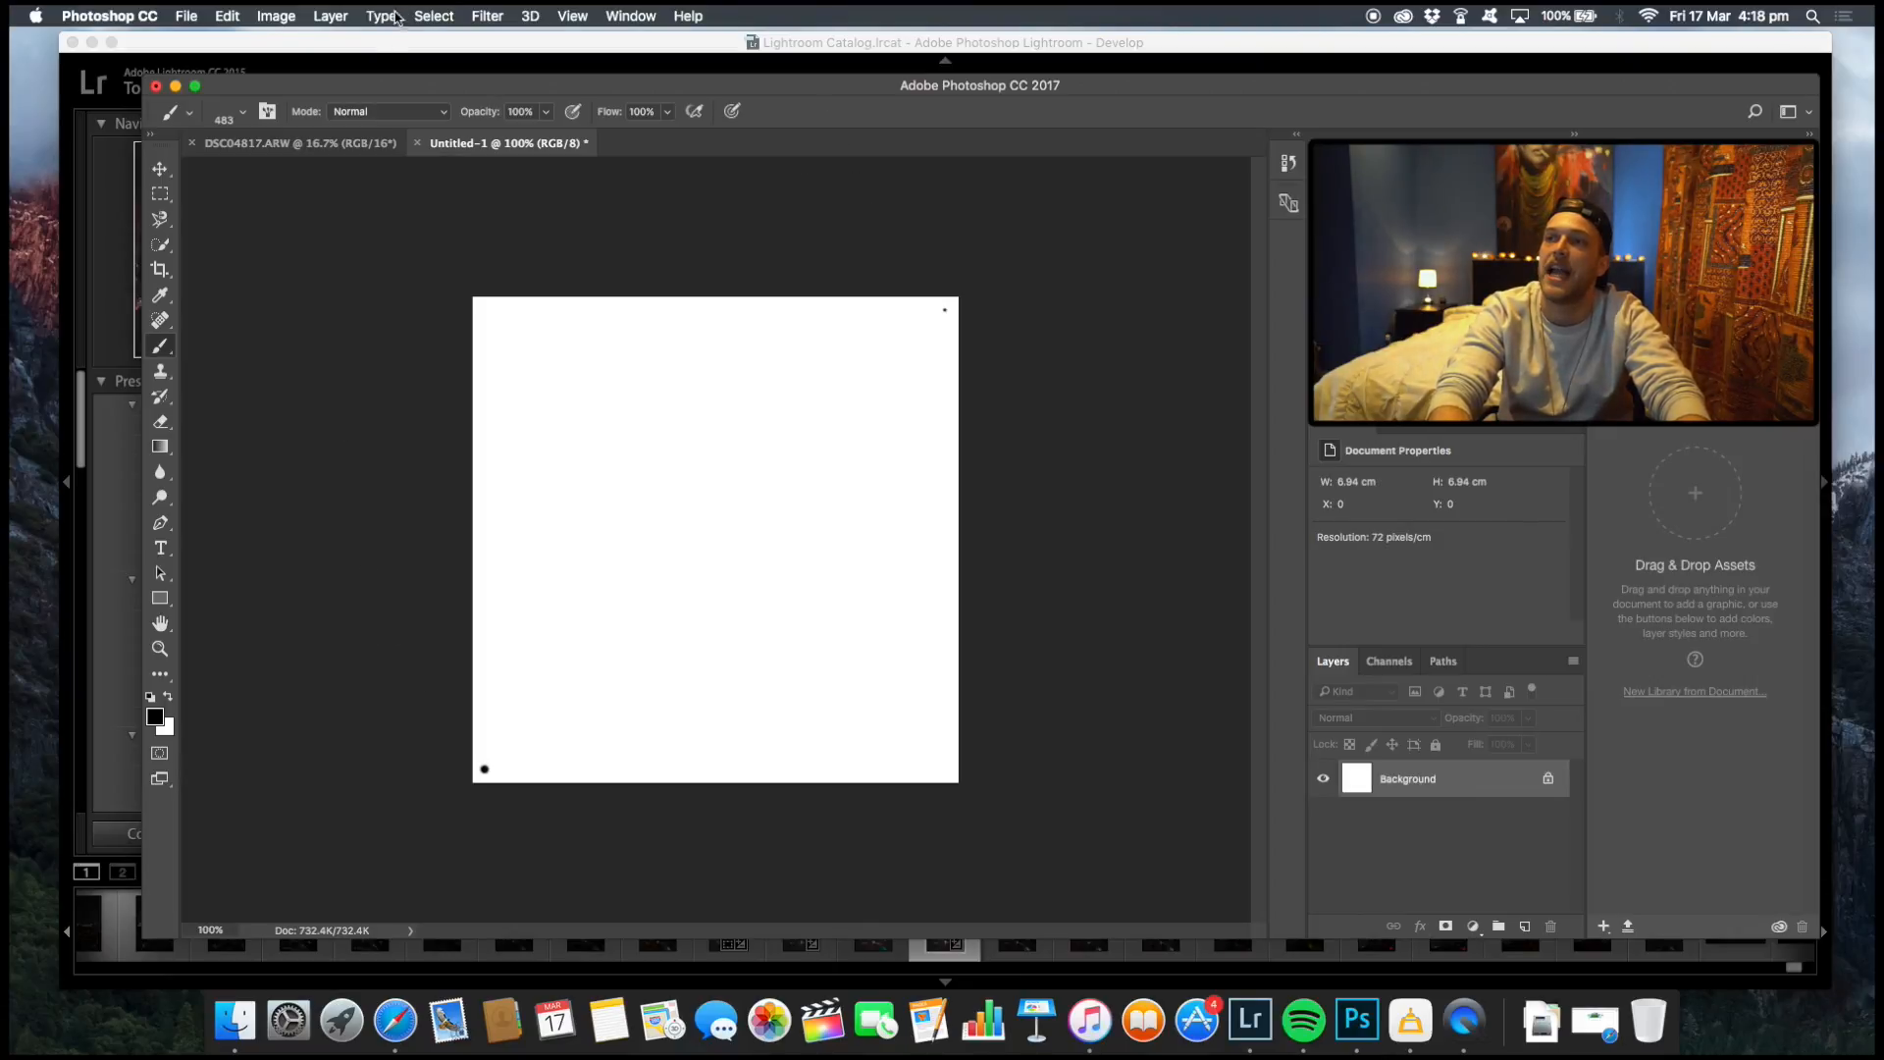
Return to the DSC04817.ARW night photo and make white the painting colour for the brush.
{"action": "left_click", "coordinate": [298, 143]}
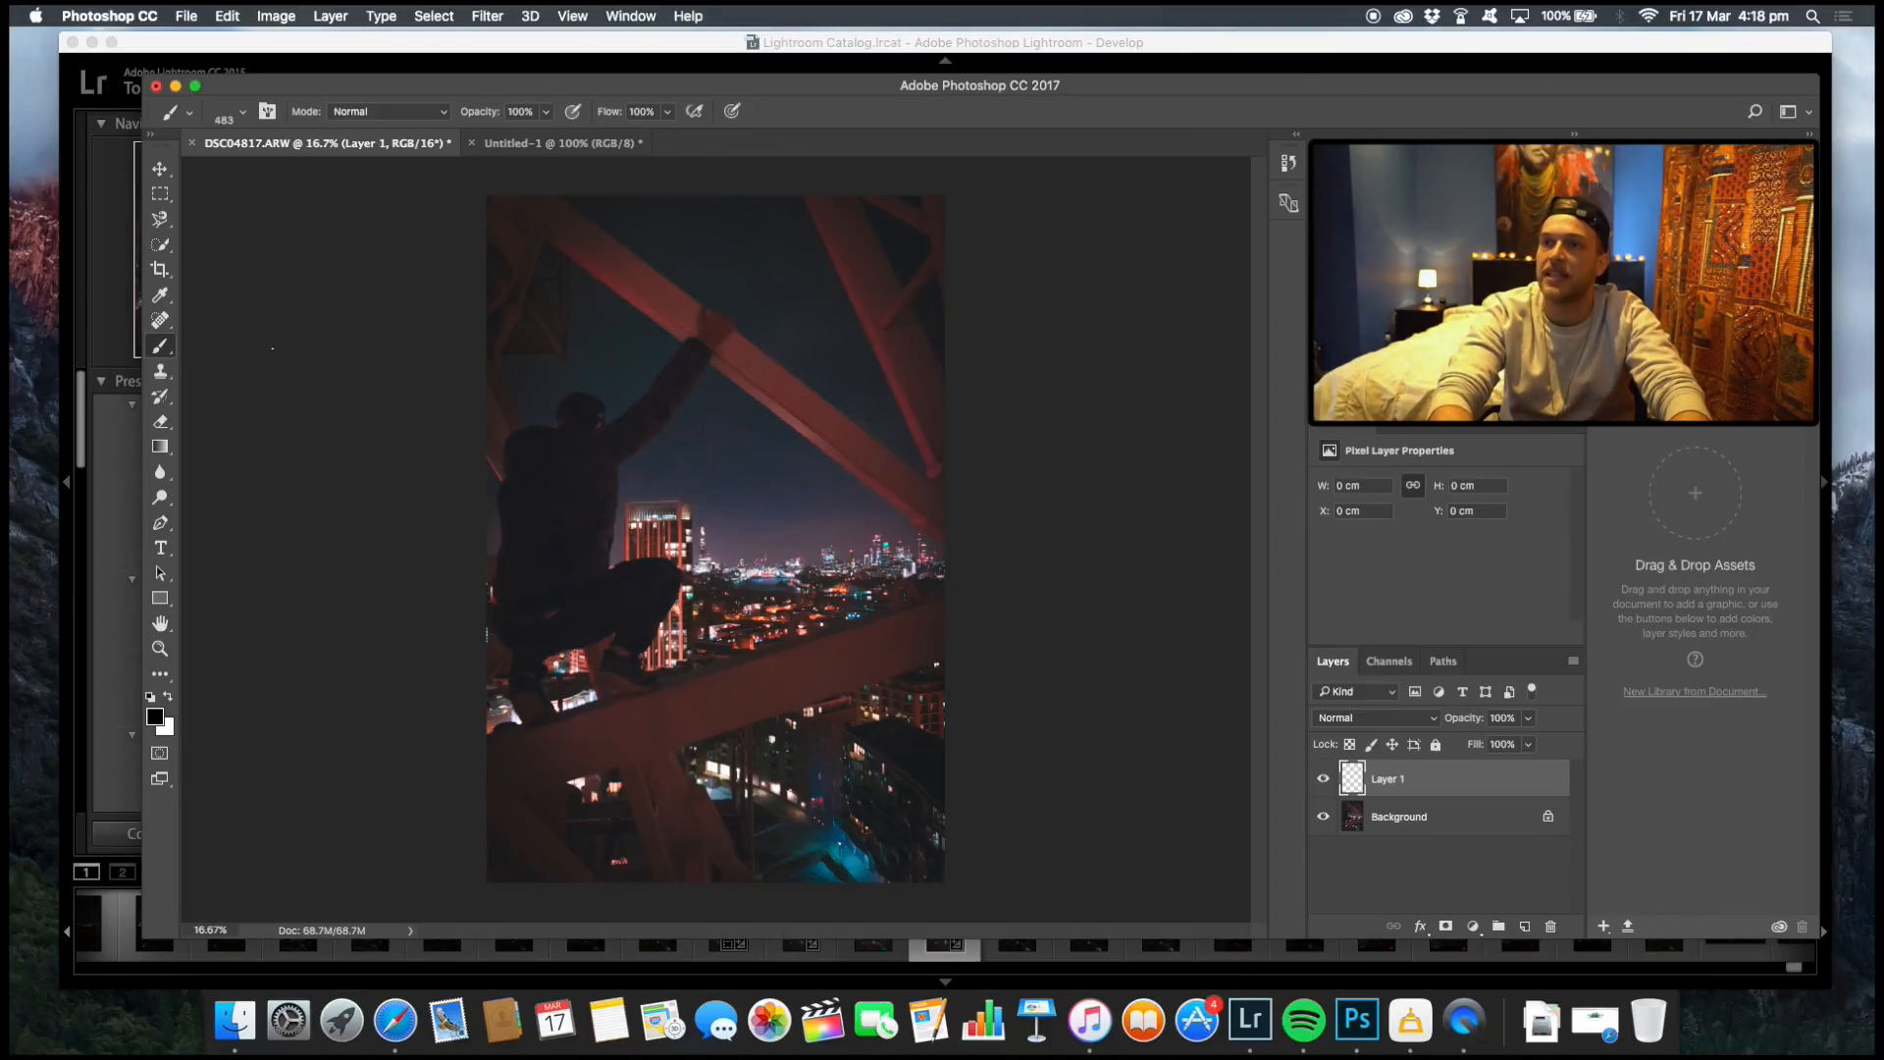
{"action": "left_click", "coordinate": [159, 168]}
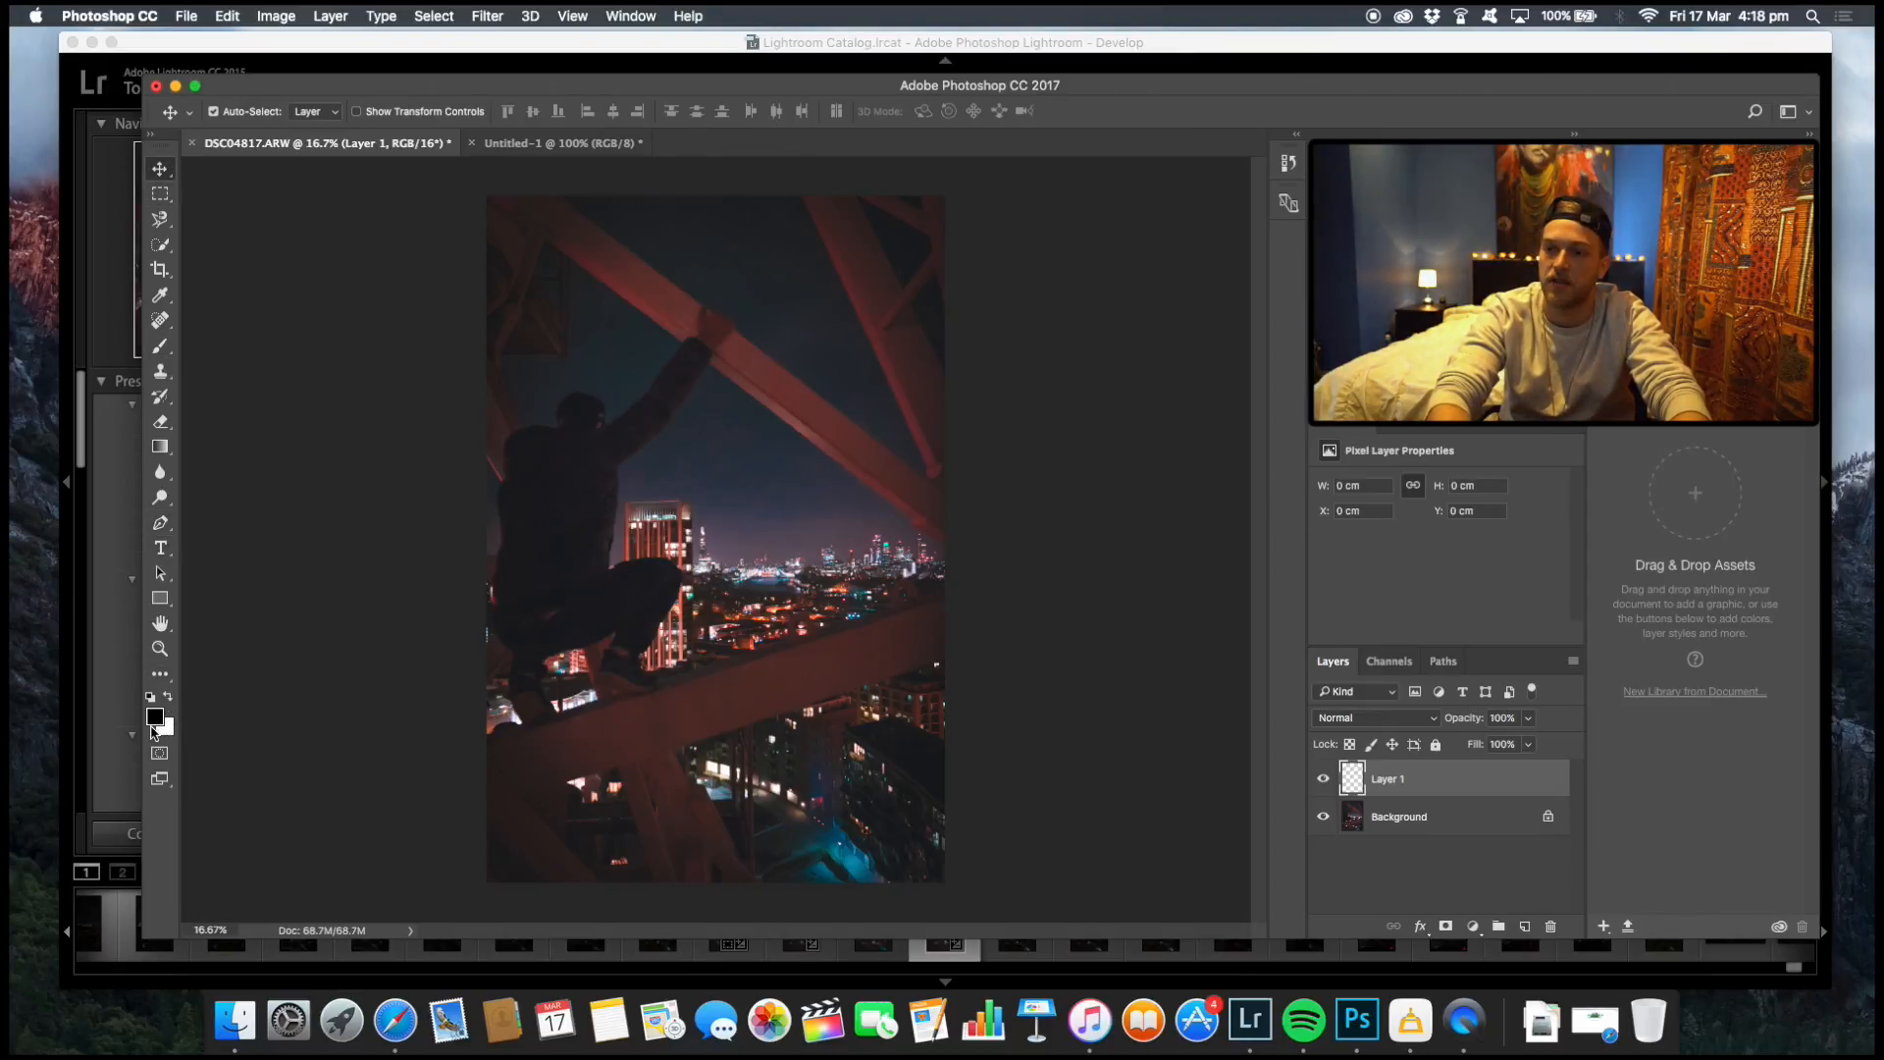
{"action": "left_click", "coordinate": [153, 719]}
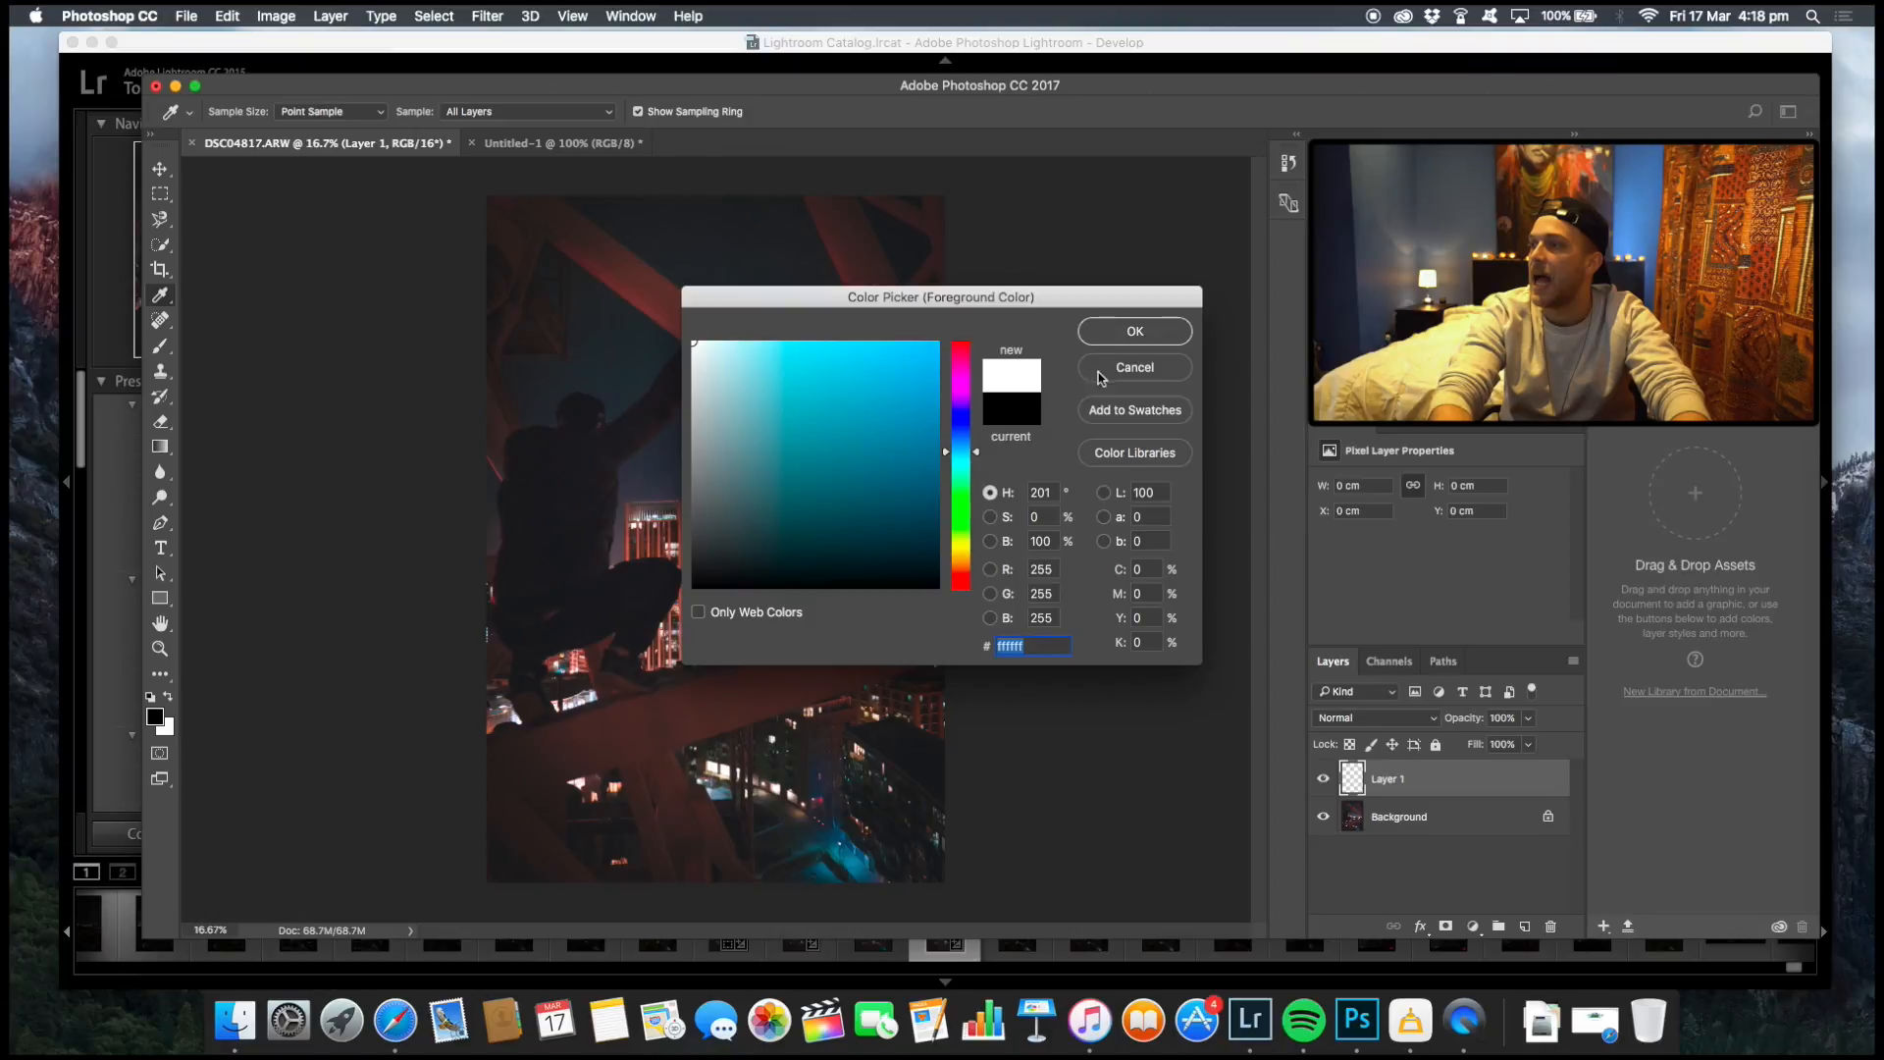
{"action": "left_click", "coordinate": [1133, 367]}
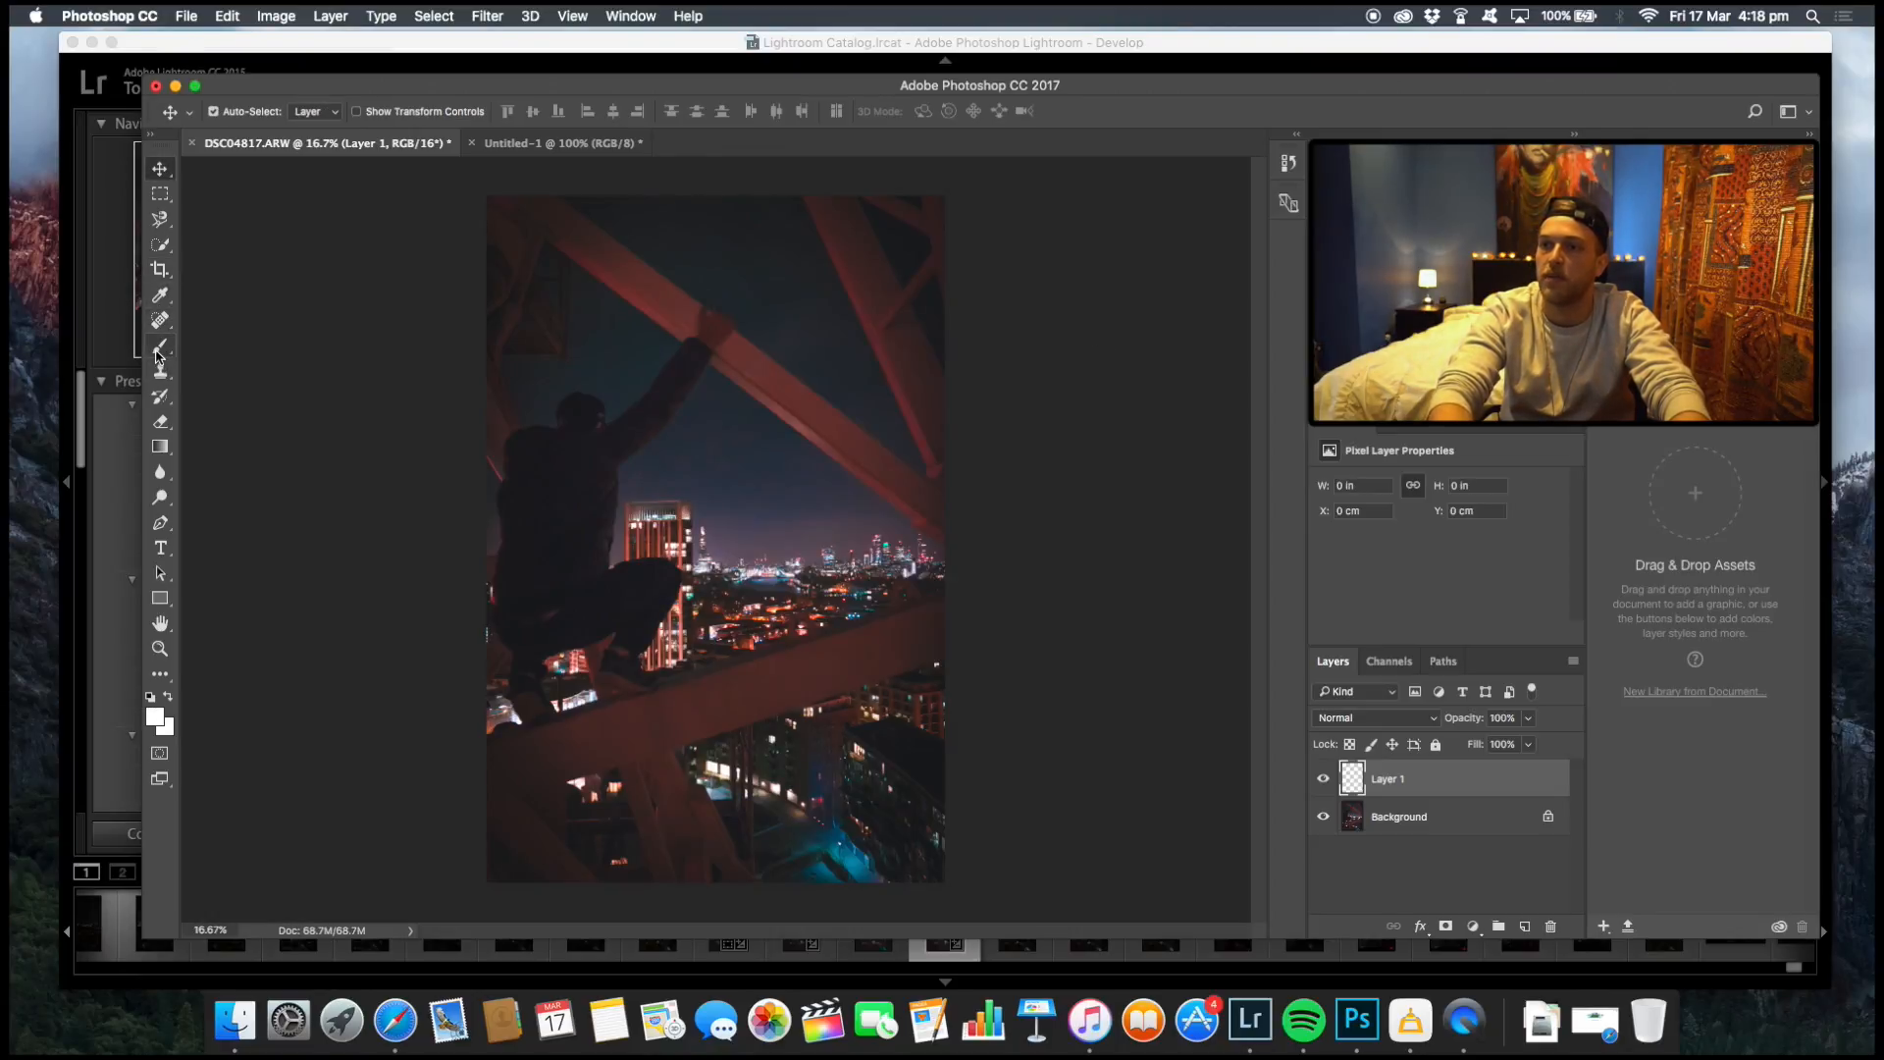
{"action": "left_click", "coordinate": [159, 347]}
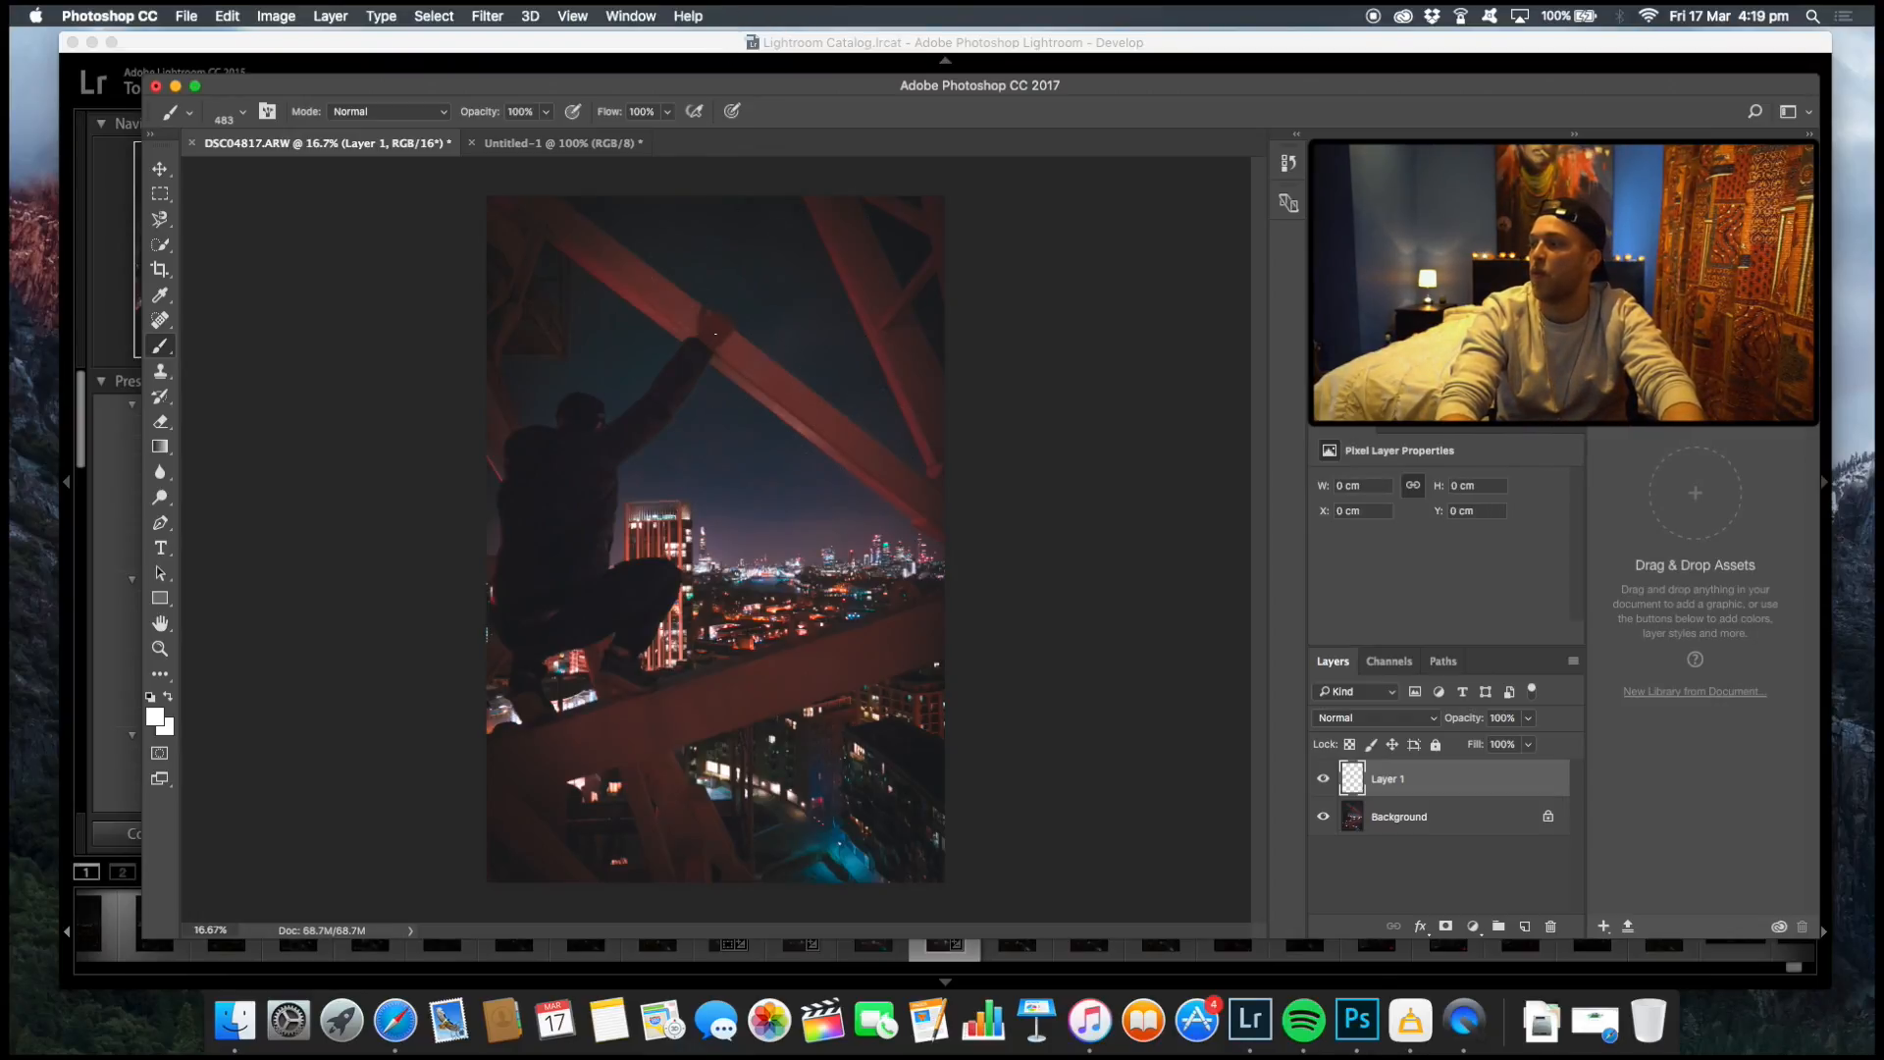
In the Brush panel enable Shape Dynamics with Size Jitter at 100%.
{"action": "left_click", "coordinate": [687, 16]}
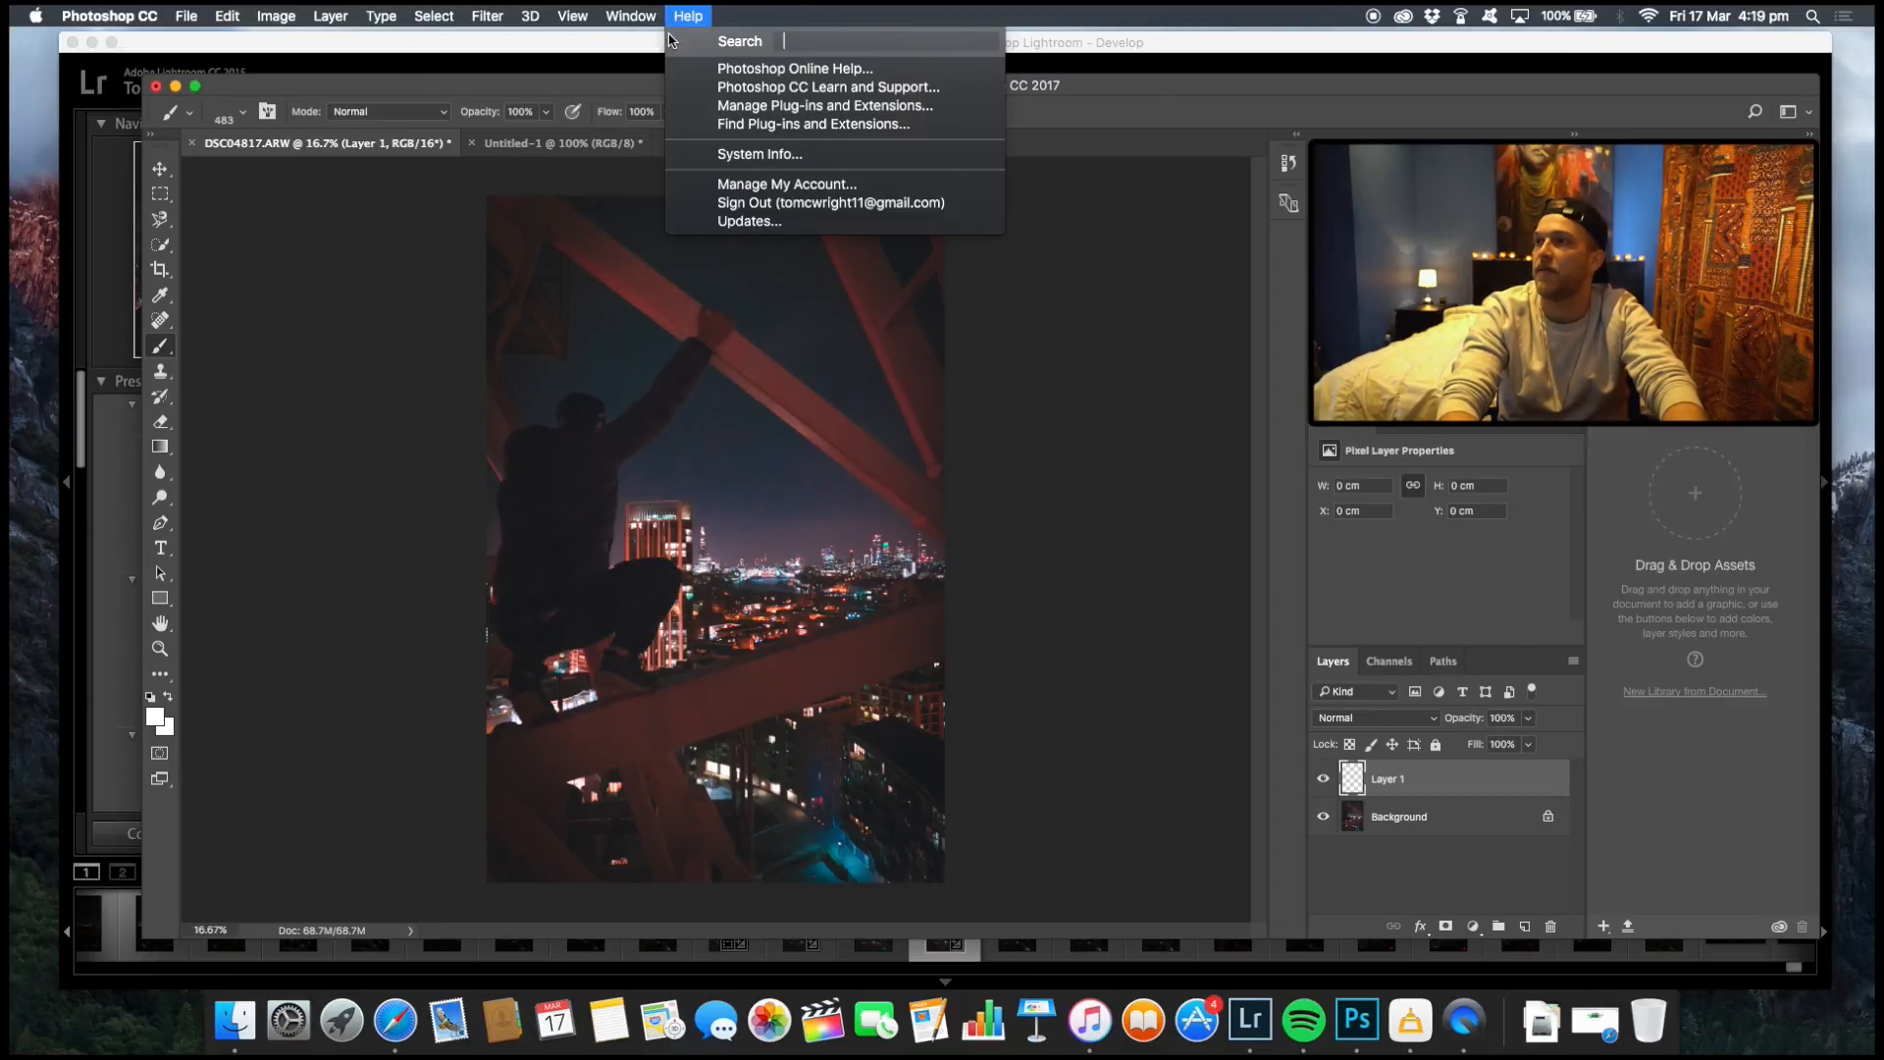
{"action": "left_click", "coordinate": [630, 15]}
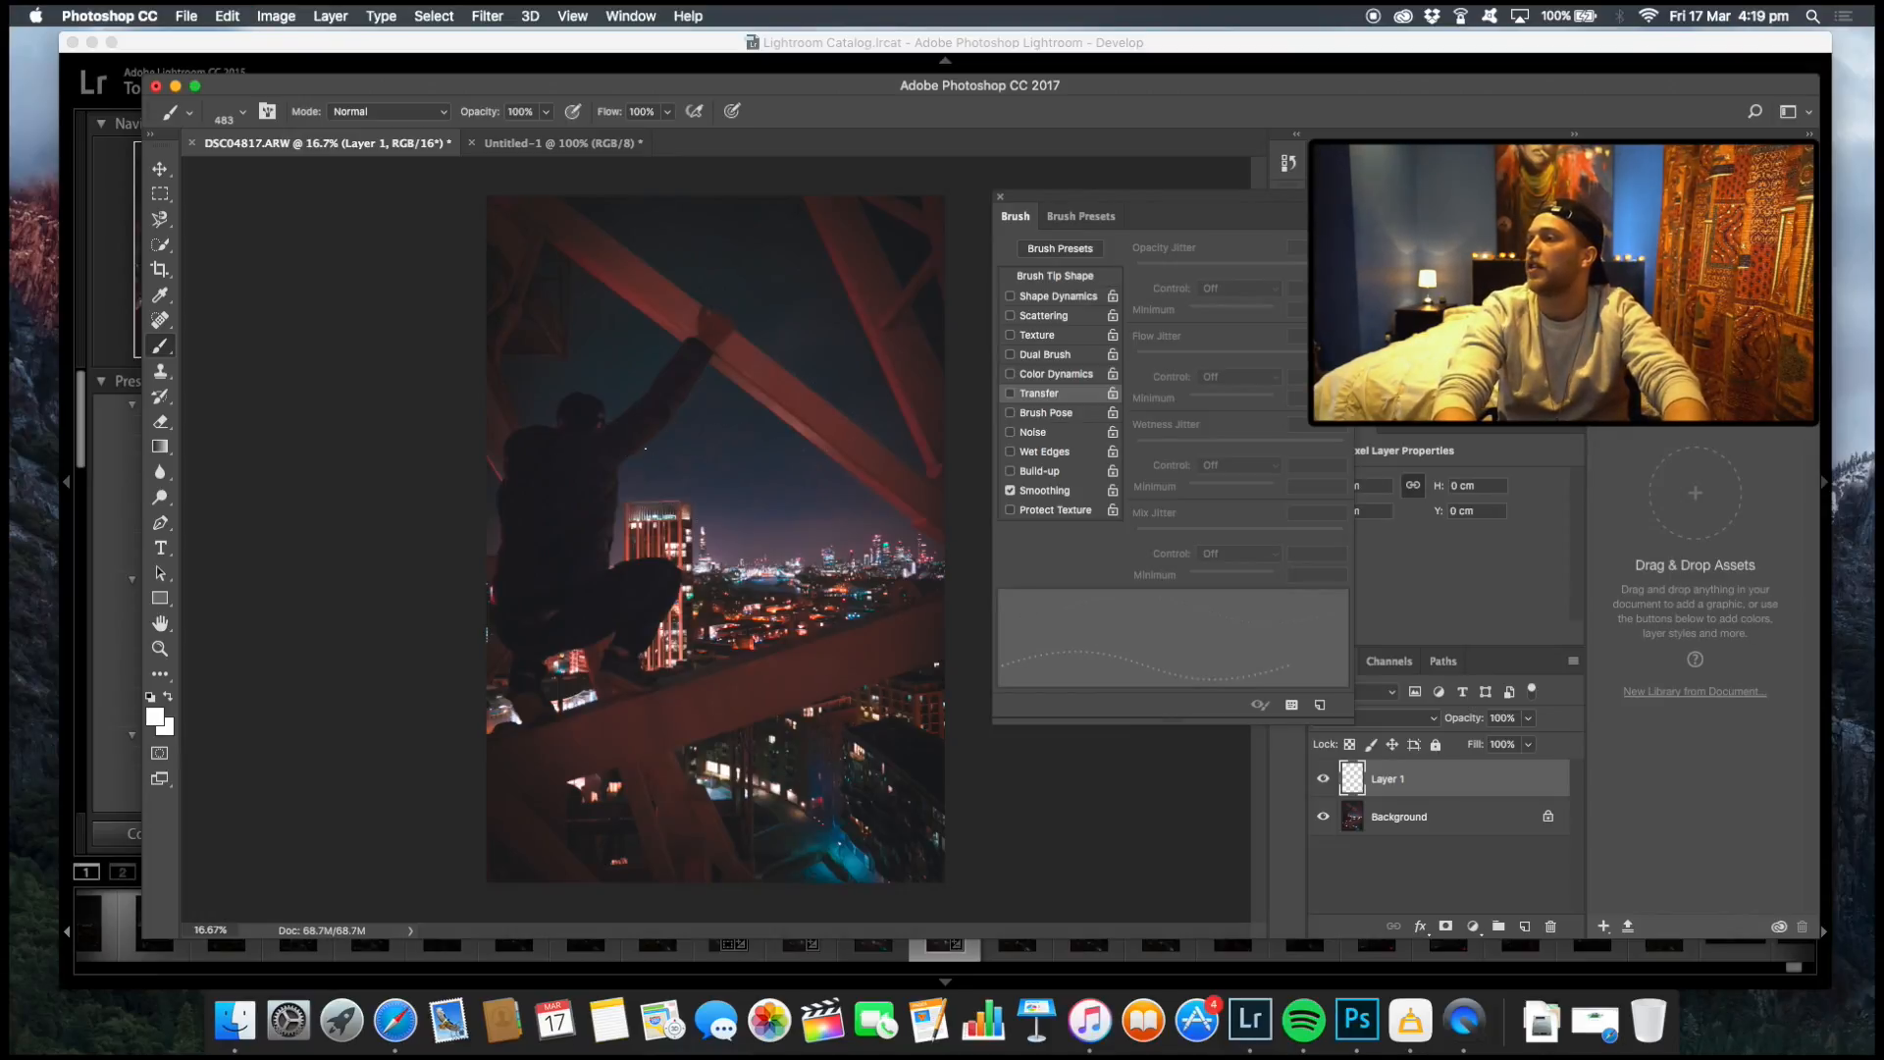
{"action": "left_click", "coordinate": [1011, 297]}
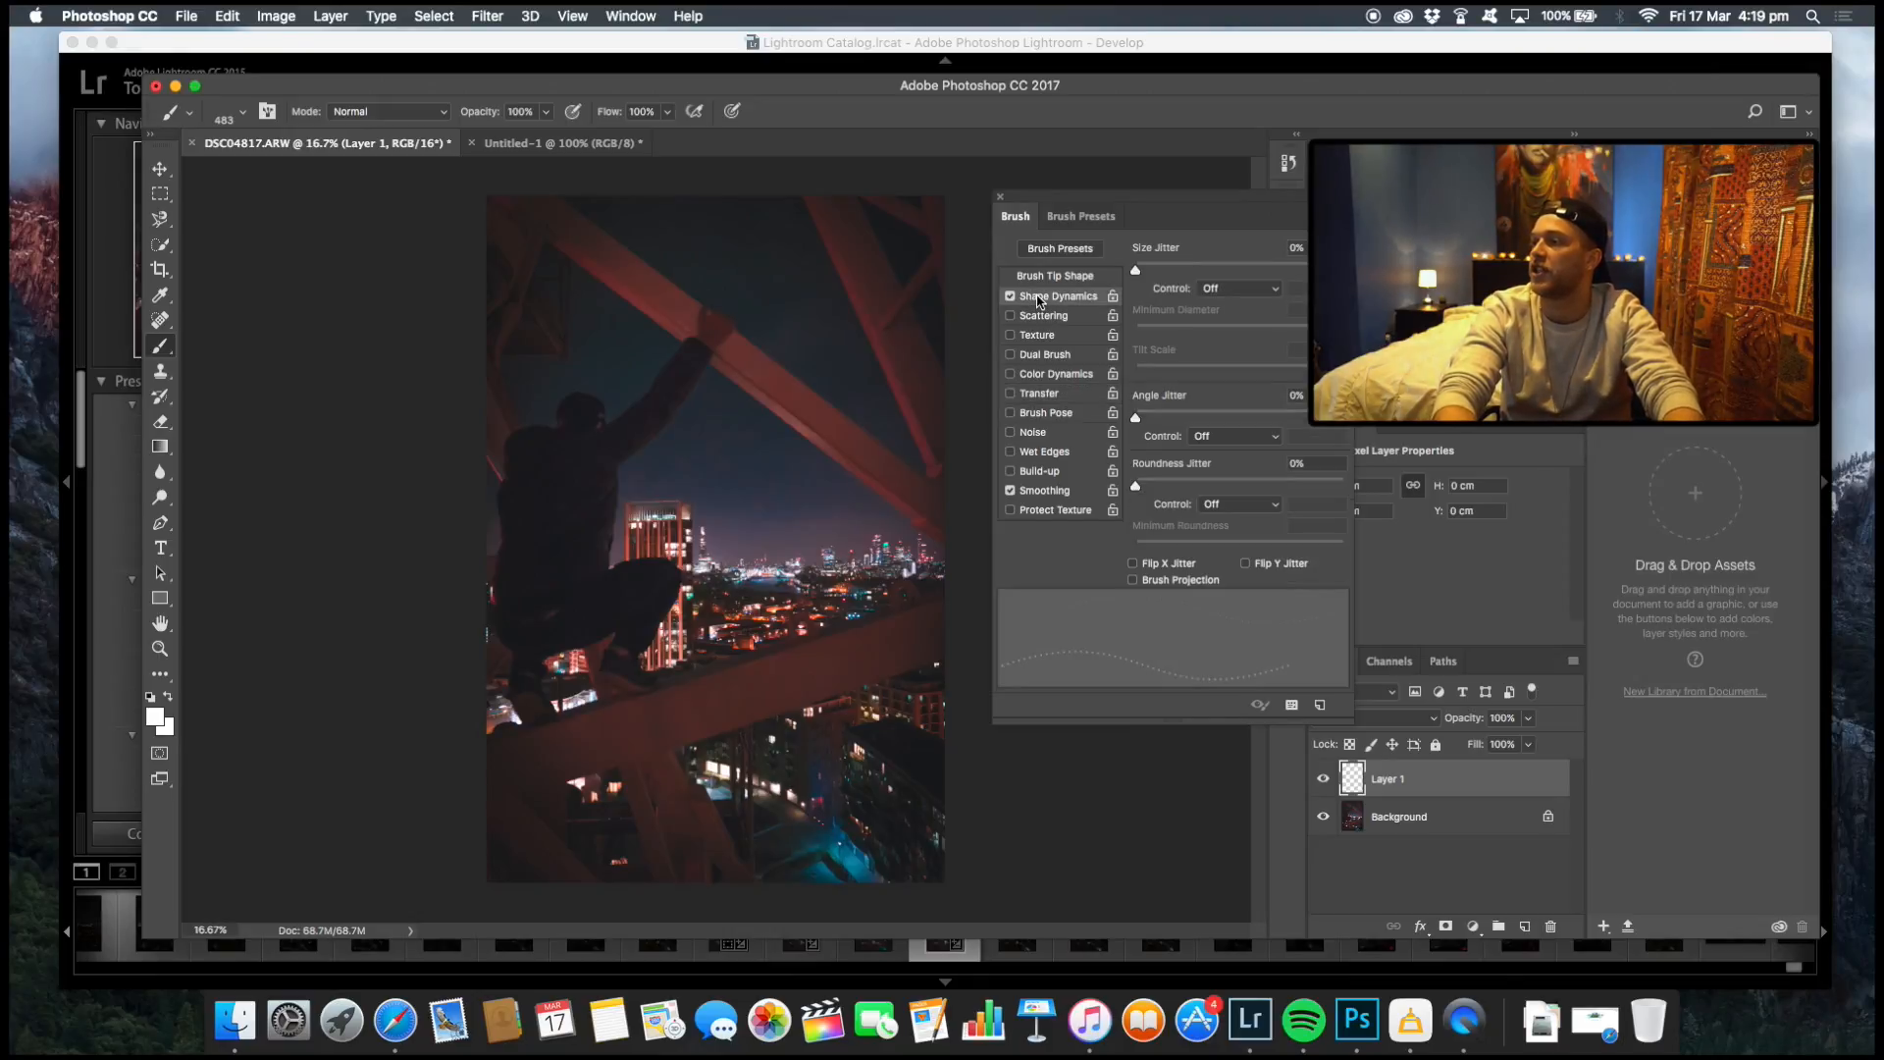
{"action": "mouse_move", "coordinate": [1058, 296]}
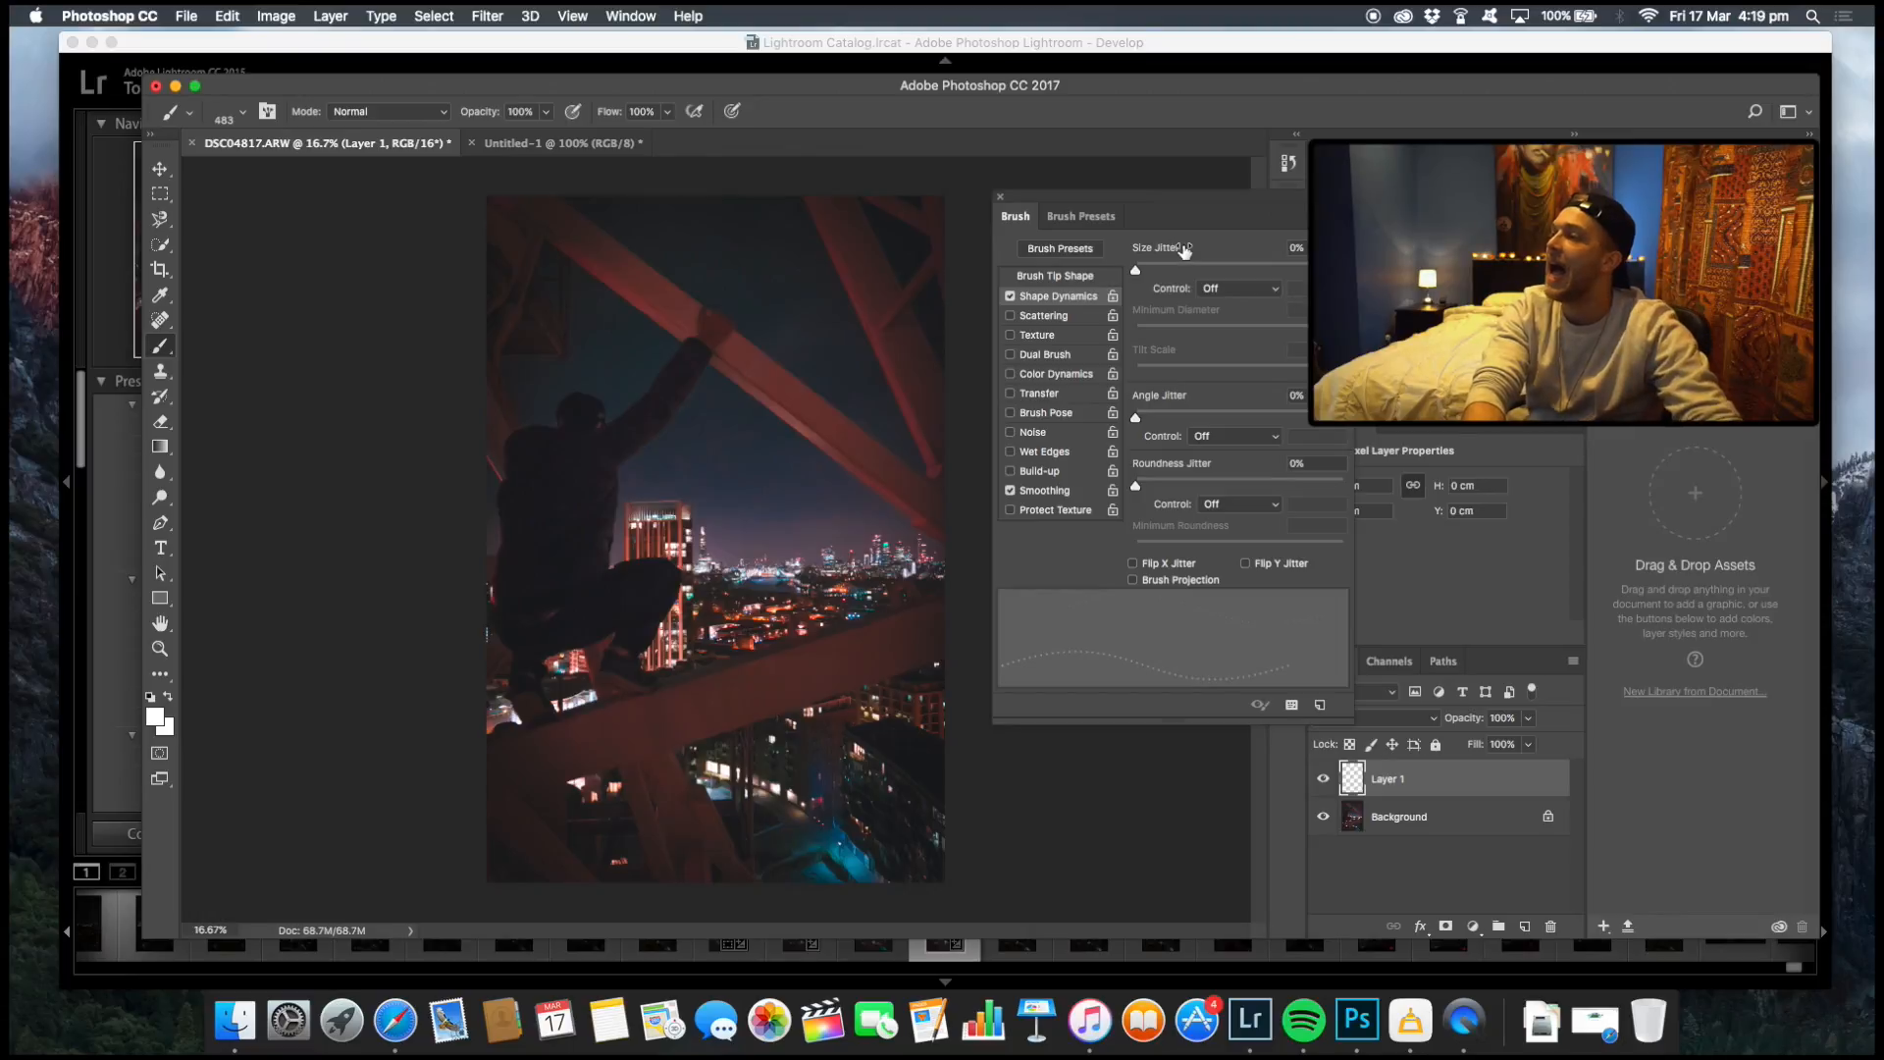
{"action": "mouse_move", "coordinate": [1156, 261]}
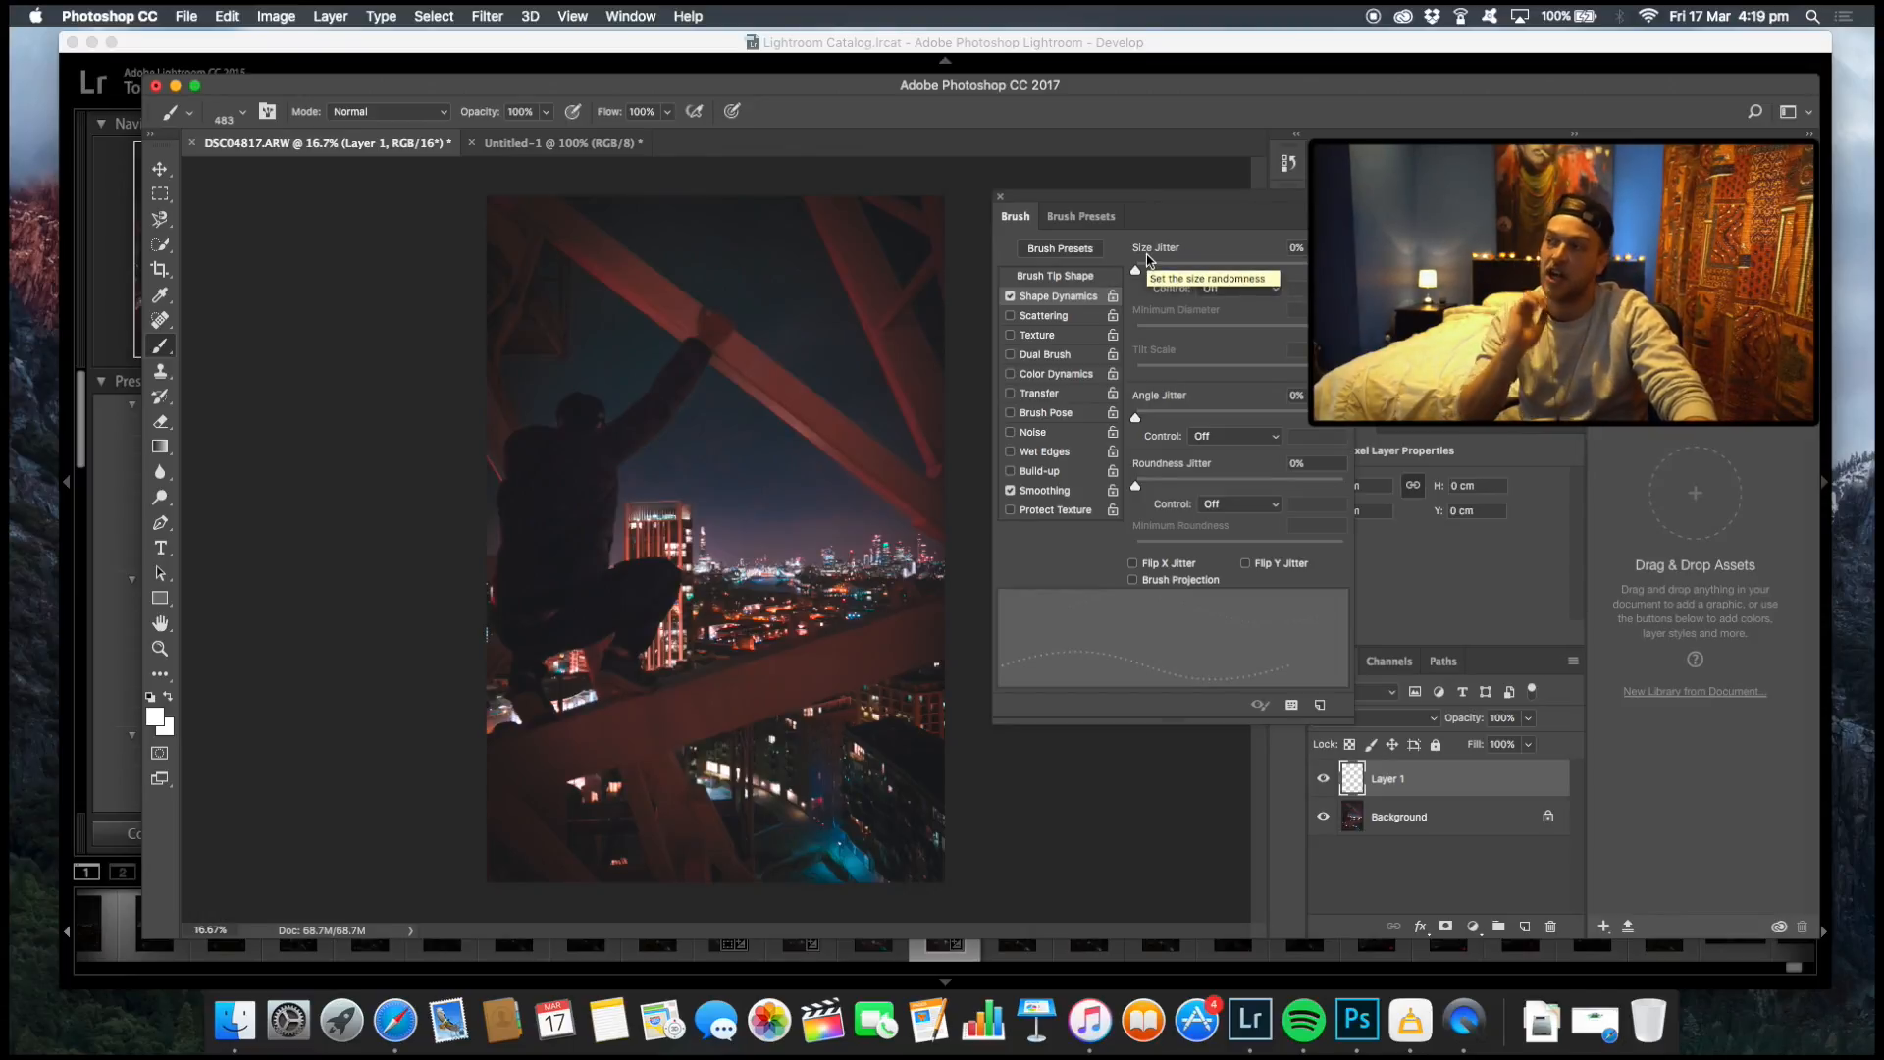
{"action": "left_click_drag", "start_coordinate": [1135, 269], "coordinate": [1277, 269]}
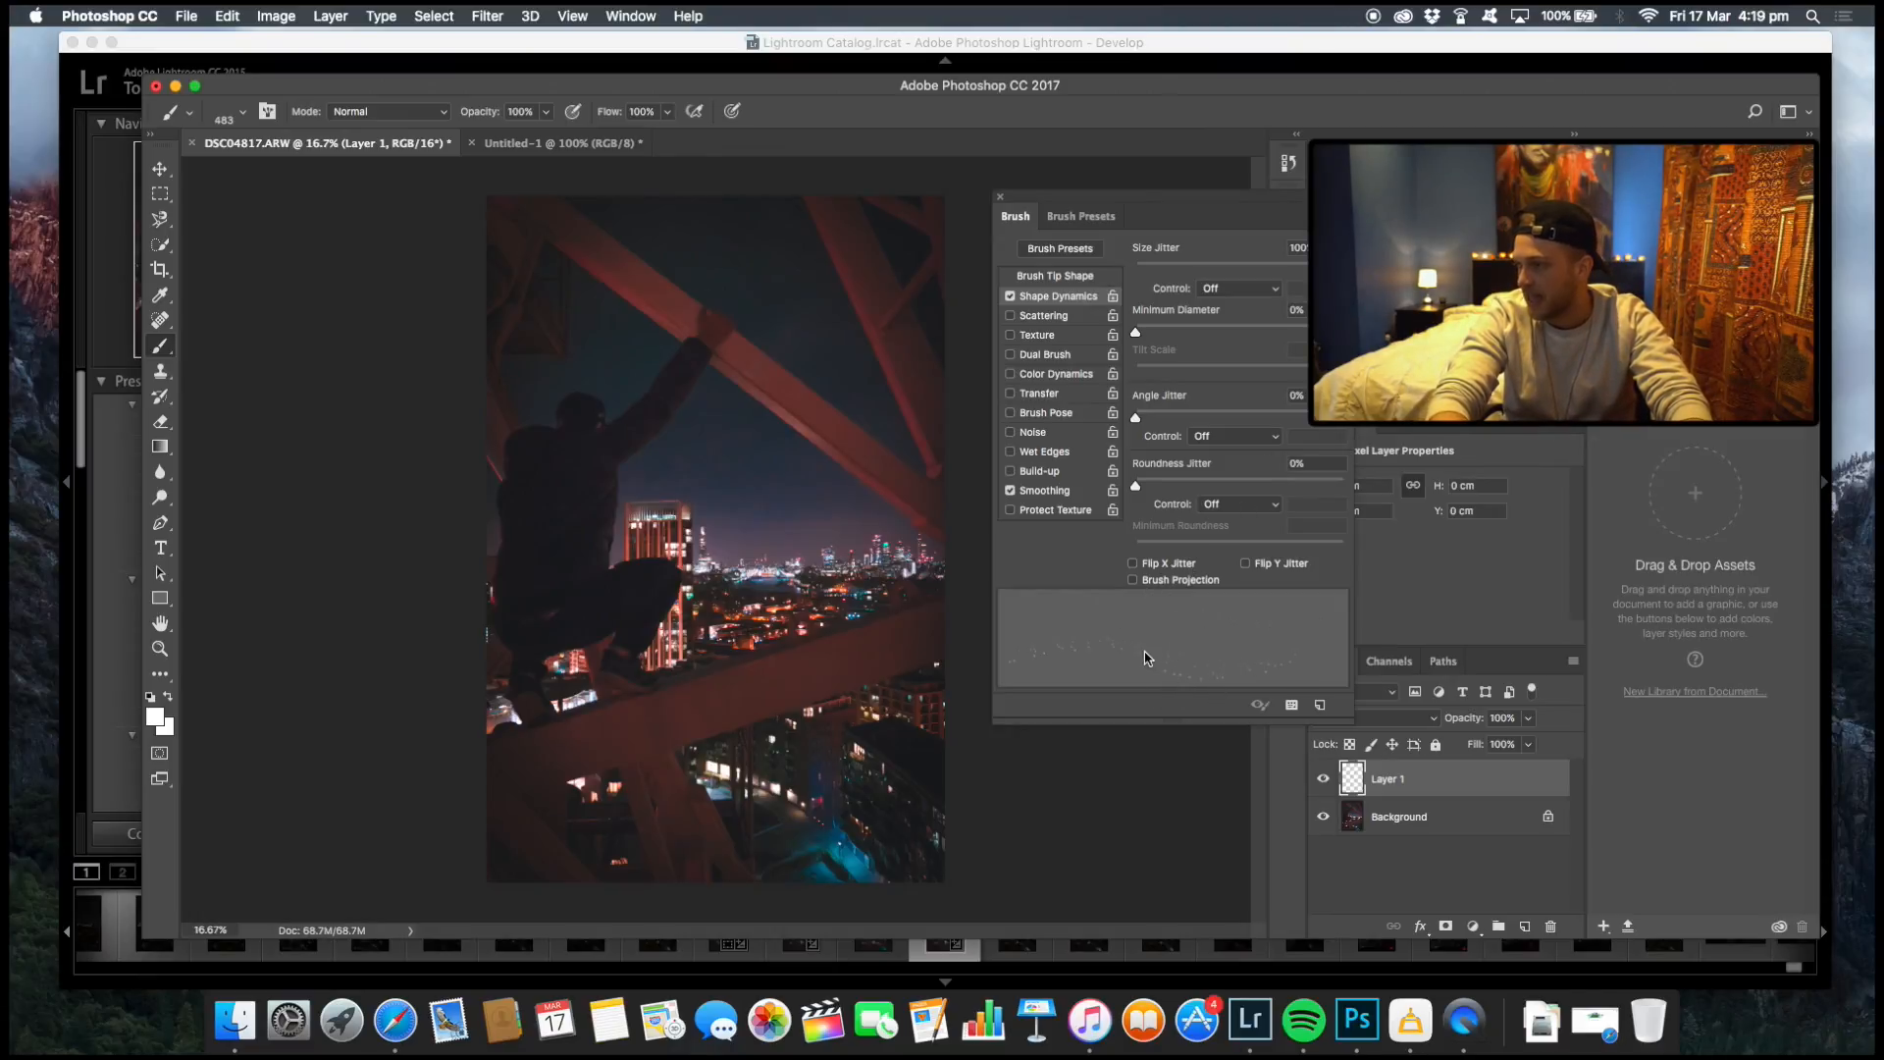
{"action": "mouse_move", "coordinate": [1160, 665]}
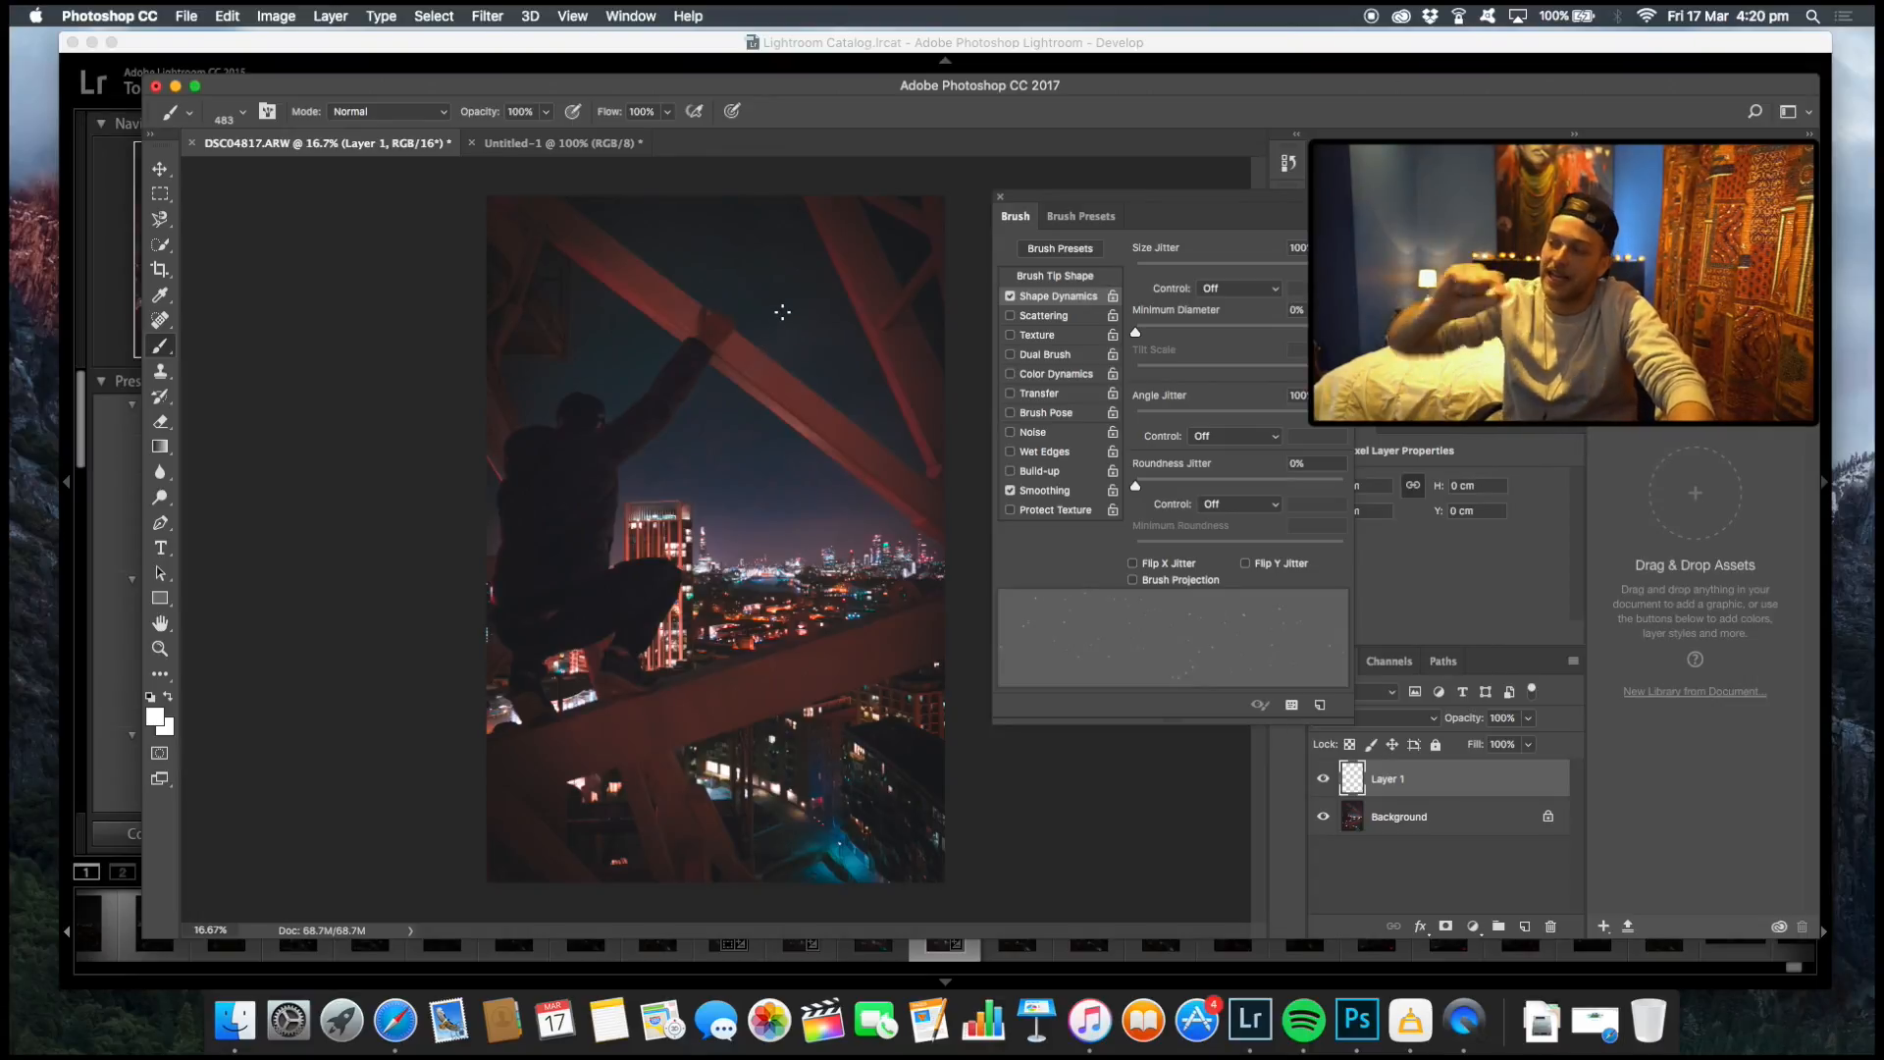
{"action": "mouse_move", "coordinate": [725, 261]}
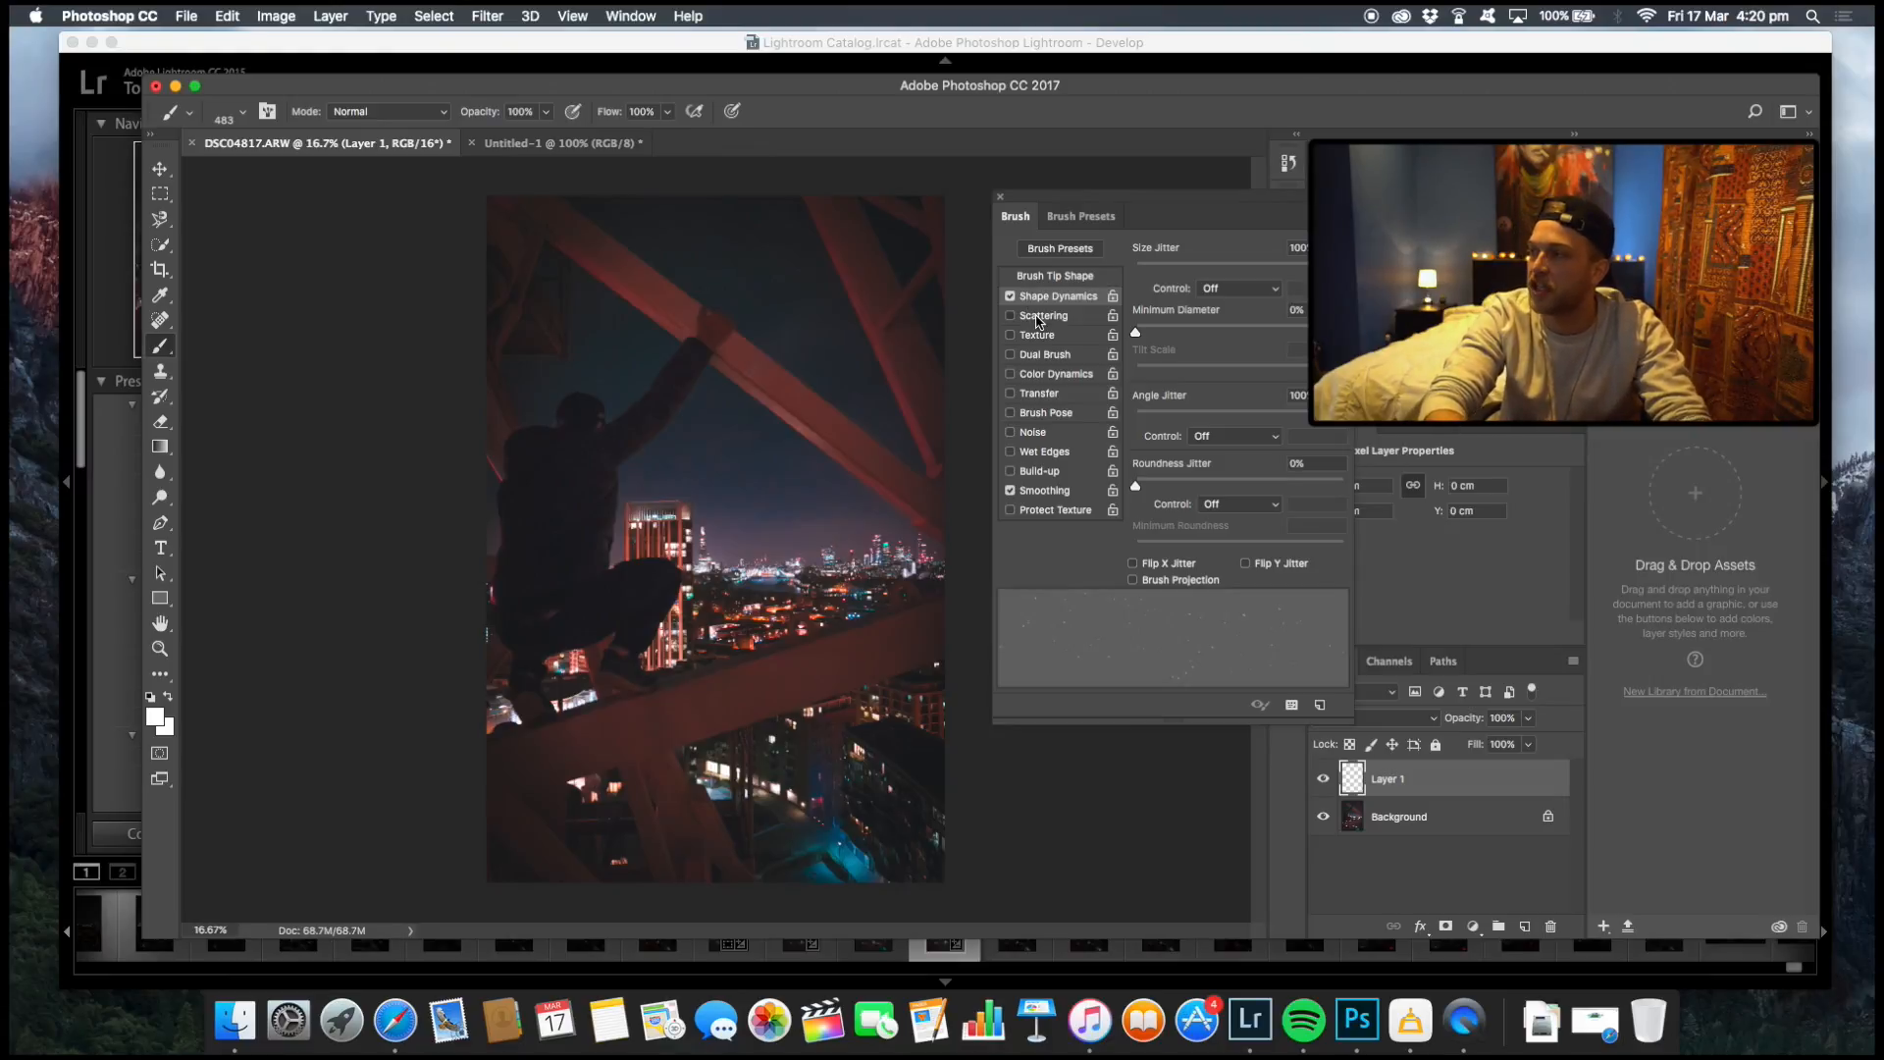
Enable Scattering, try a high scatter, then return the amount to 0%.
{"action": "left_click", "coordinate": [1042, 314]}
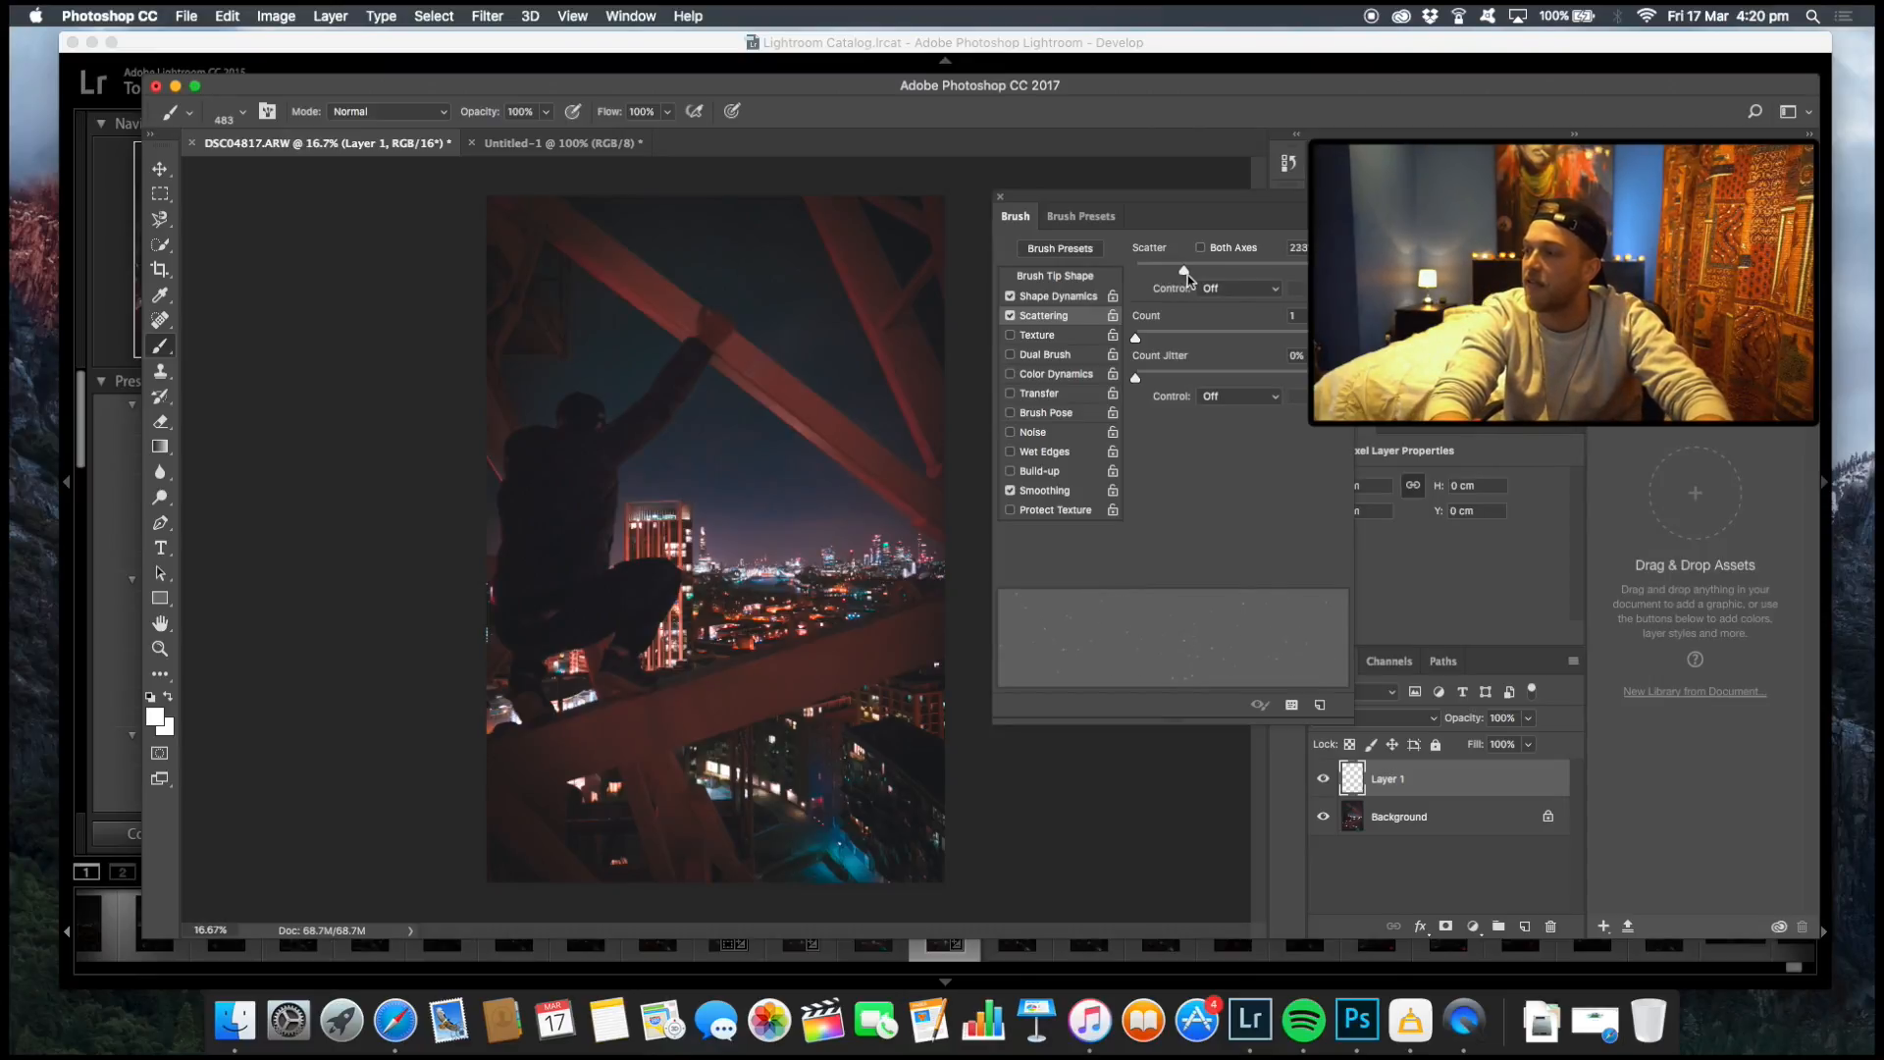
{"action": "left_click_drag", "start_coordinate": [1181, 271], "coordinate": [1229, 271]}
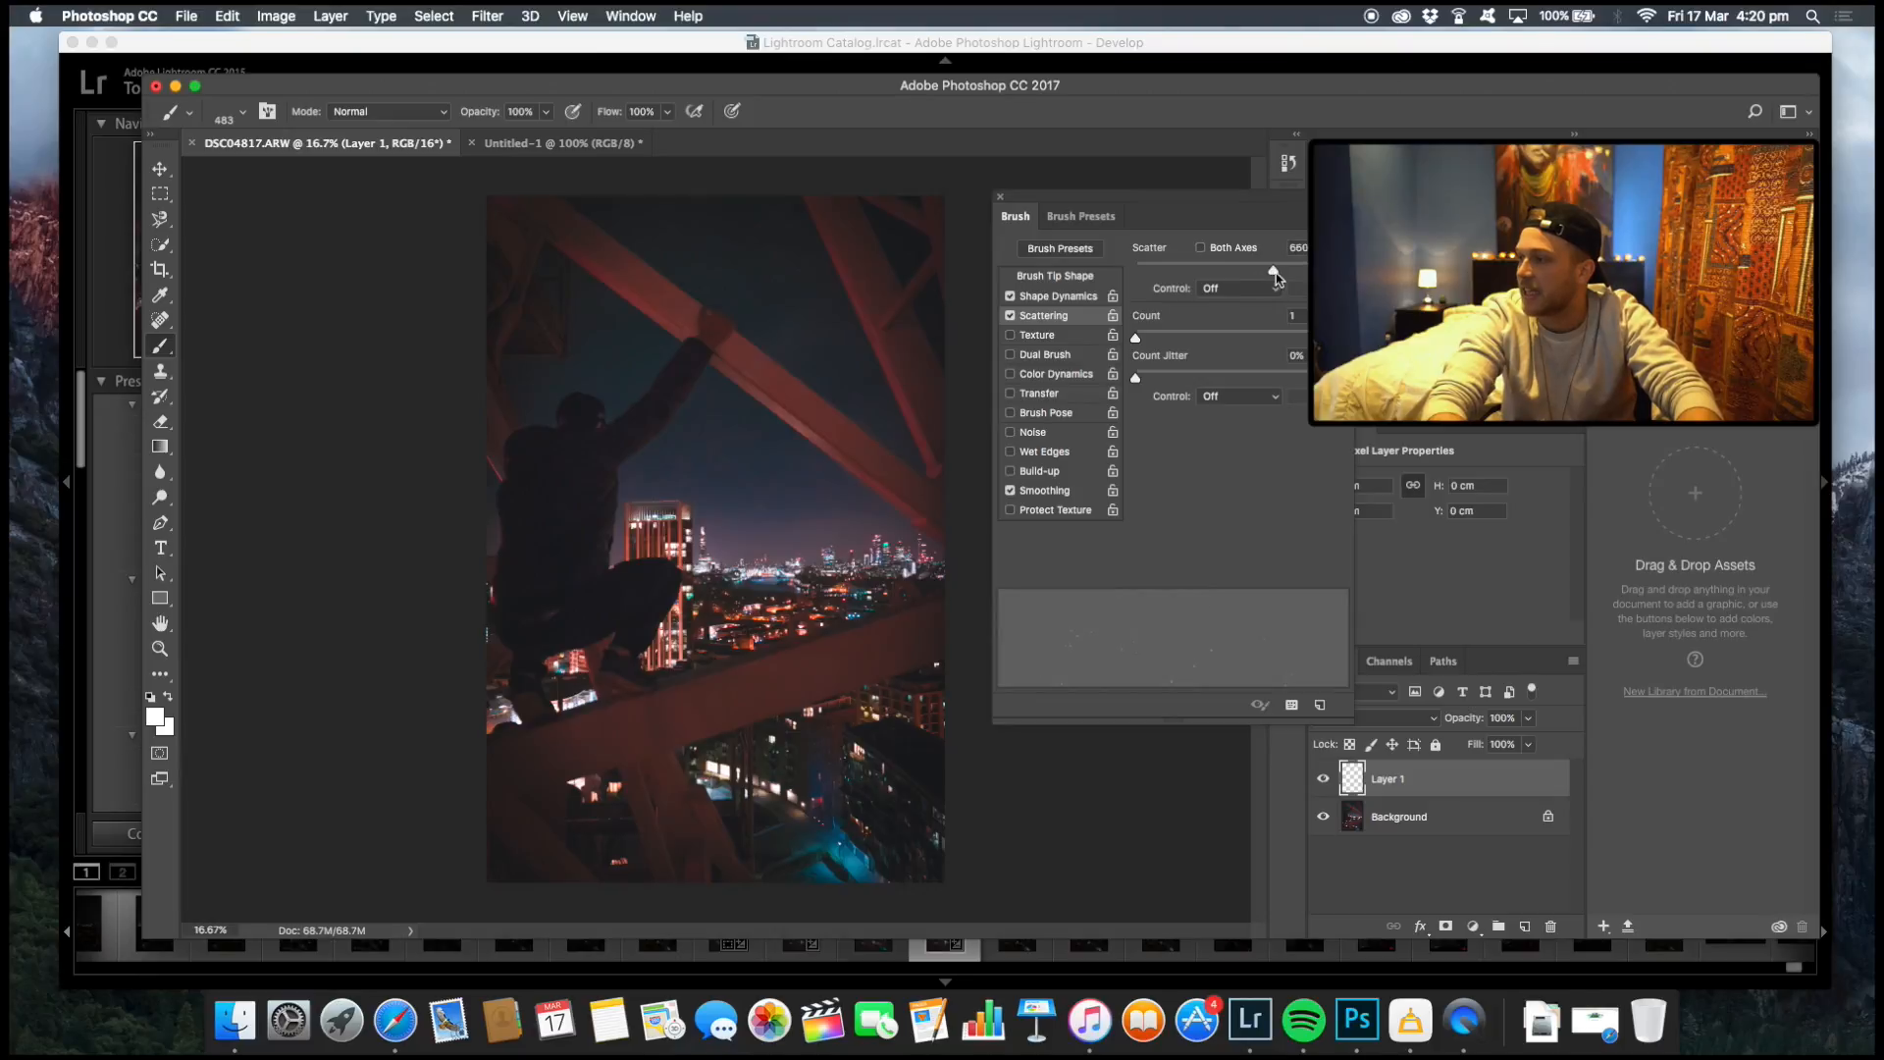
{"action": "left_click_drag", "start_coordinate": [1274, 271], "coordinate": [1177, 271]}
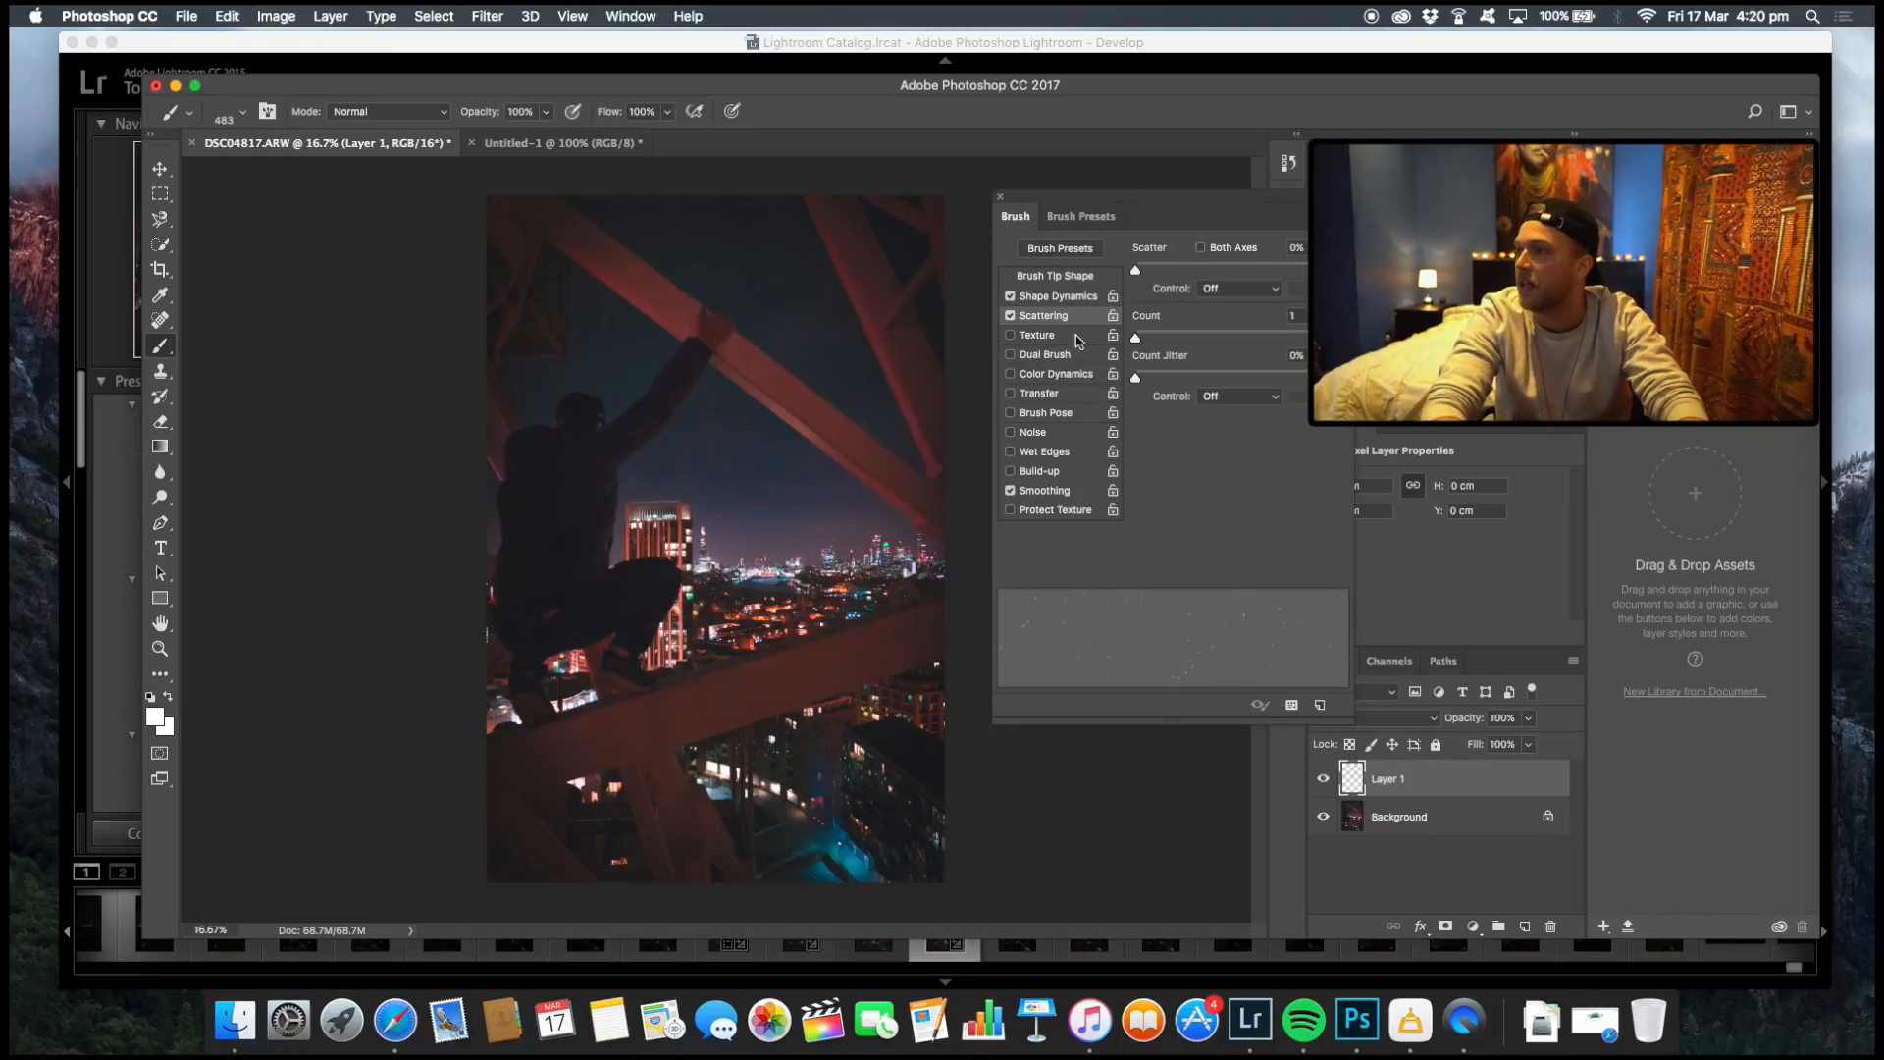
Enable Transfer with about 50% Opacity Jitter for dab-to-dab variation.
{"action": "left_click", "coordinate": [1010, 314]}
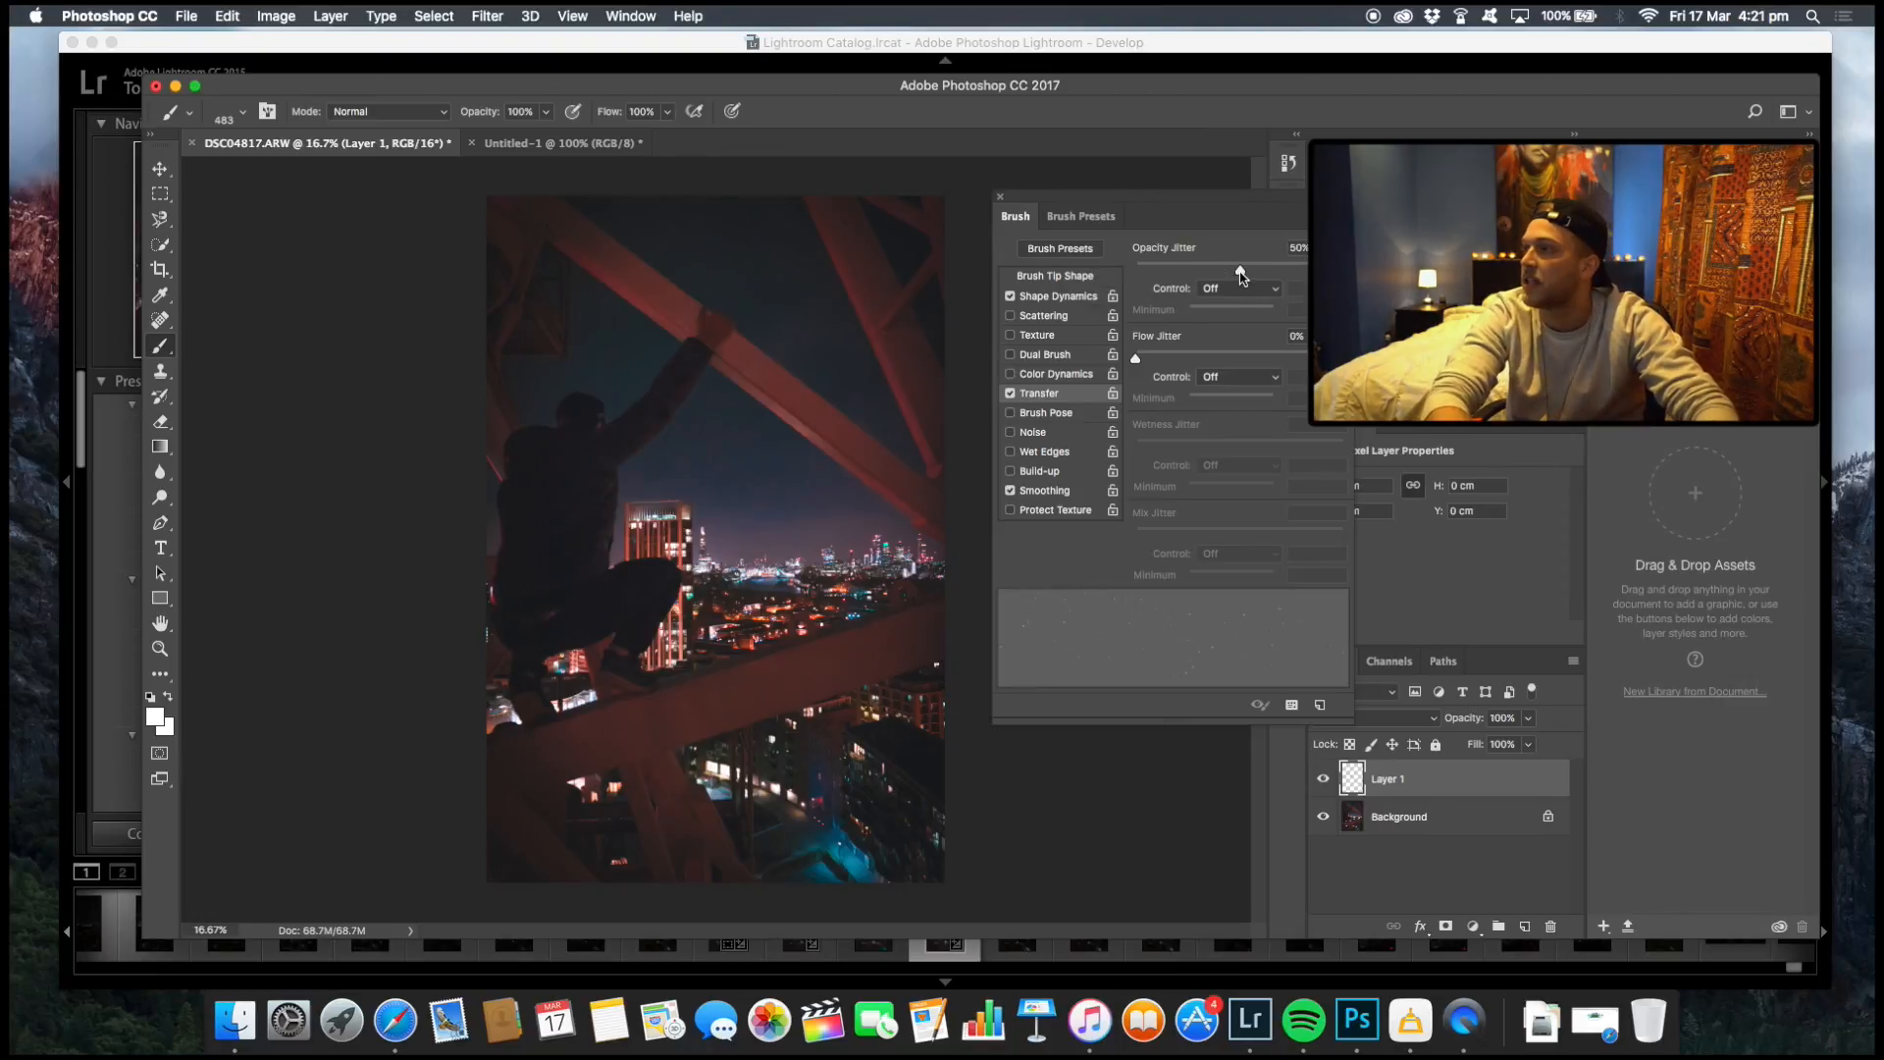
{"action": "left_click_drag", "start_coordinate": [1239, 261], "coordinate": [1138, 261]}
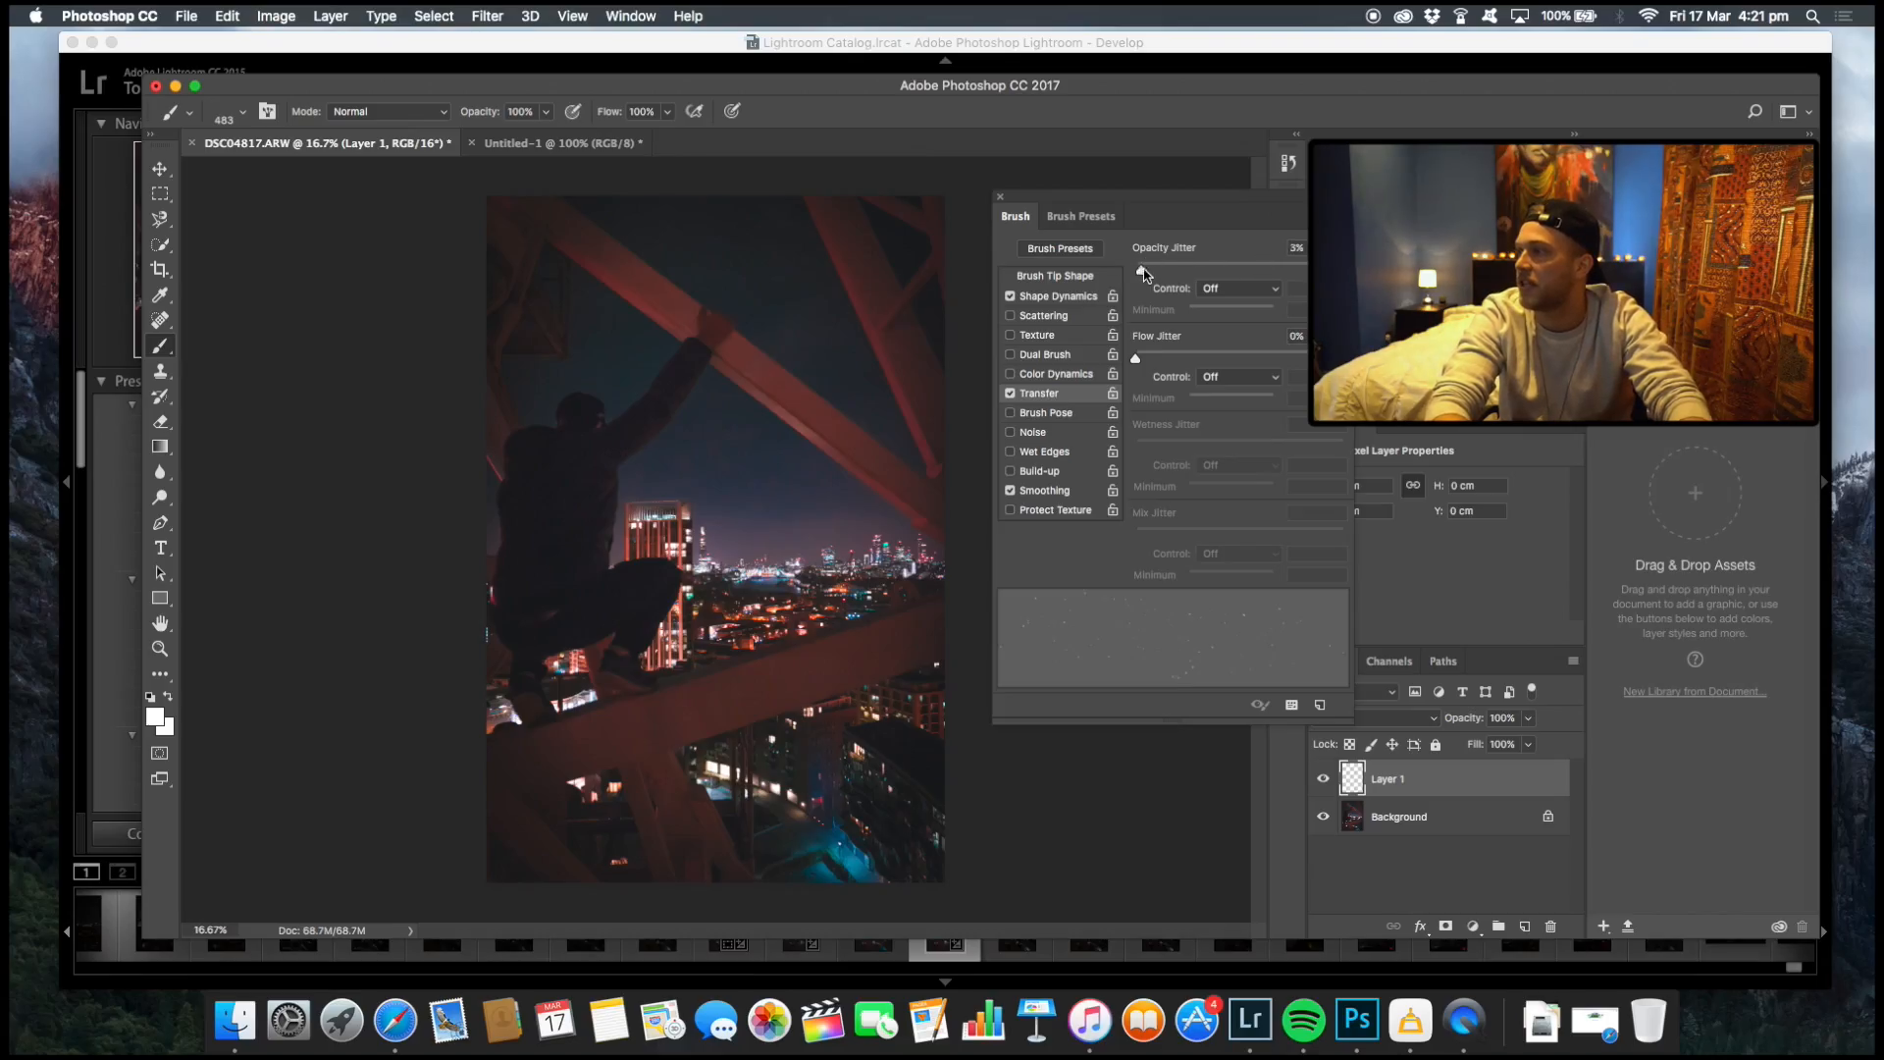
{"action": "left_click_drag", "start_coordinate": [1143, 265], "coordinate": [1244, 265]}
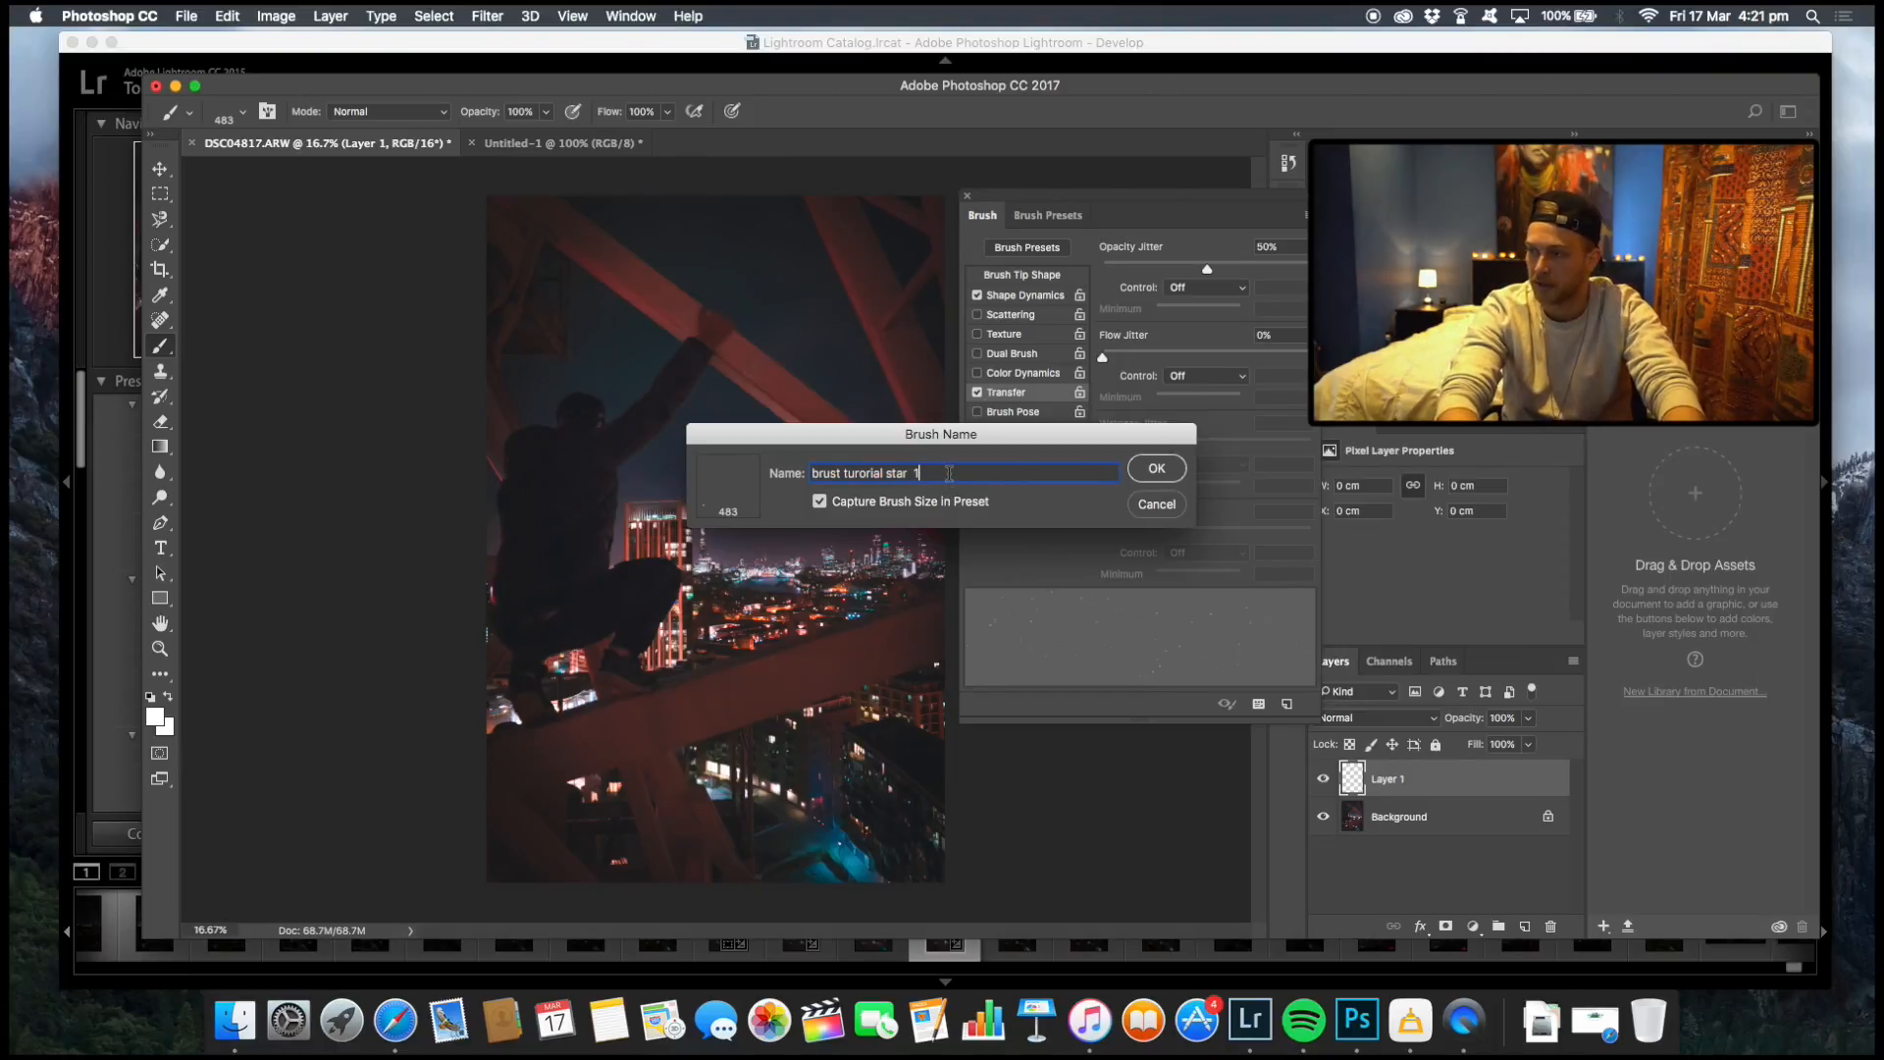
Save the jittered star brush as a new named preset and close the Brush panel.
{"action": "type", "text": "fina"}
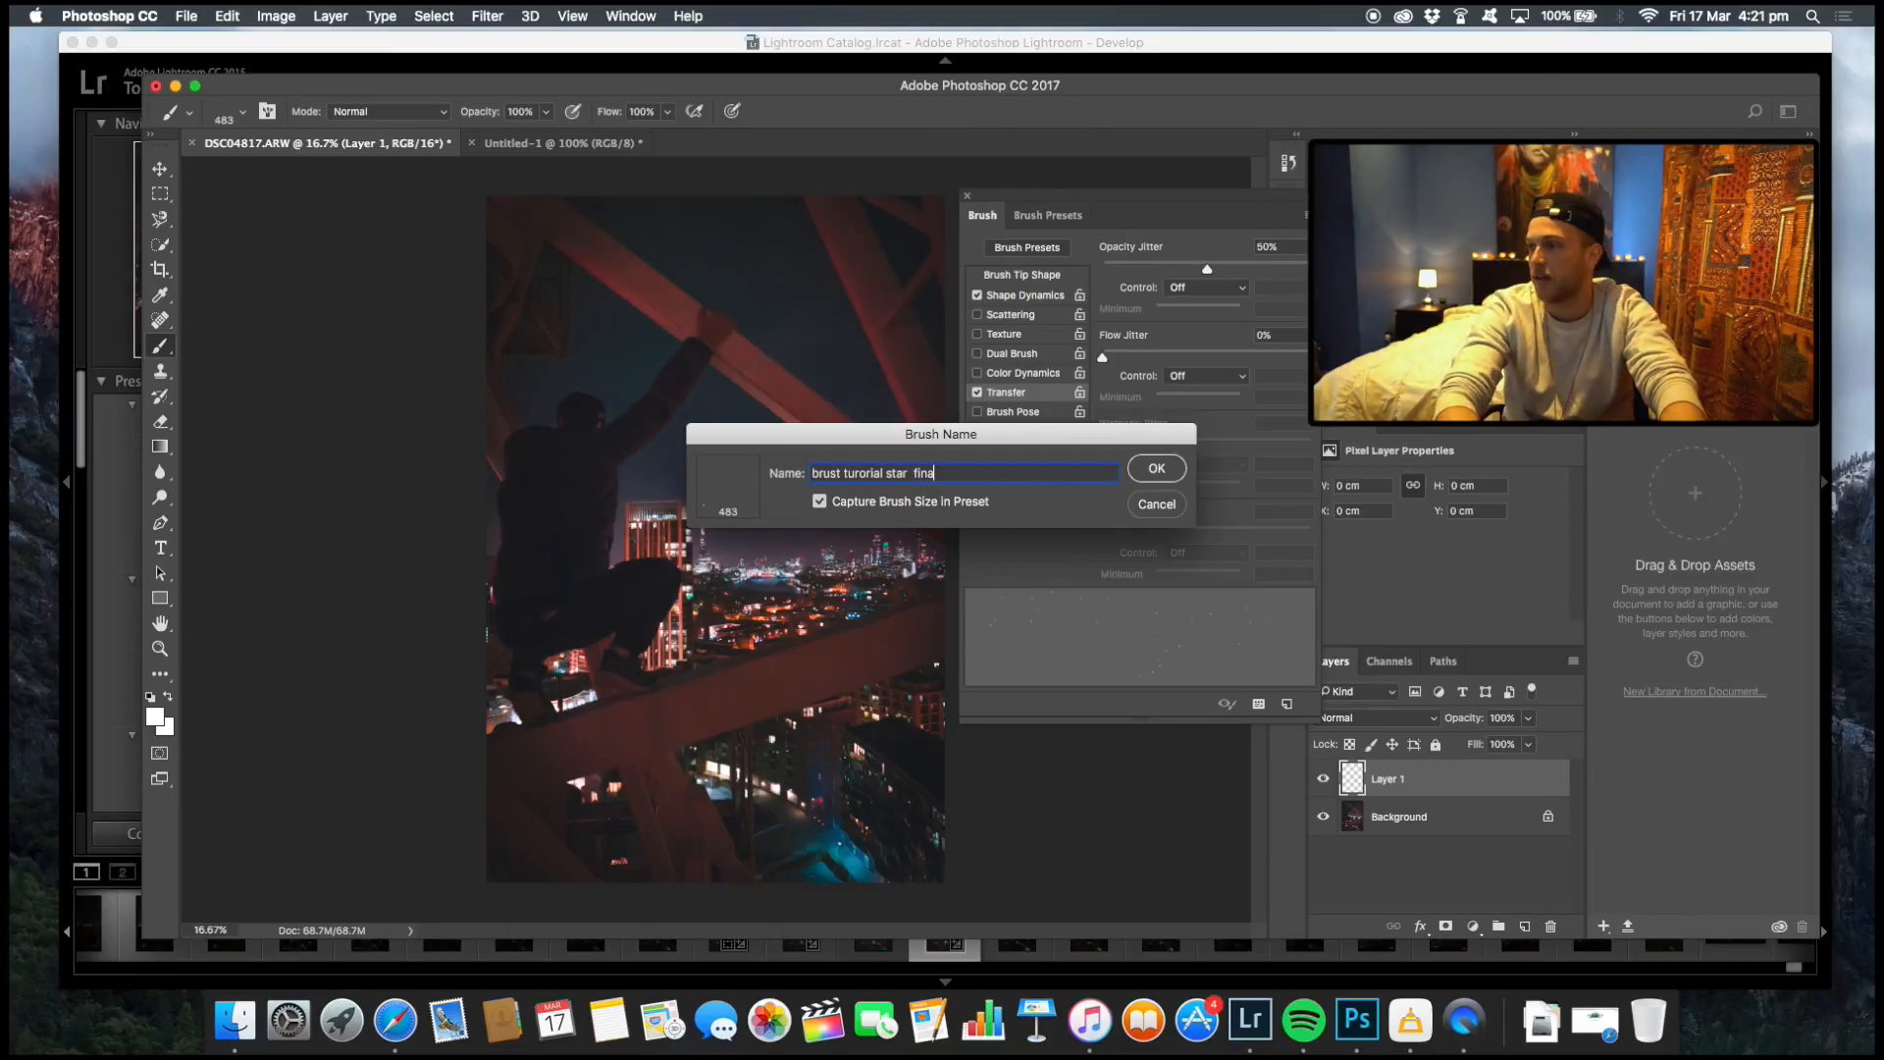
{"action": "left_click", "coordinate": [1154, 468]}
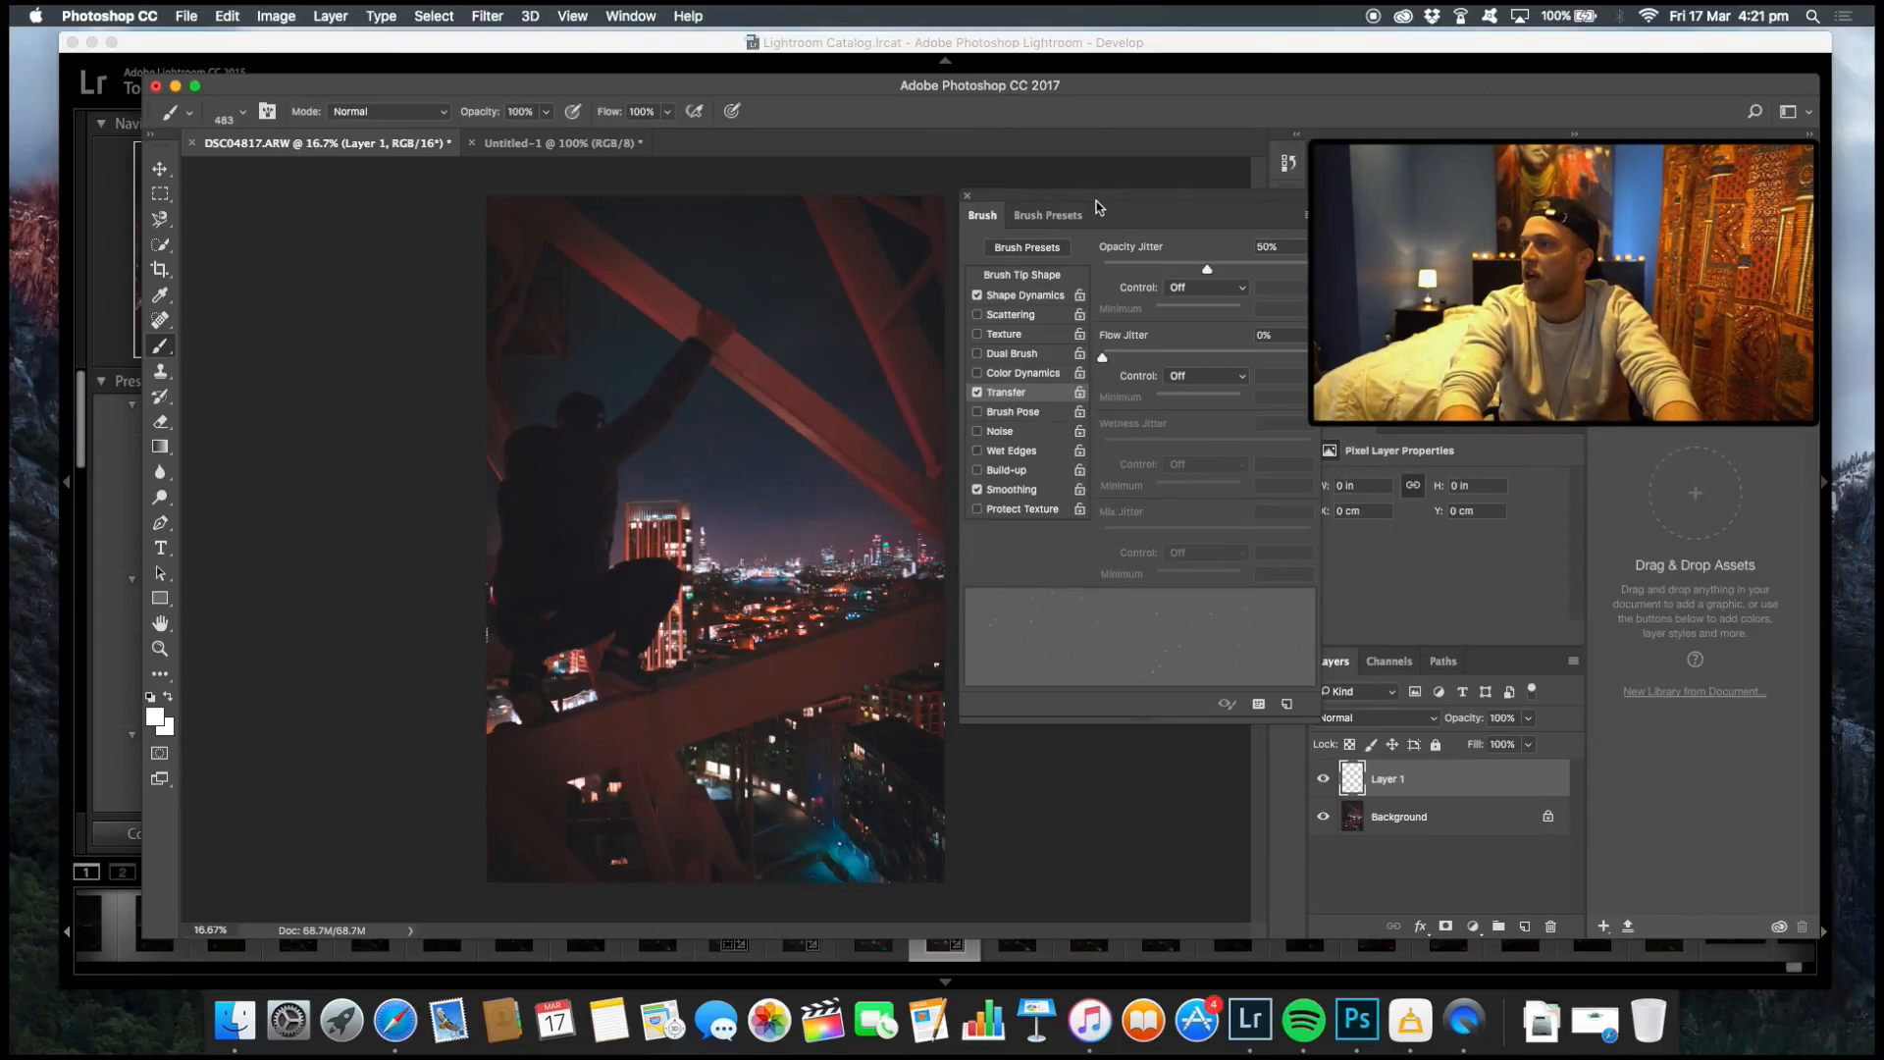
{"action": "left_click", "coordinate": [965, 194]}
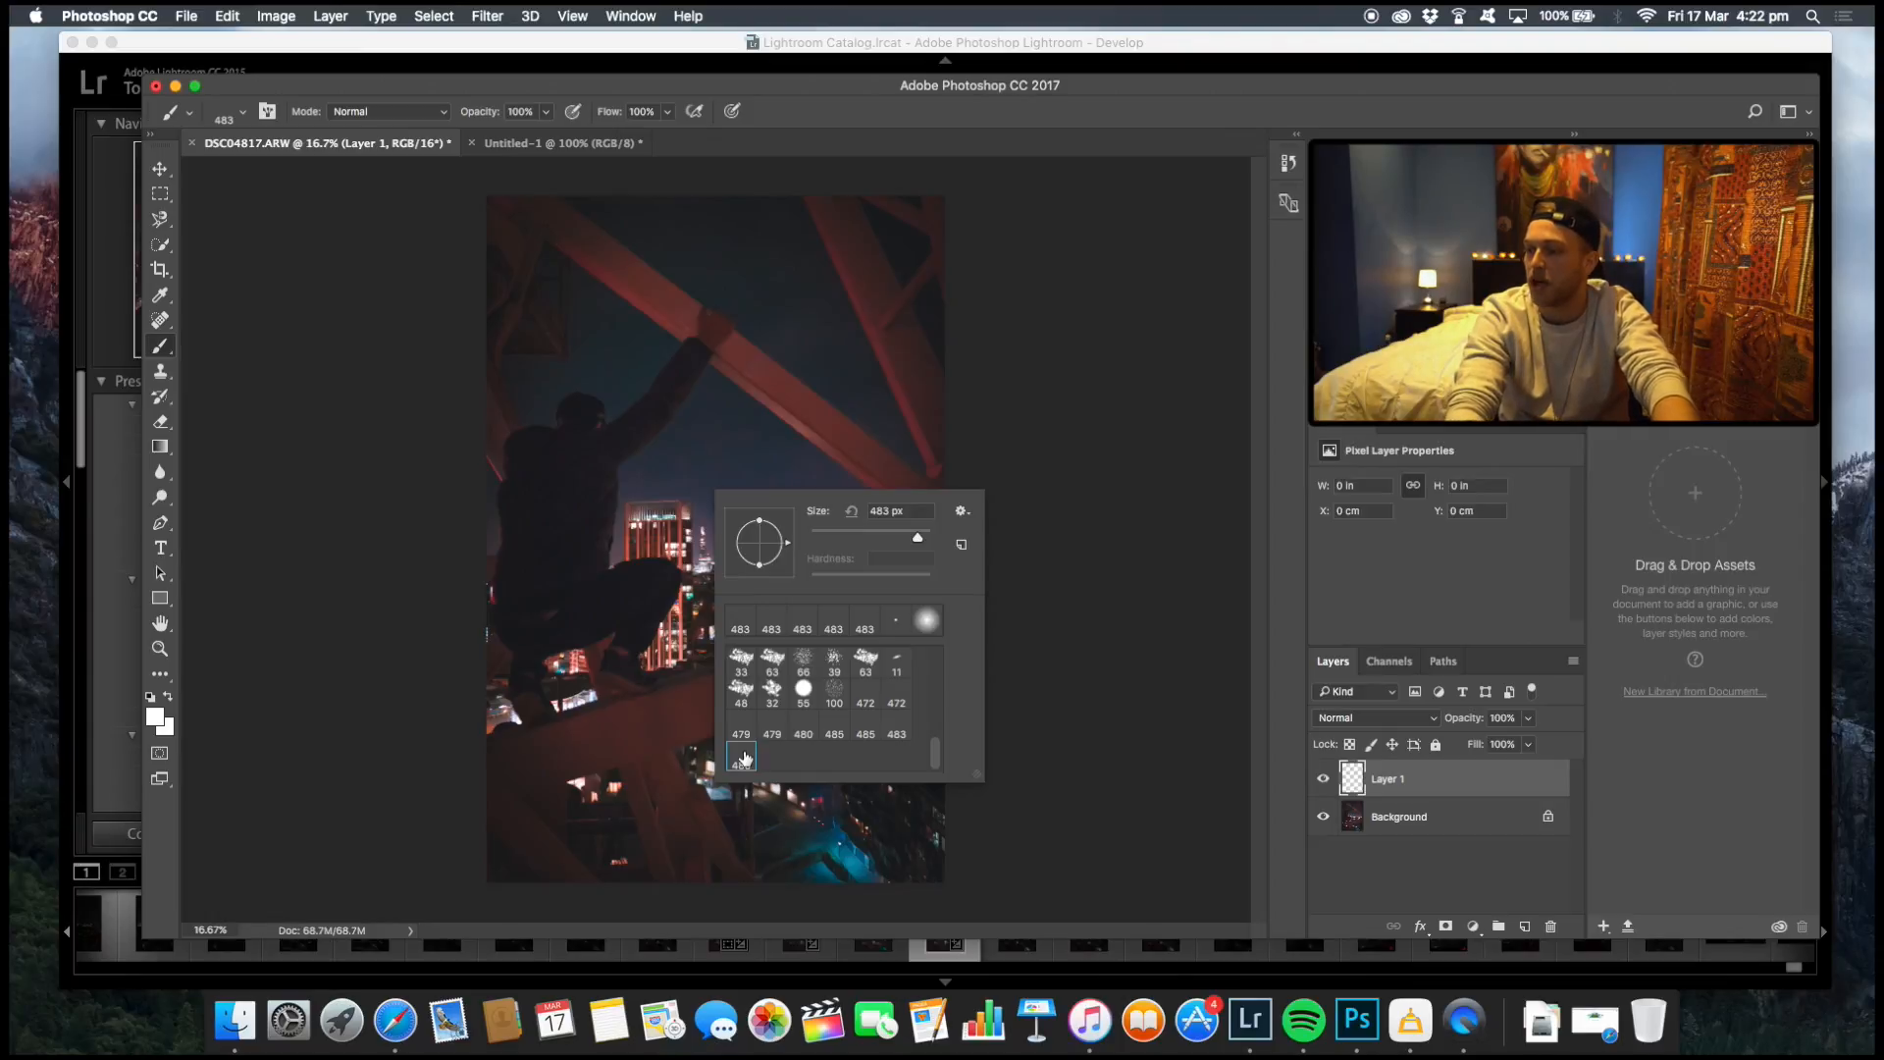
{"action": "mouse_move", "coordinate": [740, 759]}
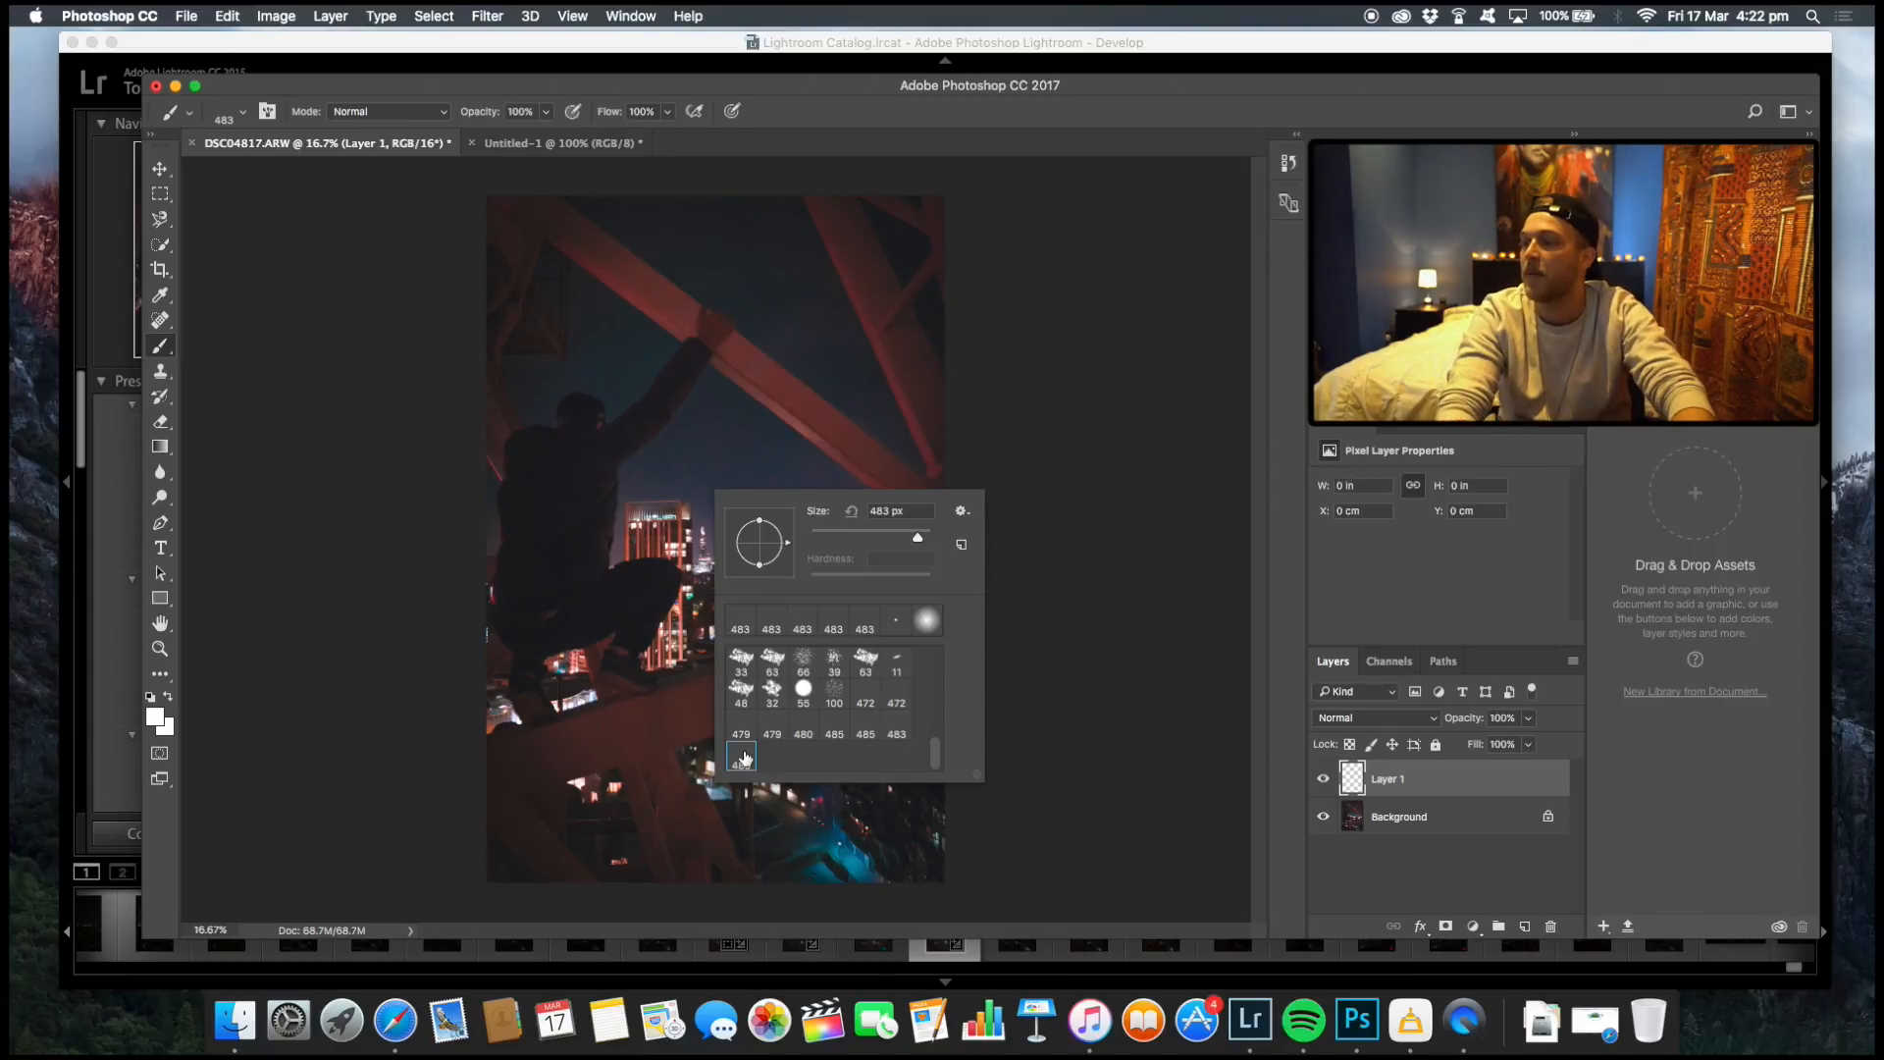
Select the newly saved star brush from the end of the preset list.
{"action": "left_click", "coordinate": [671, 400]}
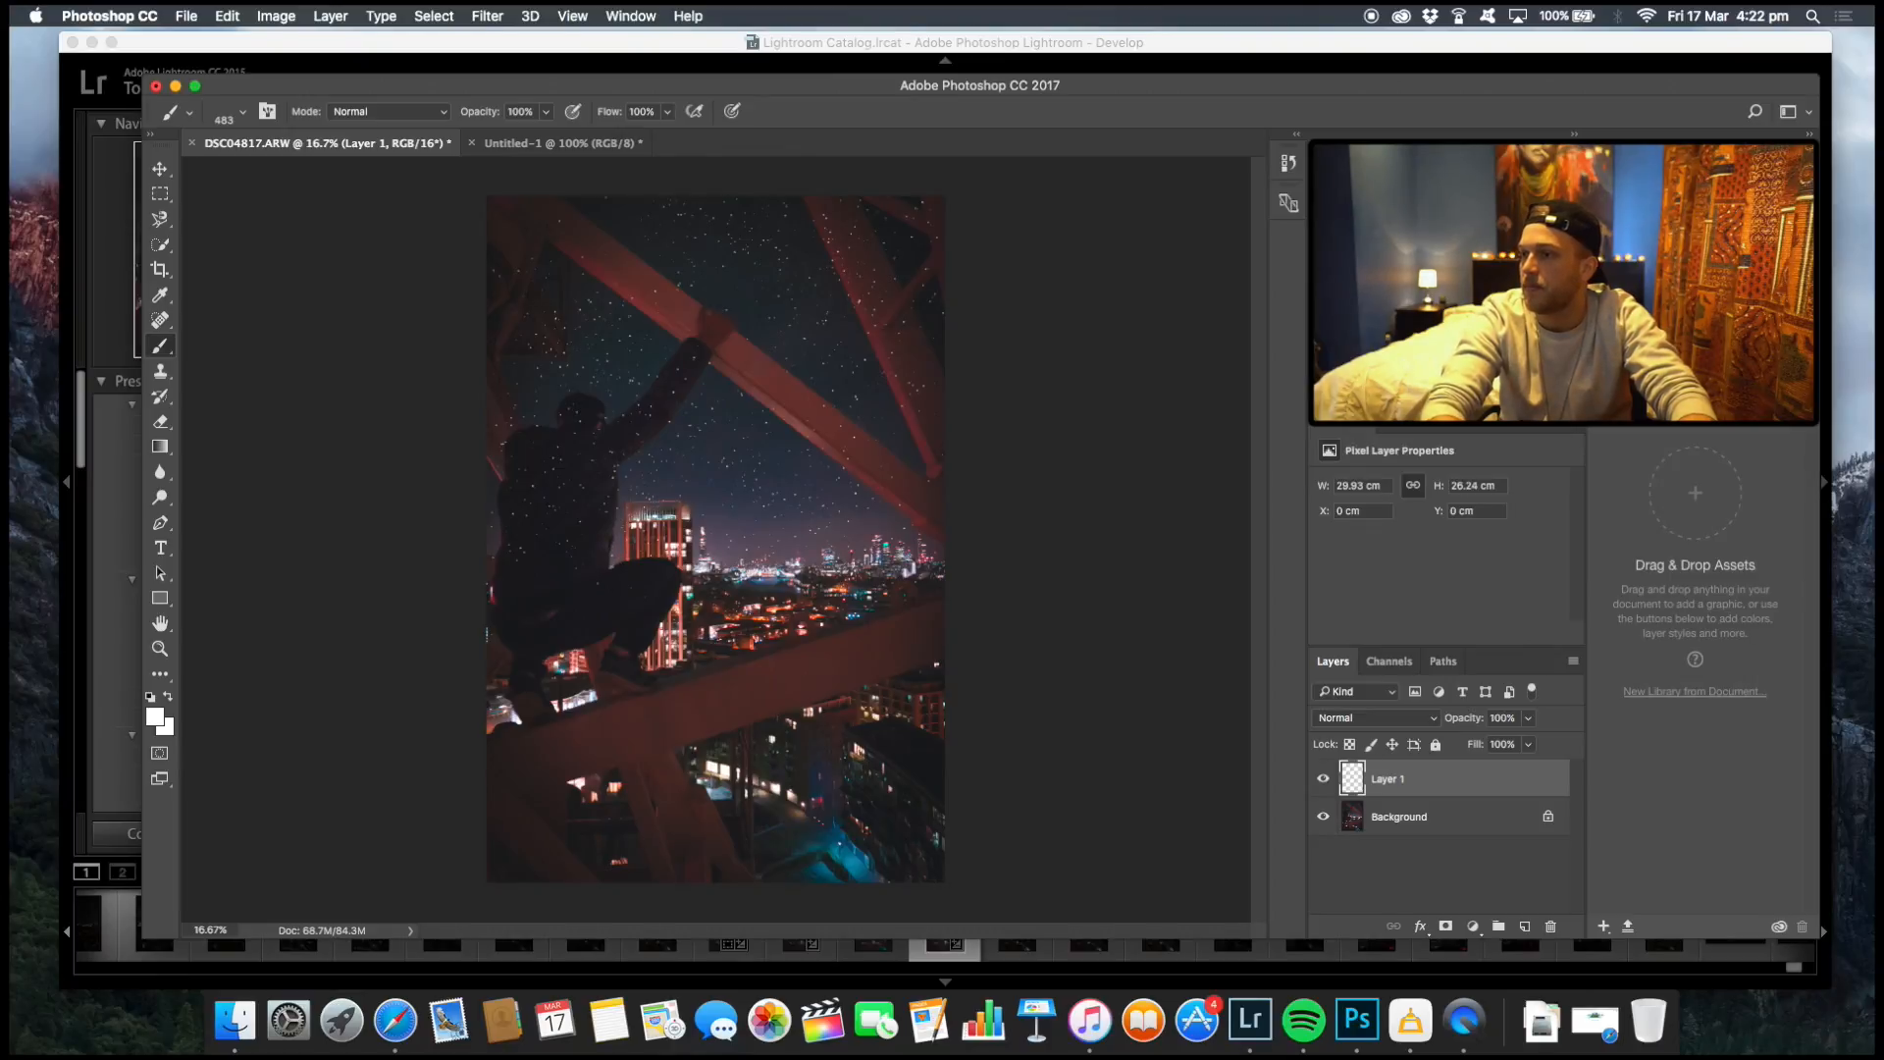
{"action": "mouse_move", "coordinate": [1095, 656]}
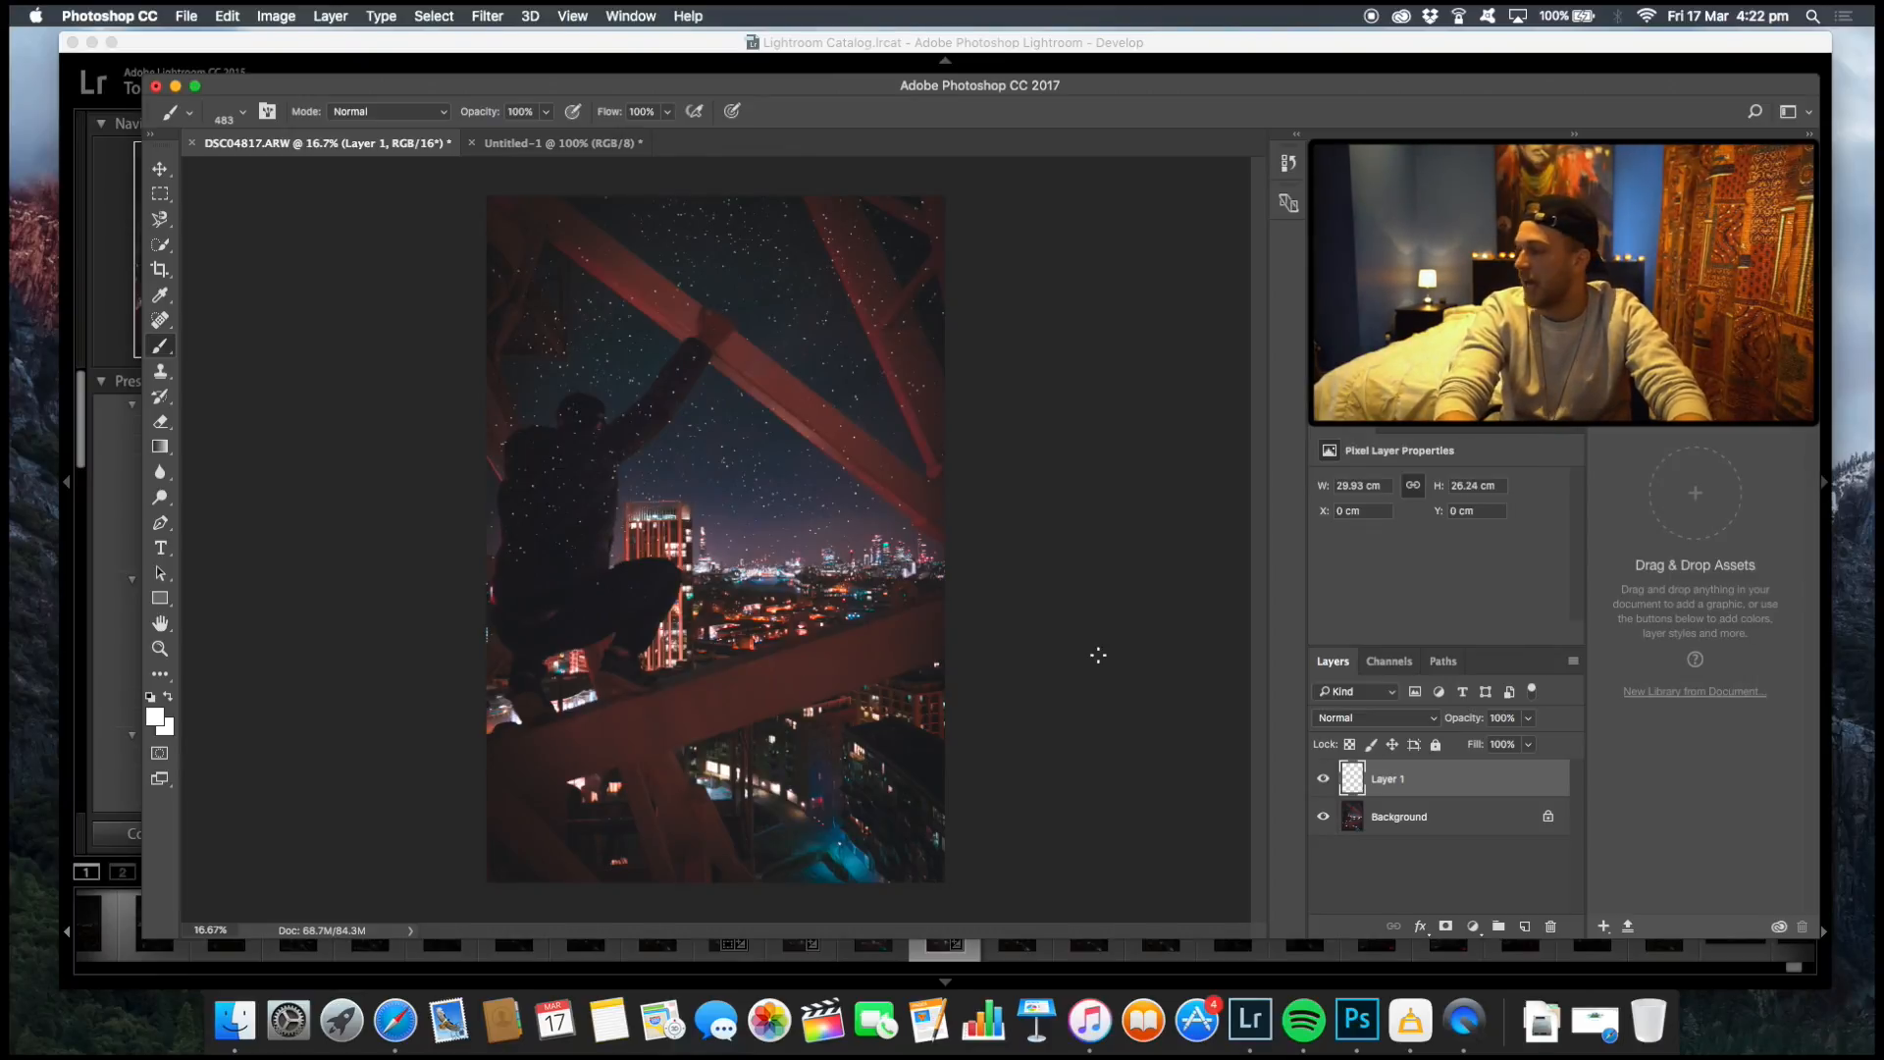
Stamp another white star onto the night sky on Layer 1.
{"action": "left_click", "coordinate": [1604, 926]}
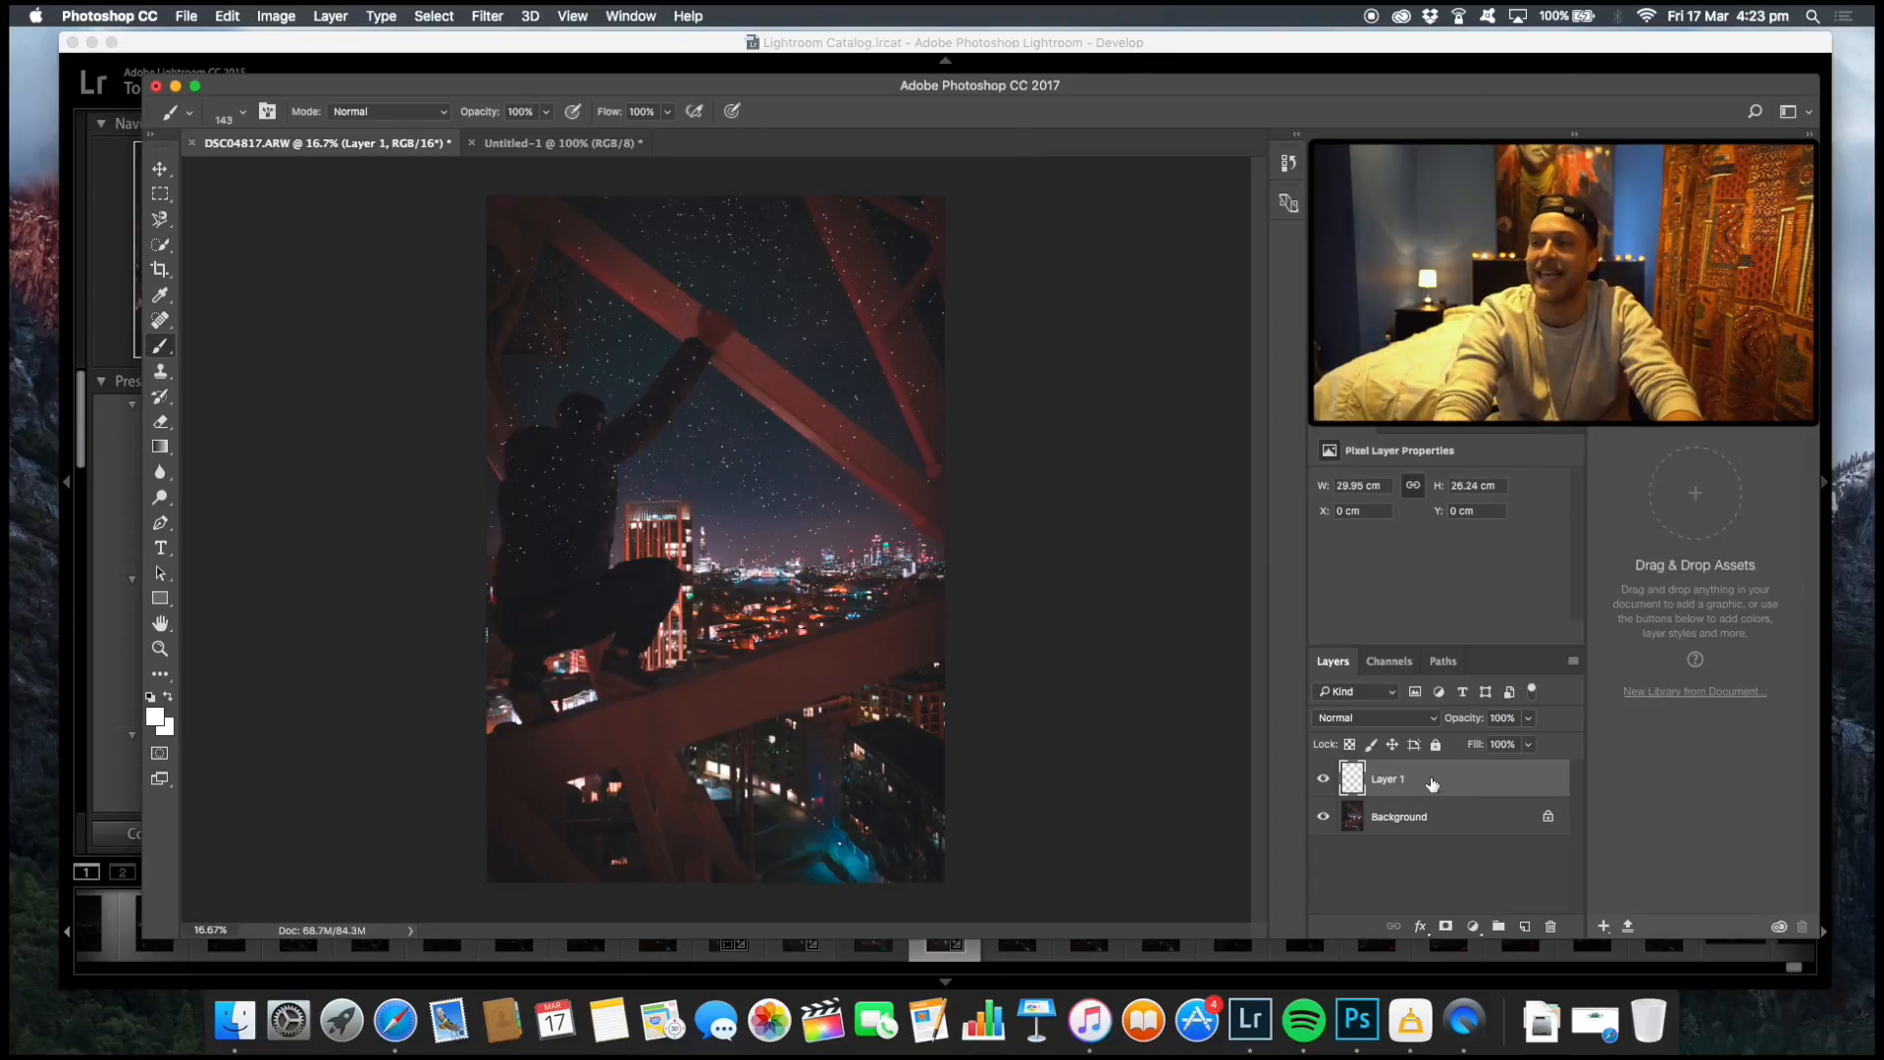
{"action": "mouse_move", "coordinate": [1428, 779]}
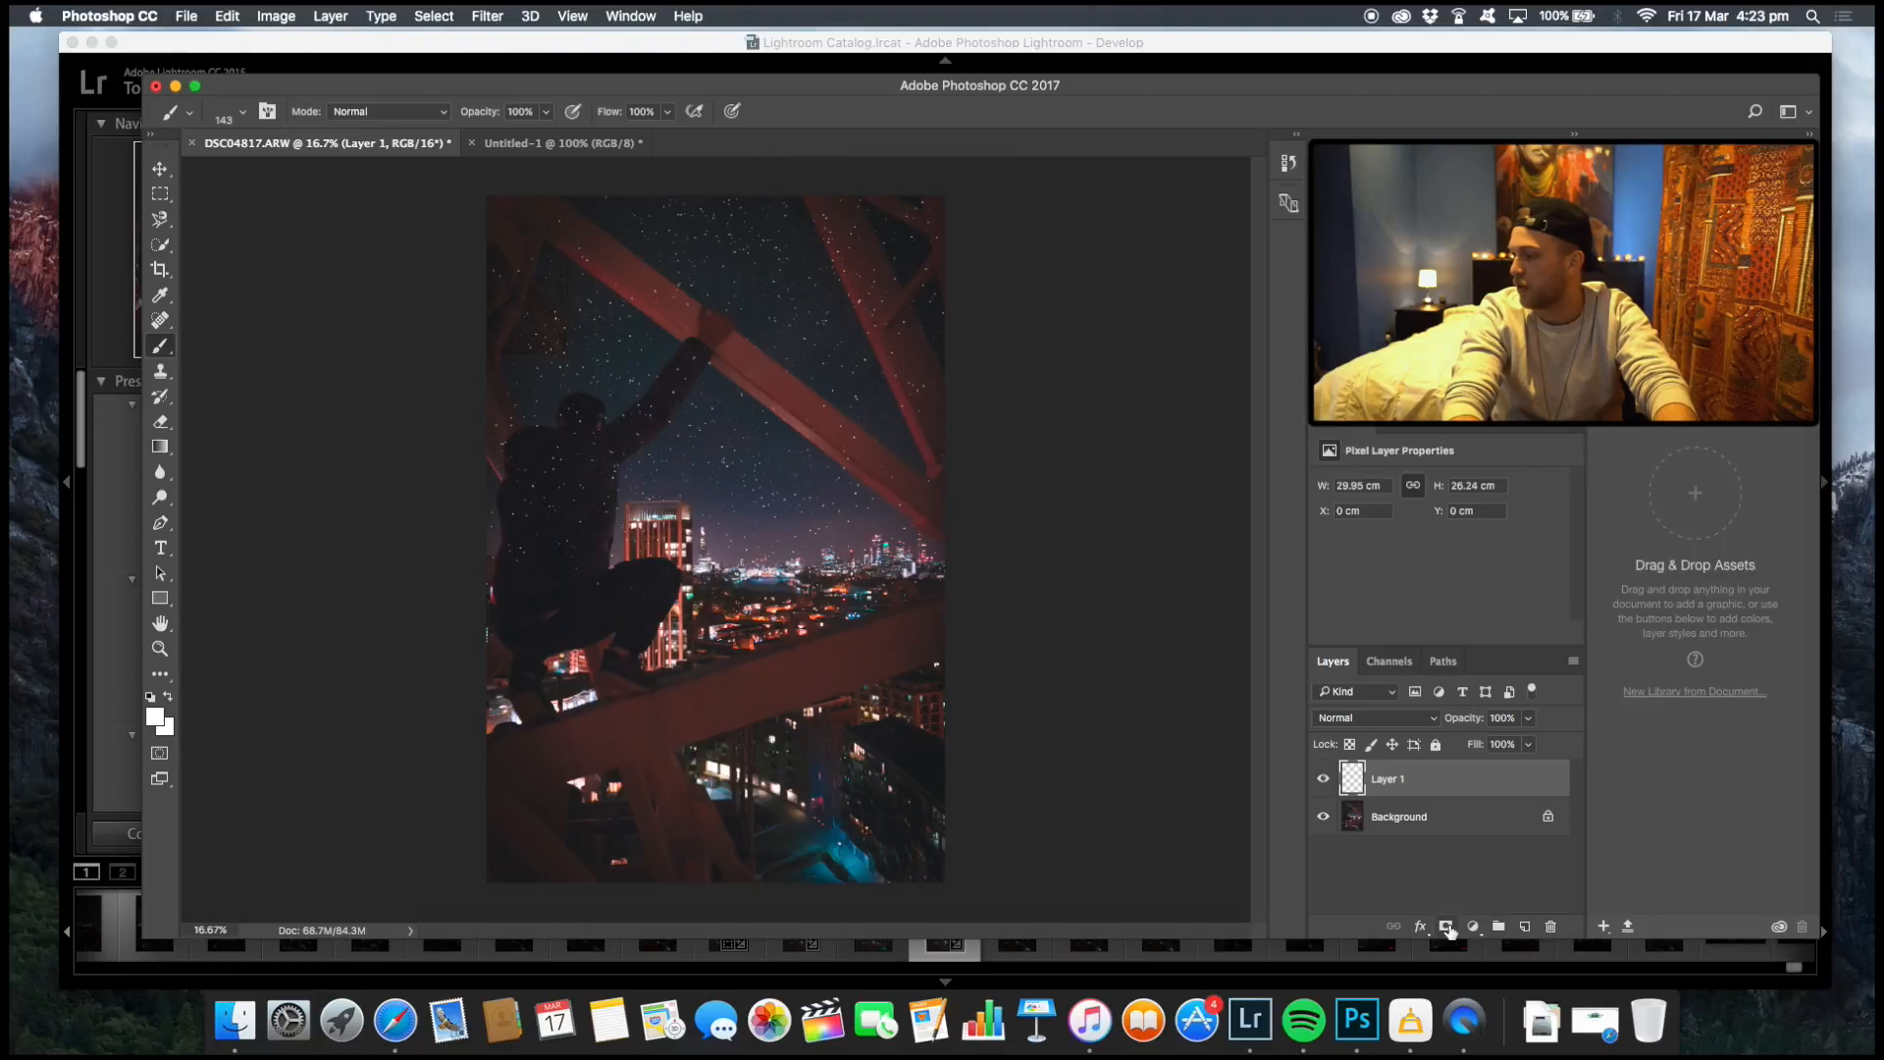
Give the star layer a layer mask and confirm black as the foreground painting colour.
{"action": "left_click", "coordinate": [1446, 924]}
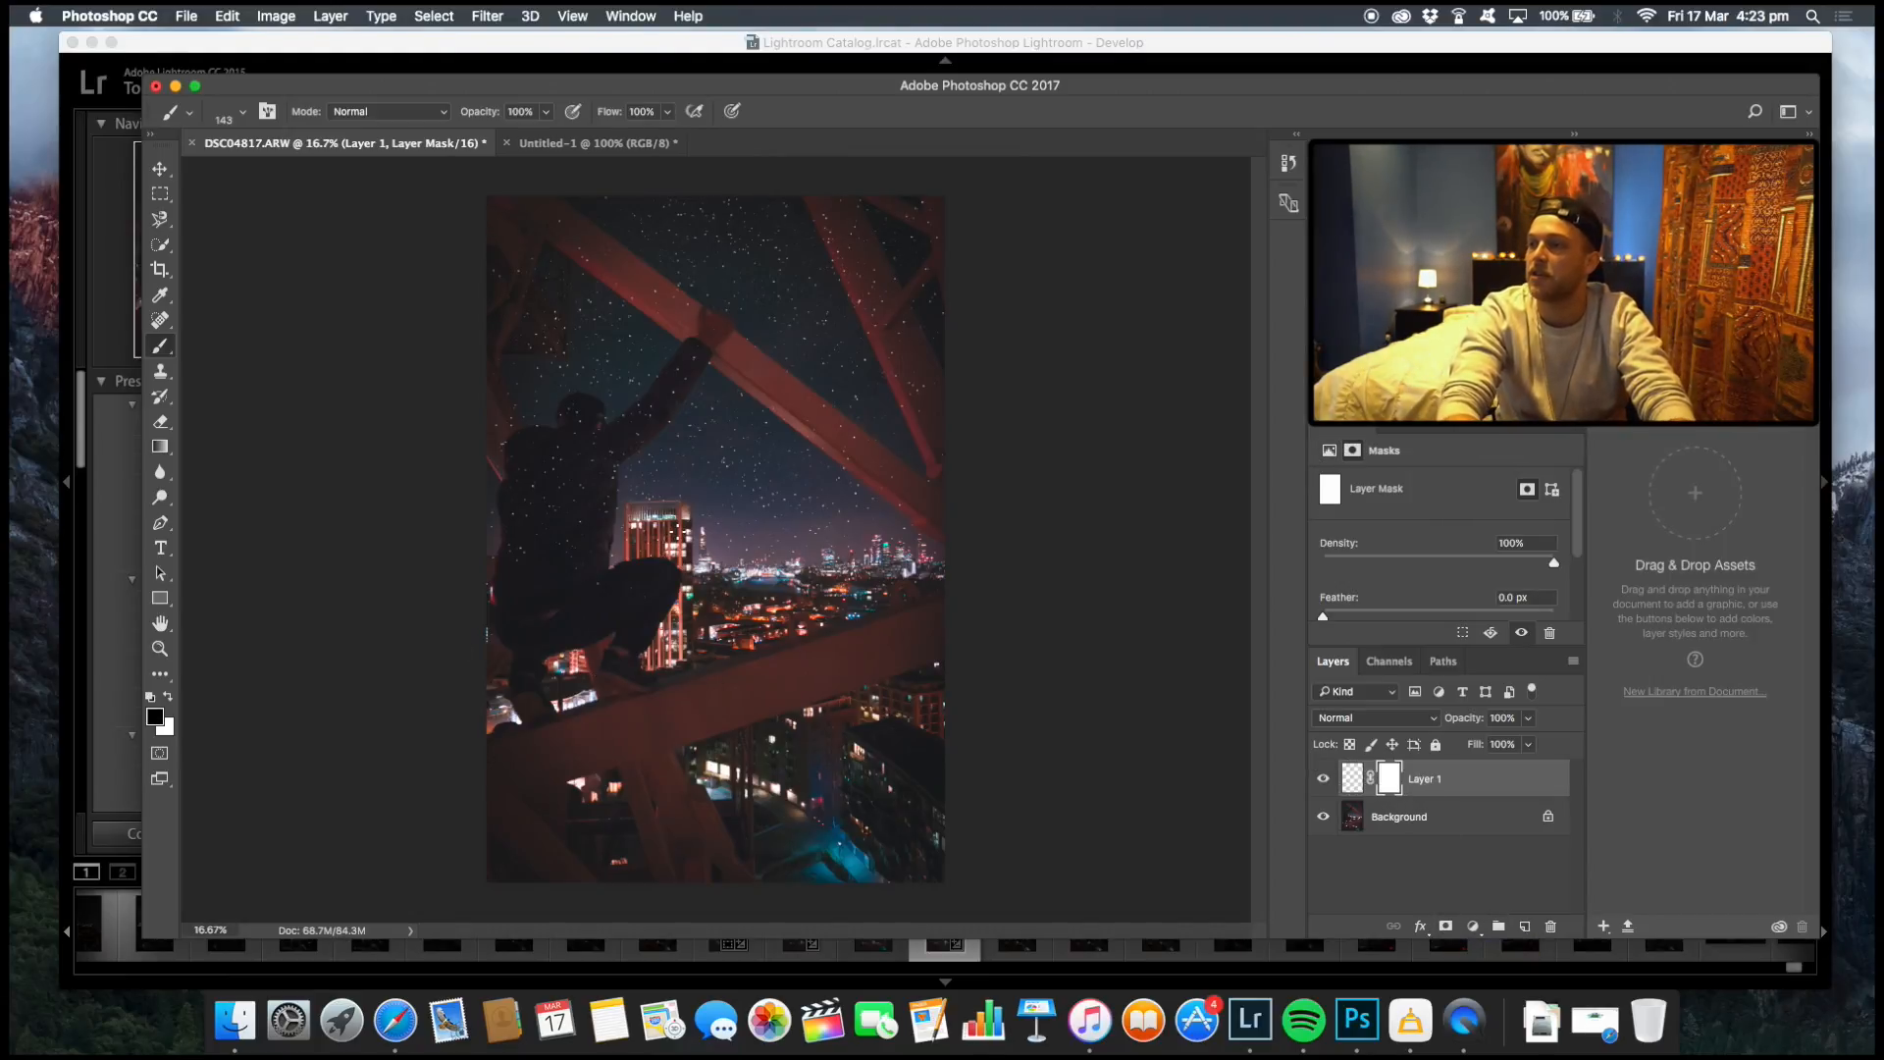
{"action": "left_click", "coordinate": [226, 110]}
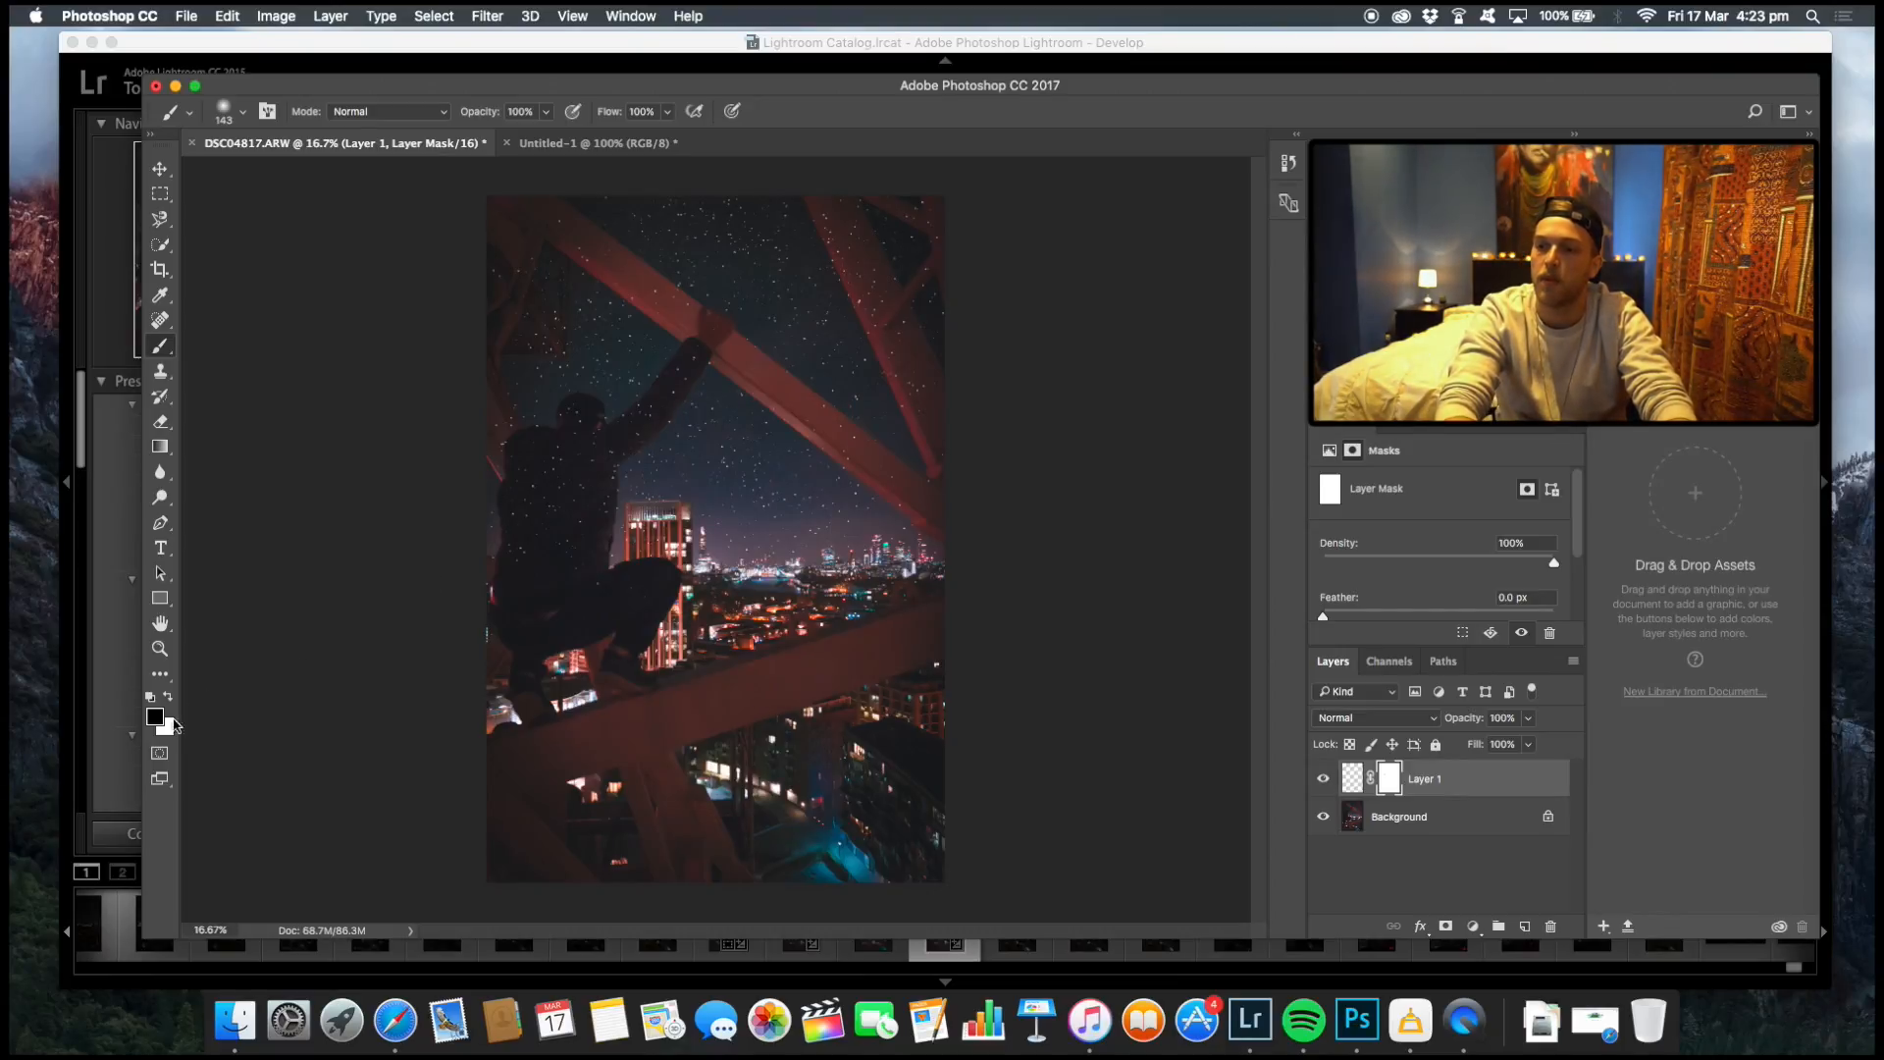
{"action": "left_click", "coordinate": [153, 717]}
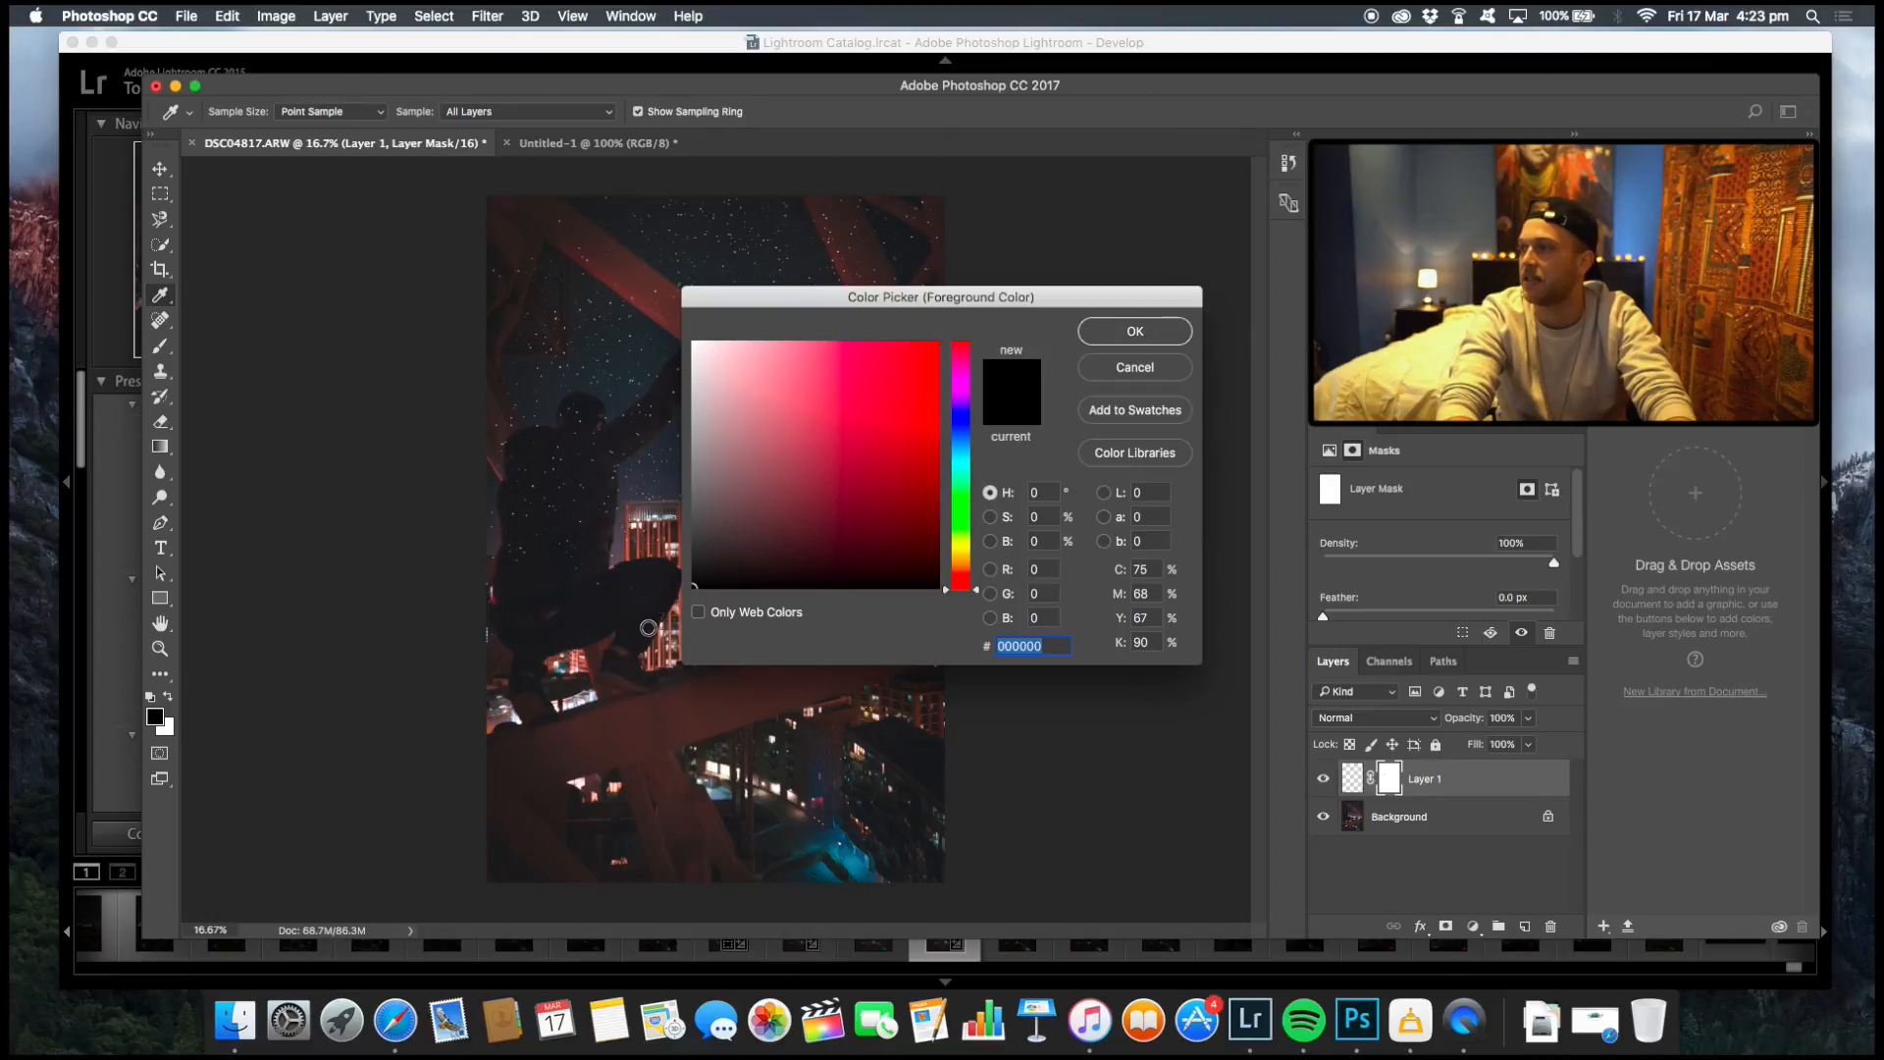
{"action": "left_click", "coordinate": [1131, 329]}
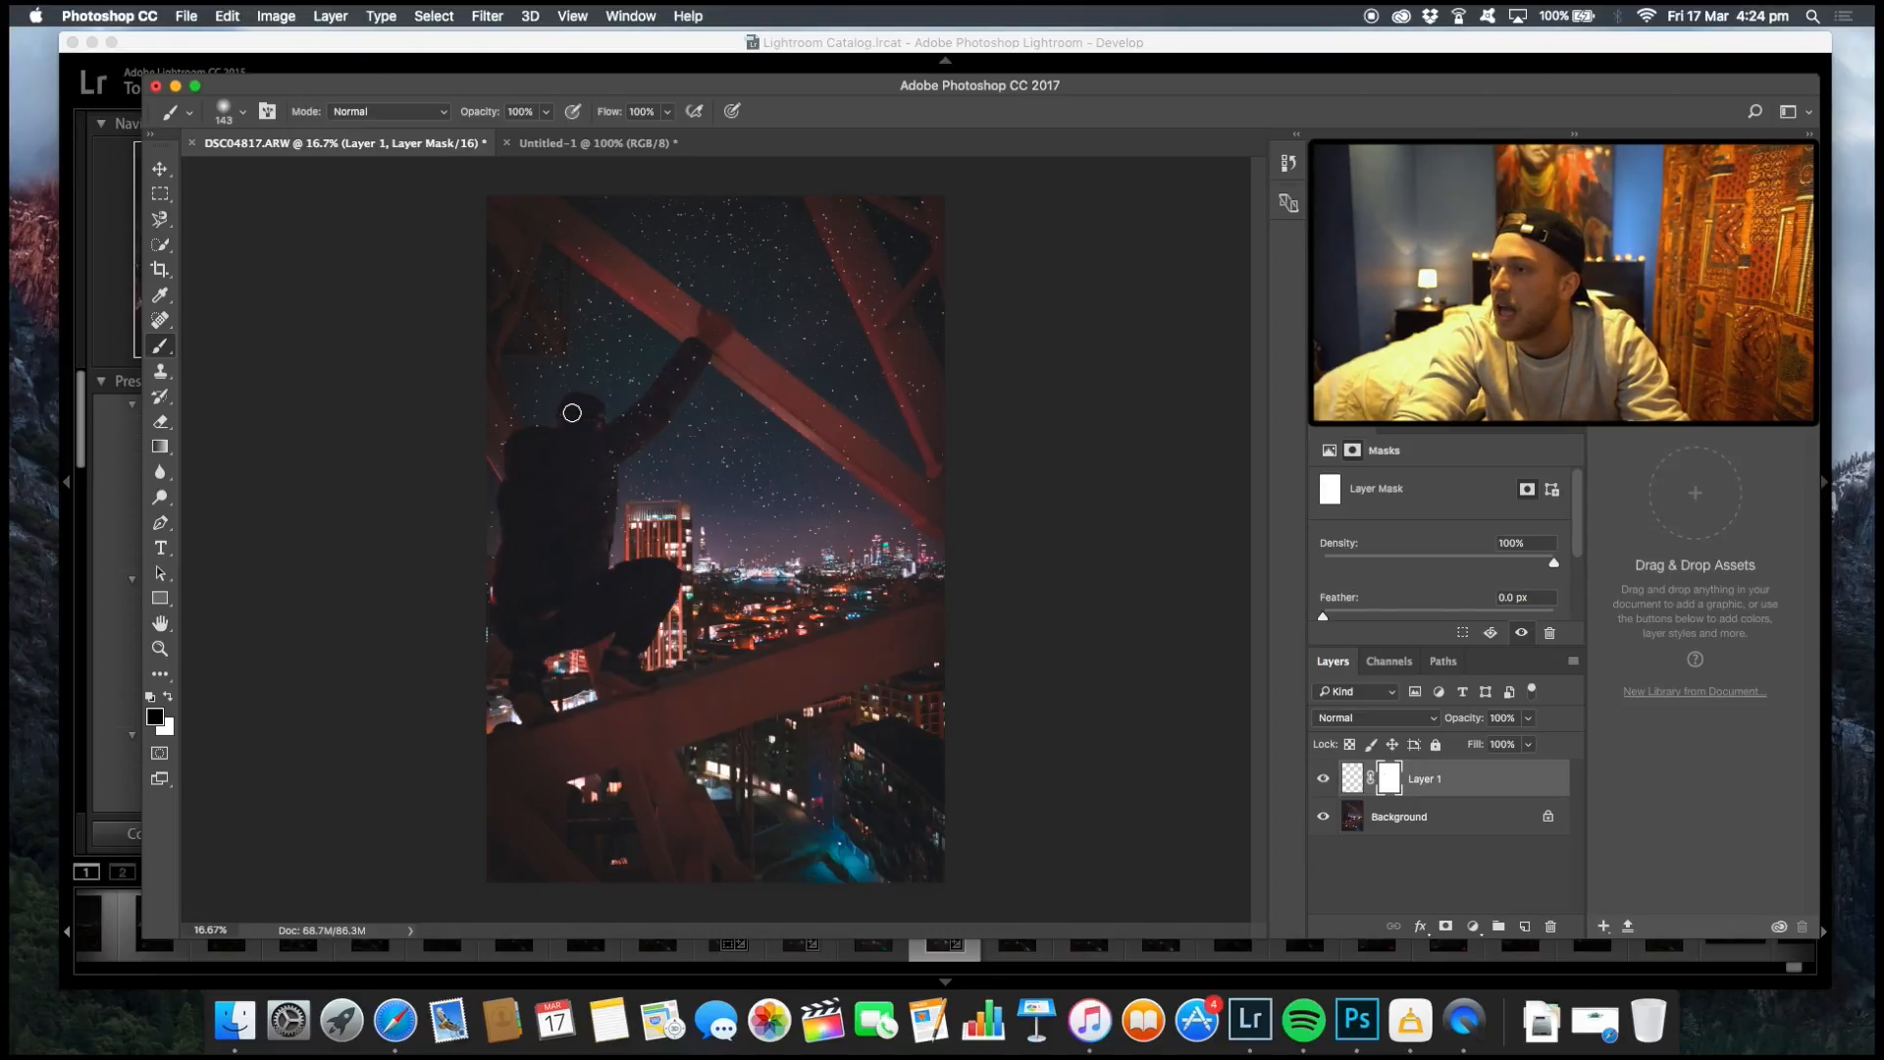
{"action": "mouse_move", "coordinate": [668, 369]}
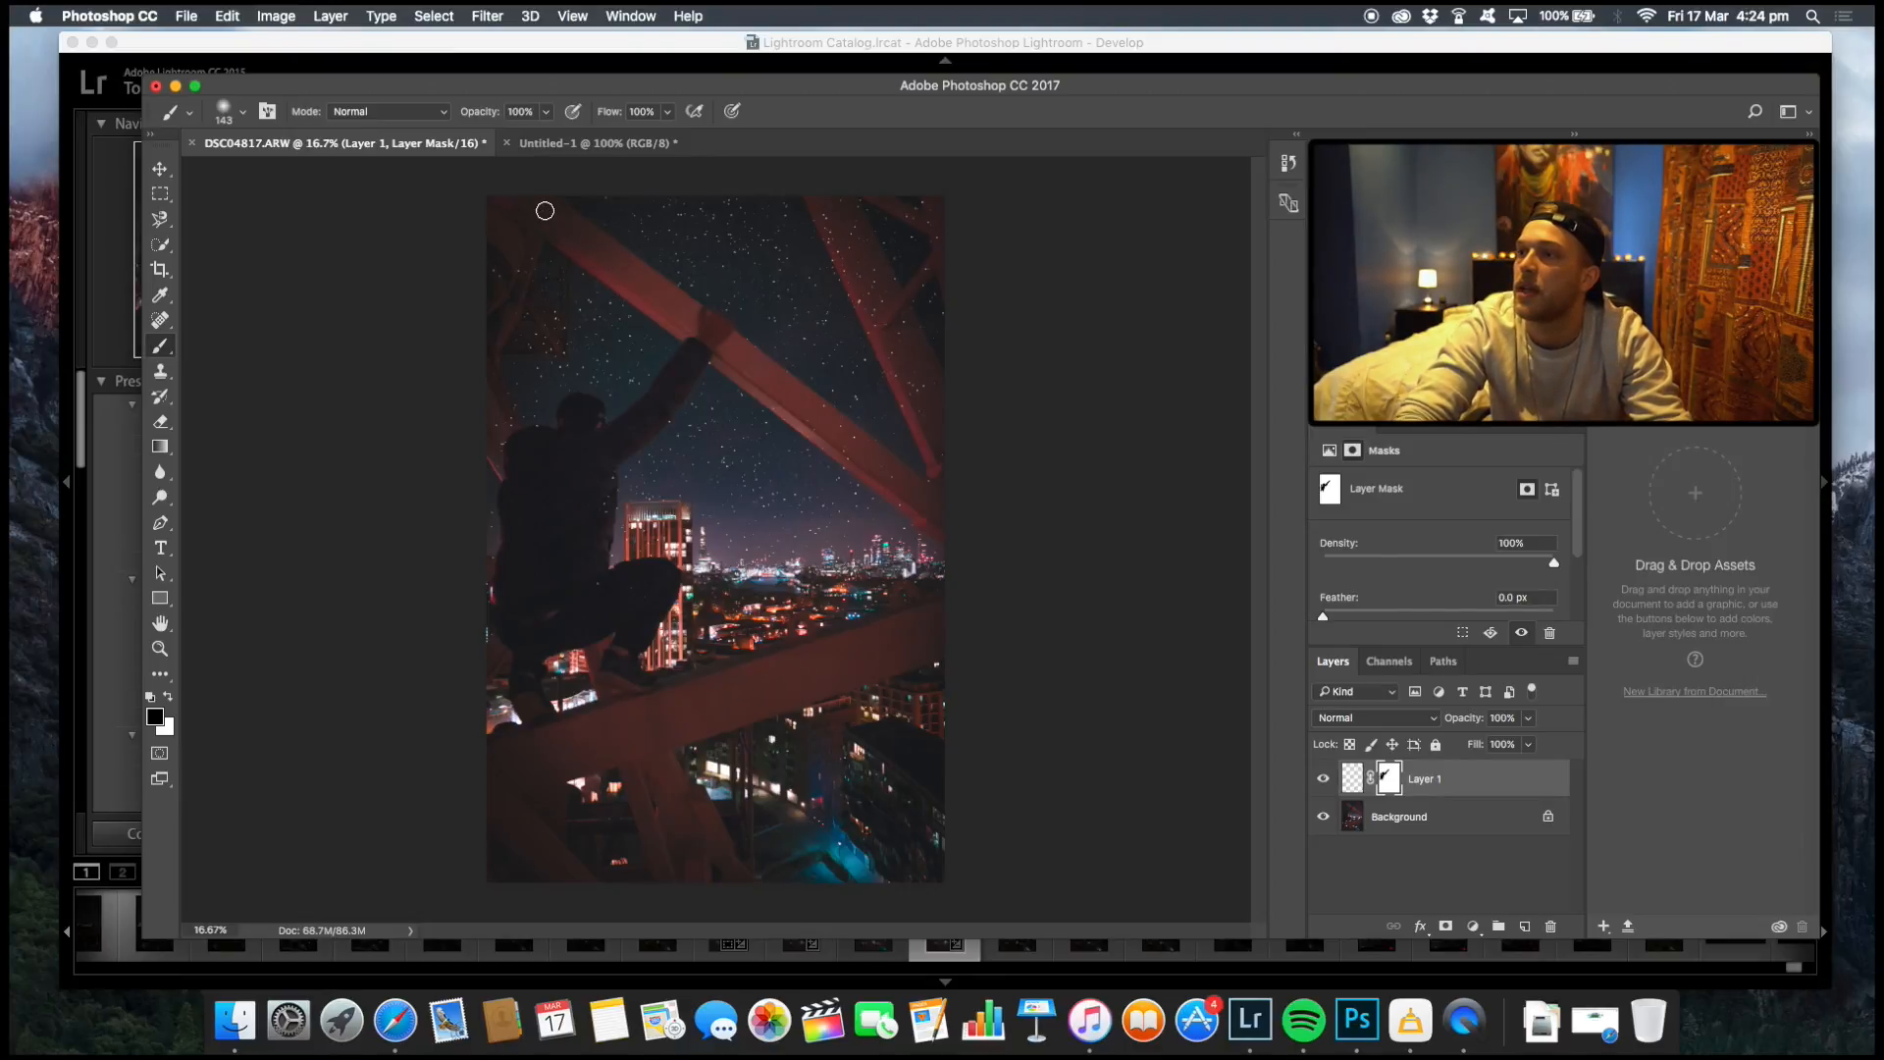
{"action": "mouse_move", "coordinate": [499, 241]}
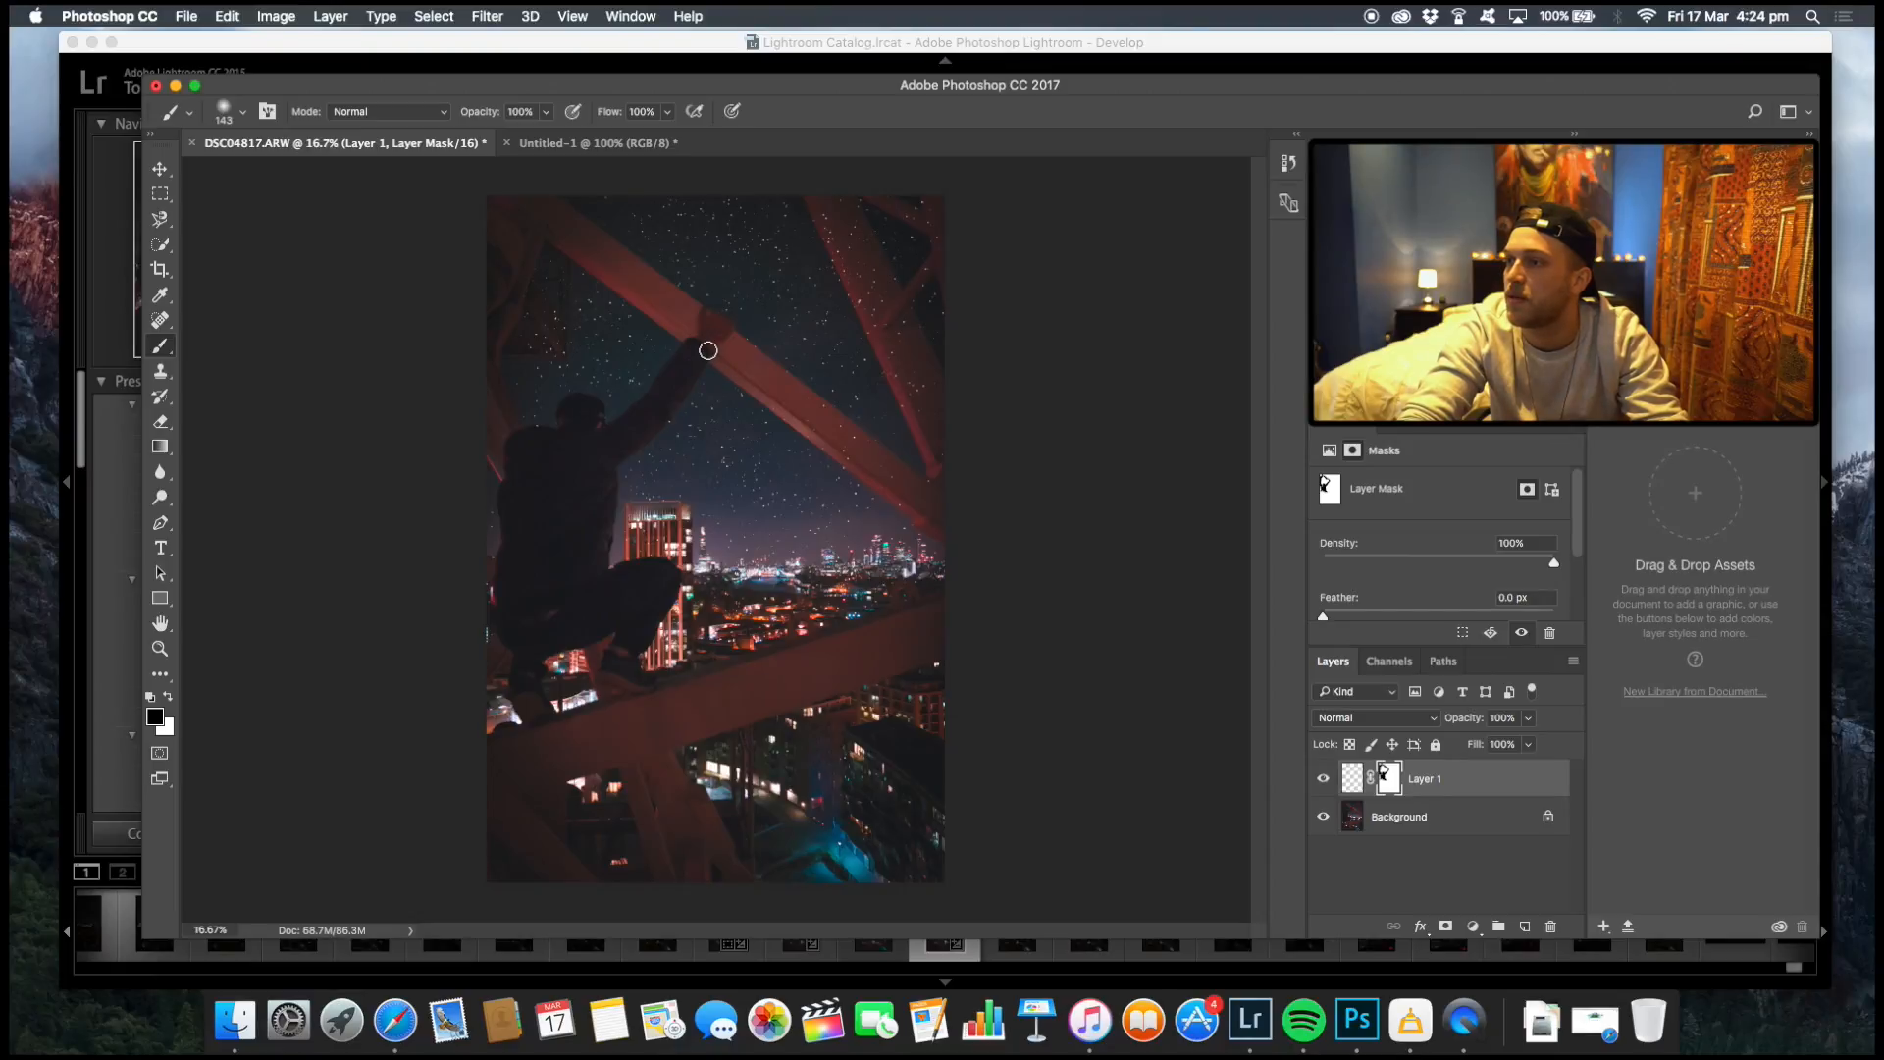
{"action": "mouse_move", "coordinate": [922, 419]}
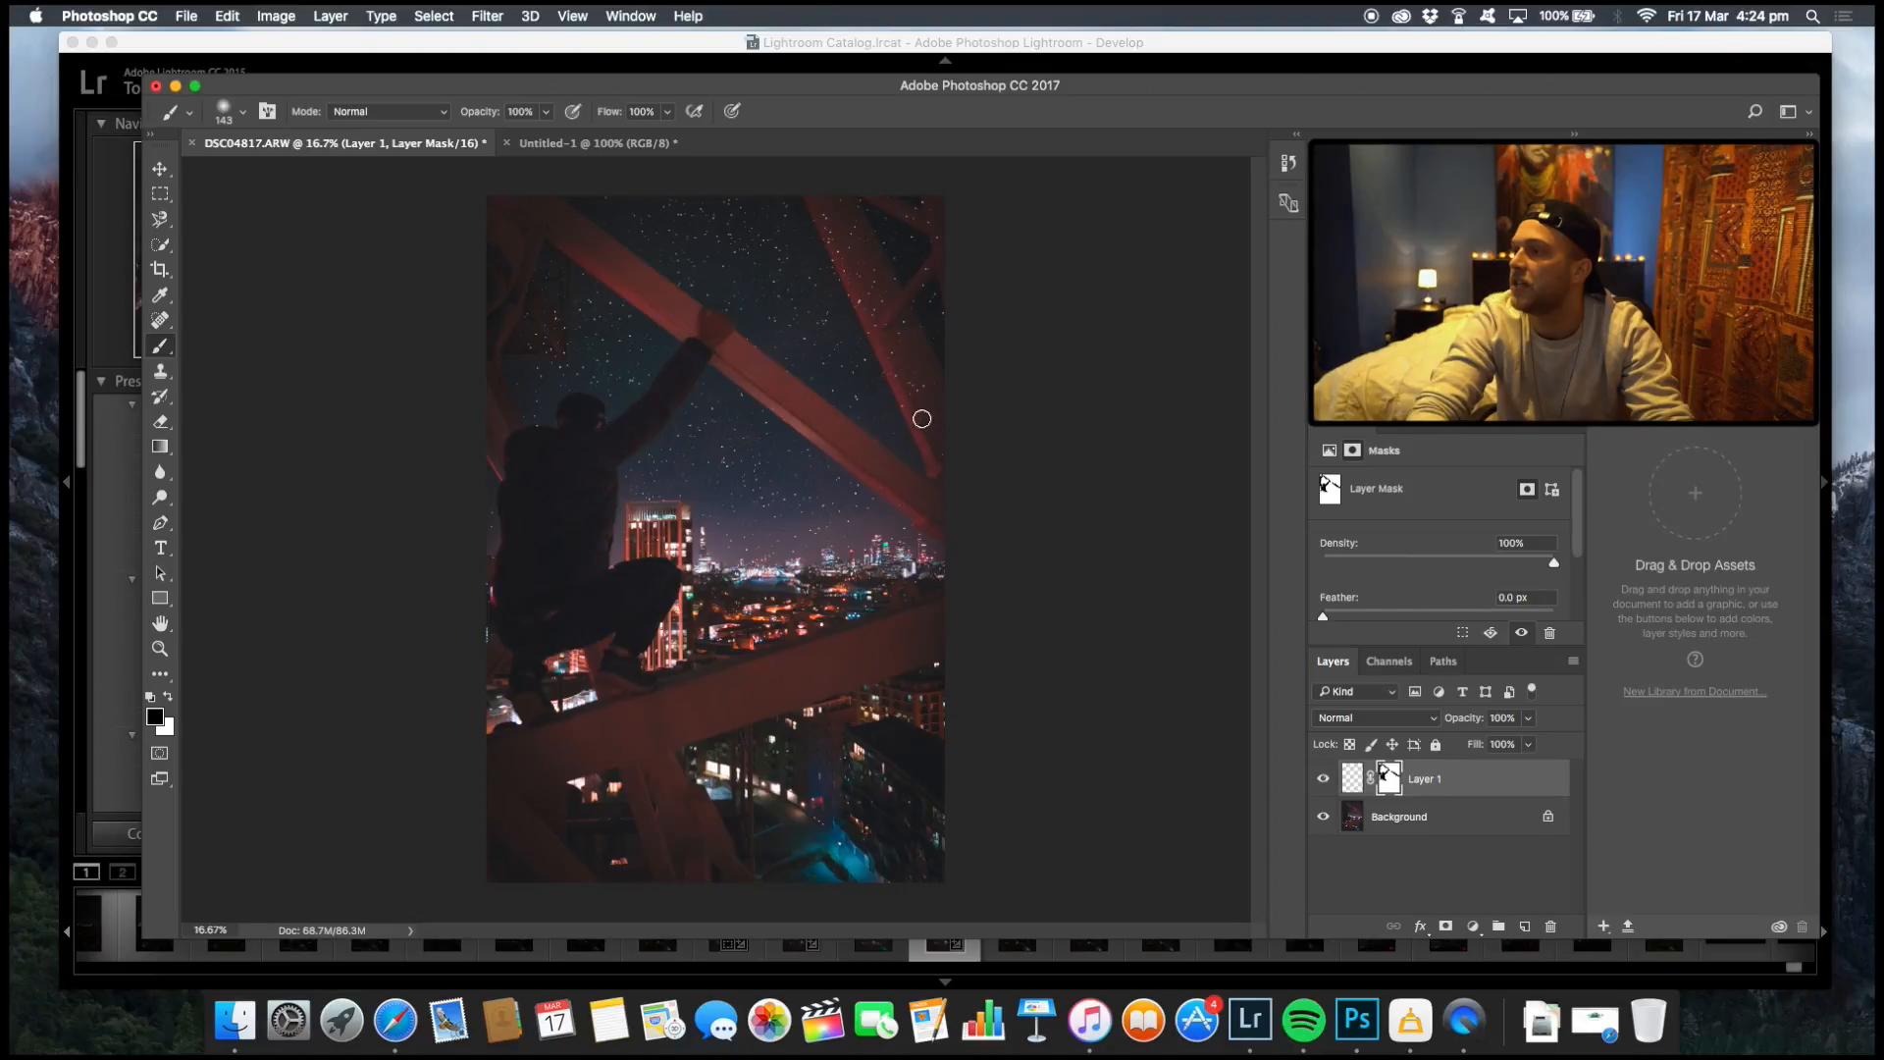
{"action": "mouse_move", "coordinate": [850, 269]}
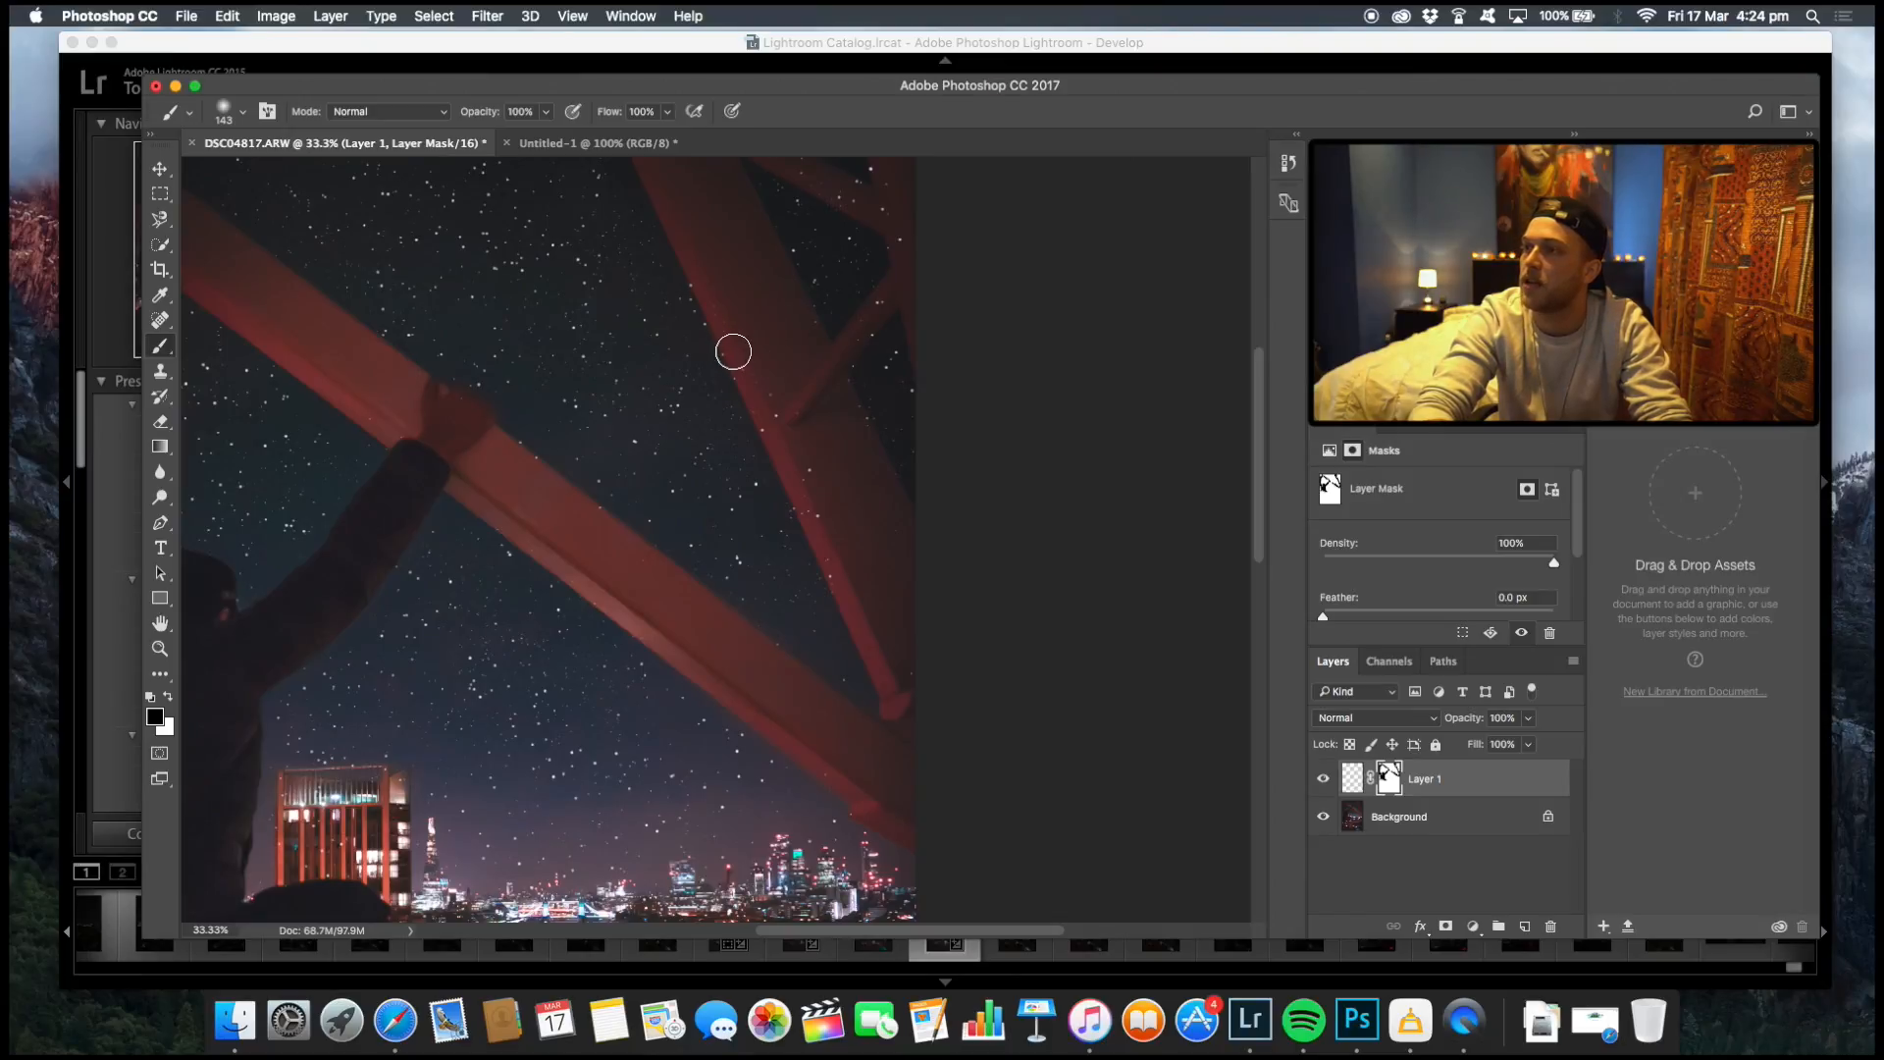
{"action": "mouse_move", "coordinate": [777, 447]}
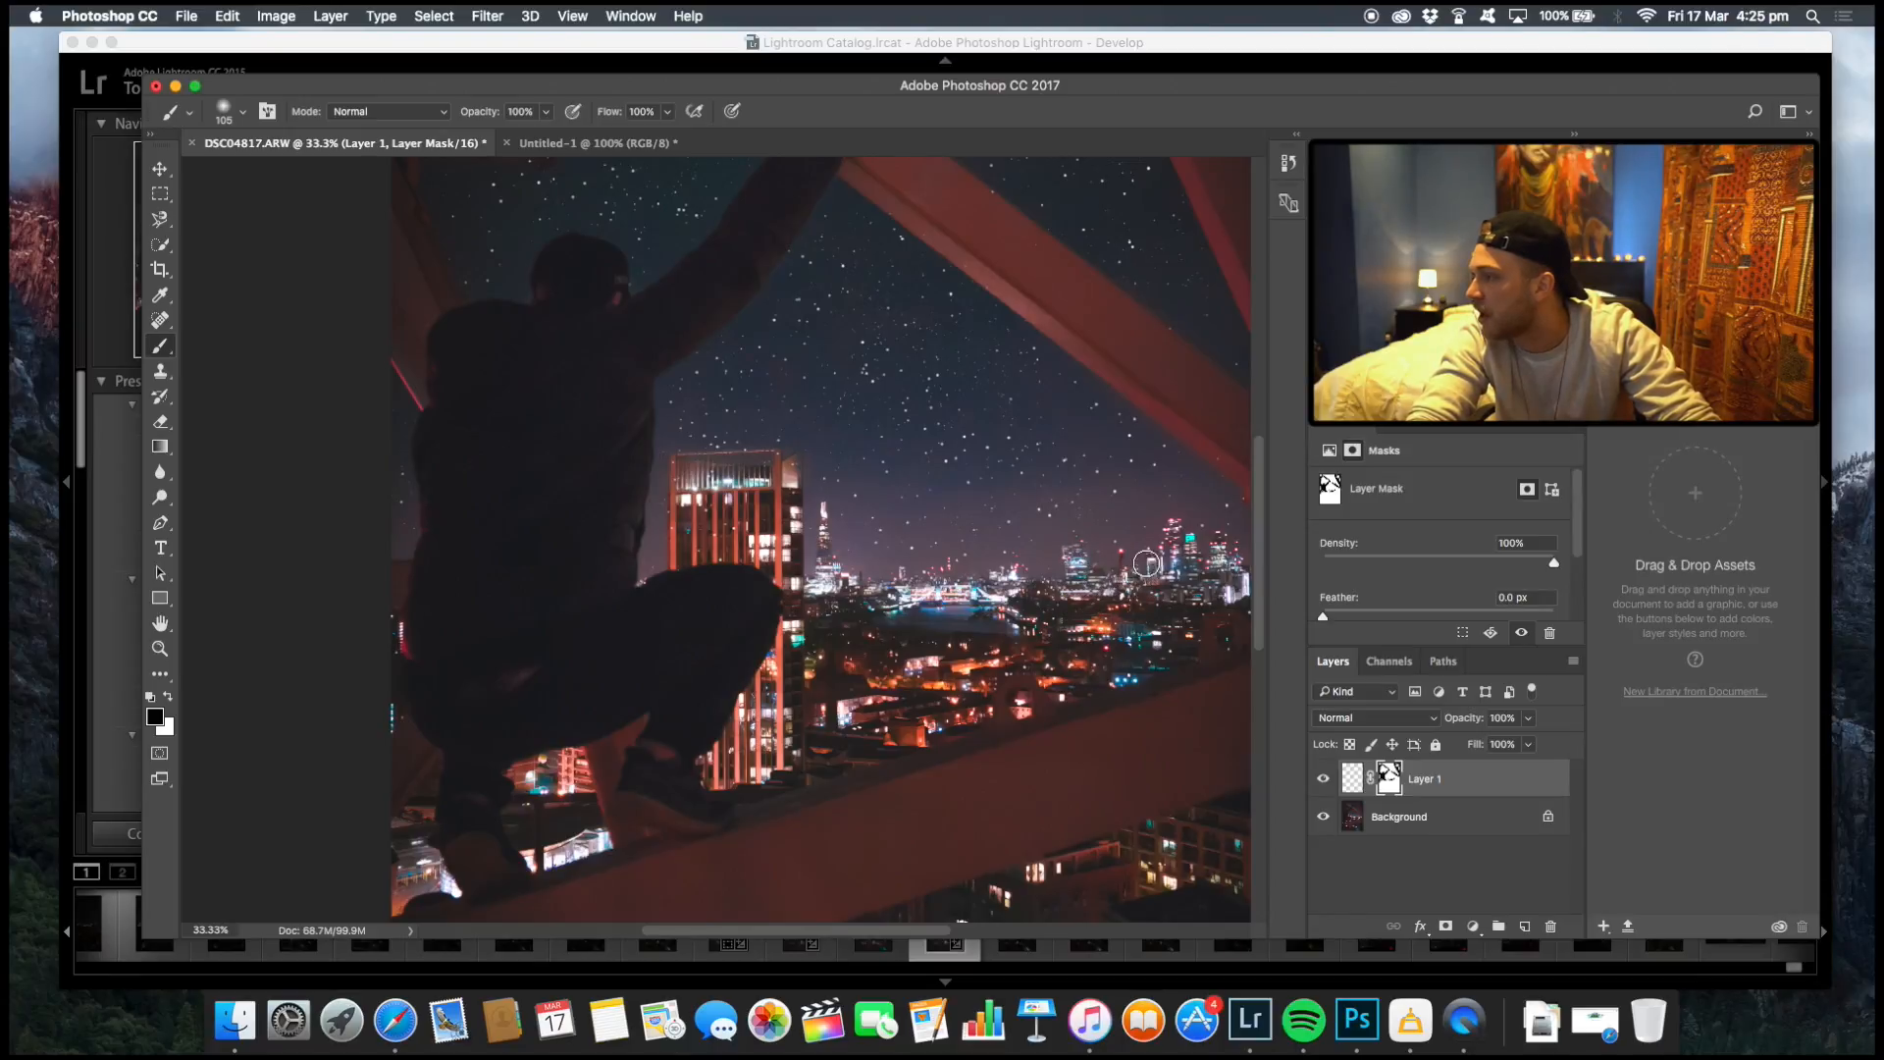
{"action": "mouse_move", "coordinate": [1222, 575]}
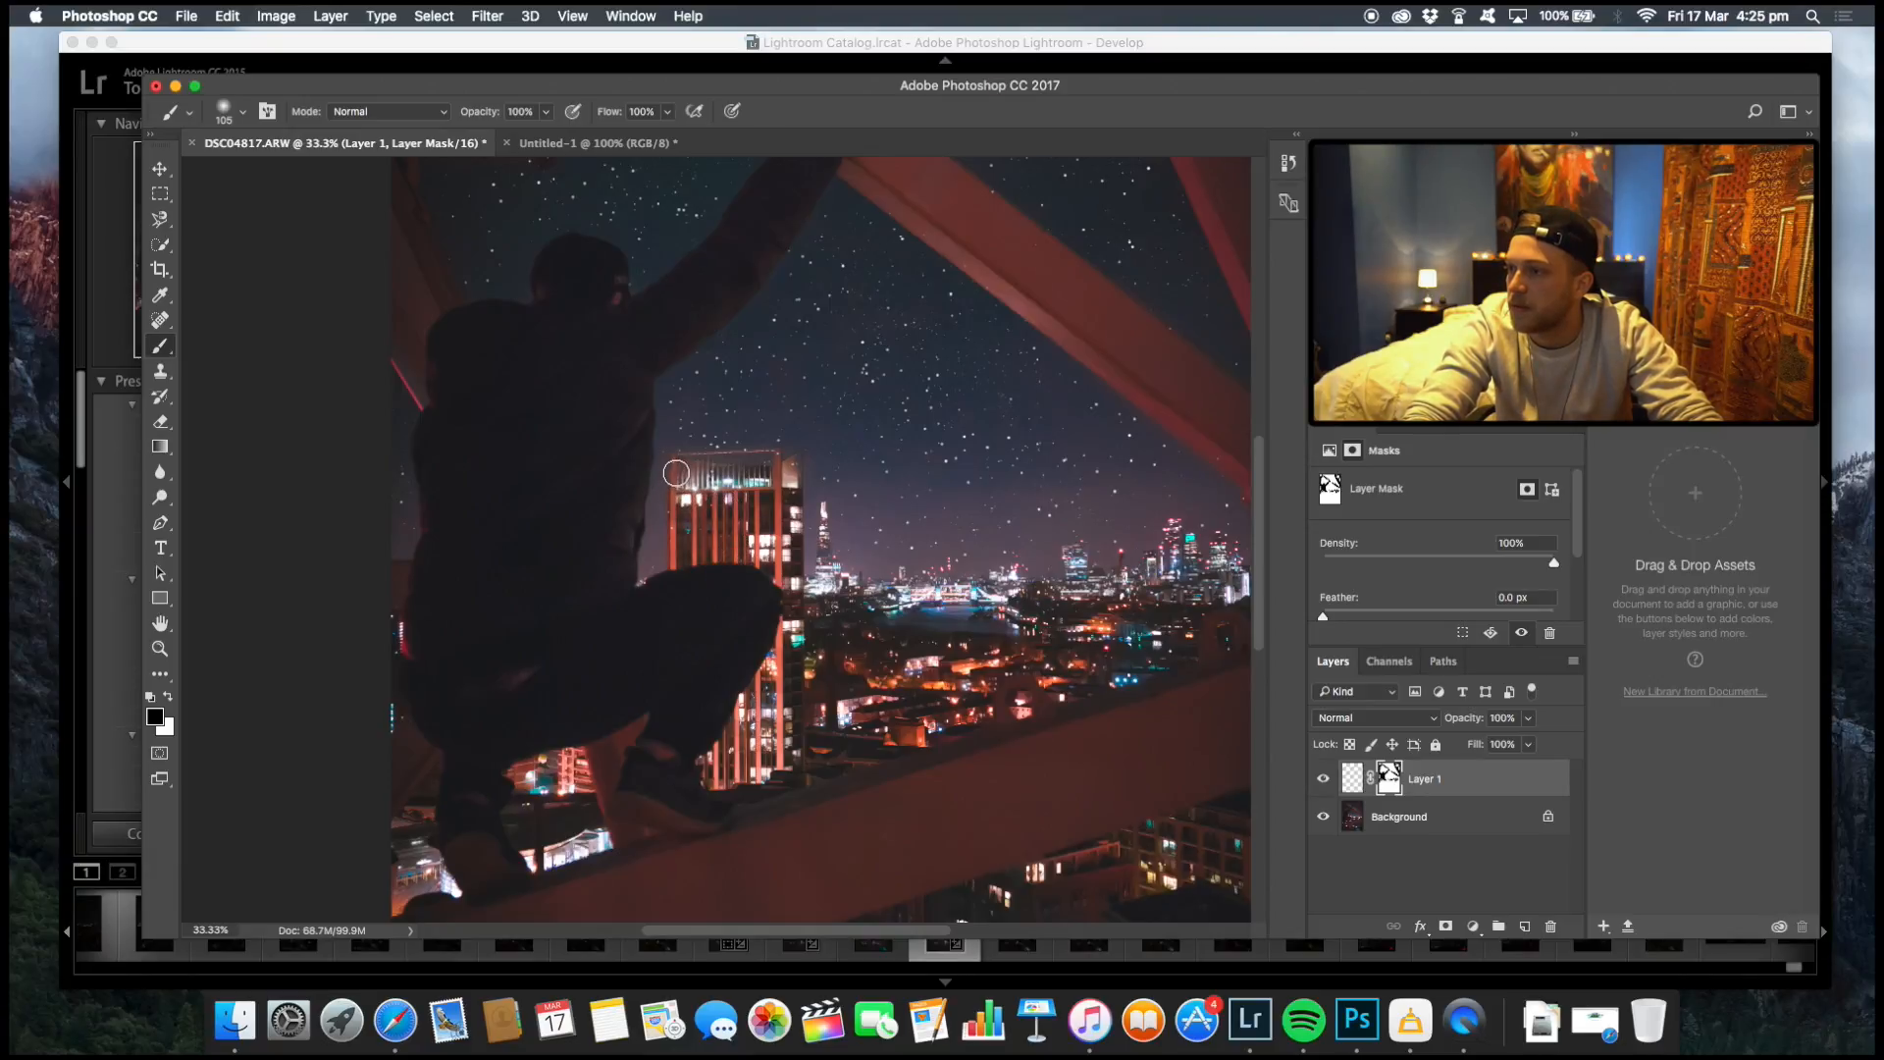
{"action": "mouse_move", "coordinate": [781, 488]}
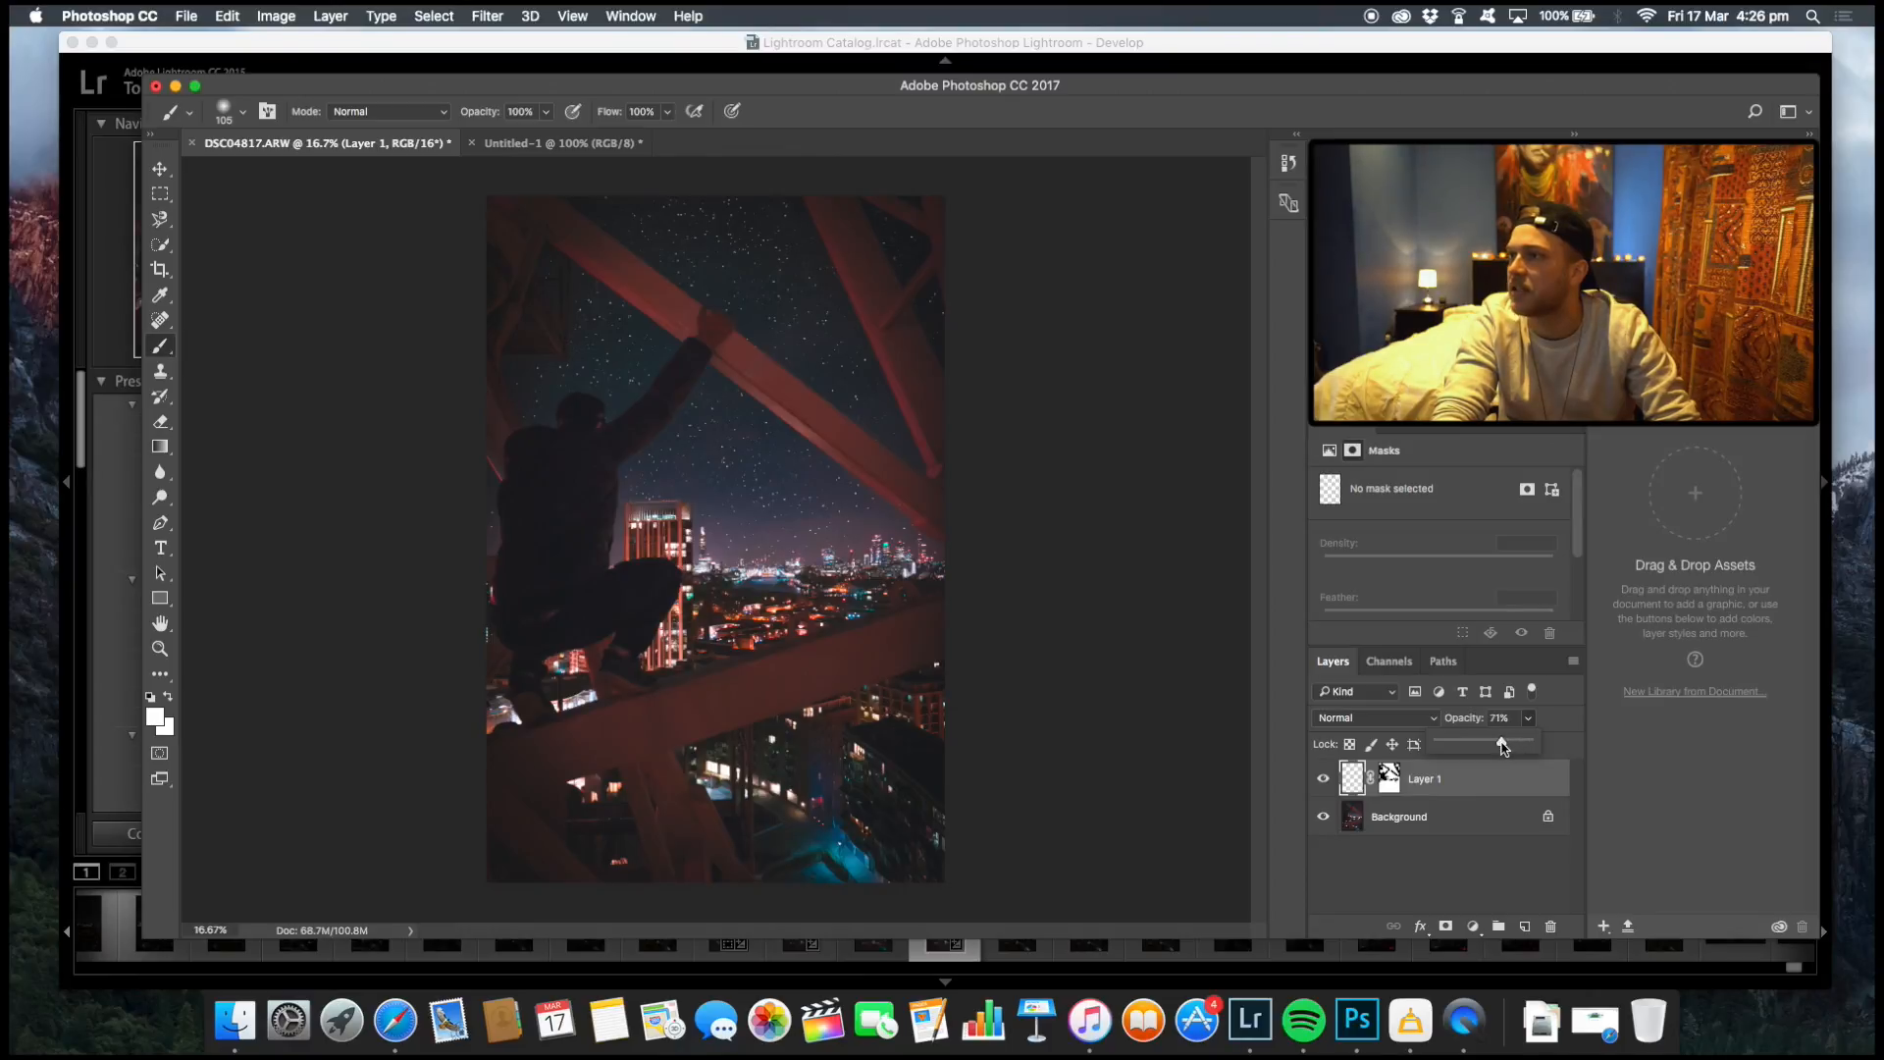
Bring Layer 1's opacity down and settle it at about 73%.
{"action": "left_click_drag", "start_coordinate": [1501, 744], "coordinate": [1495, 744]}
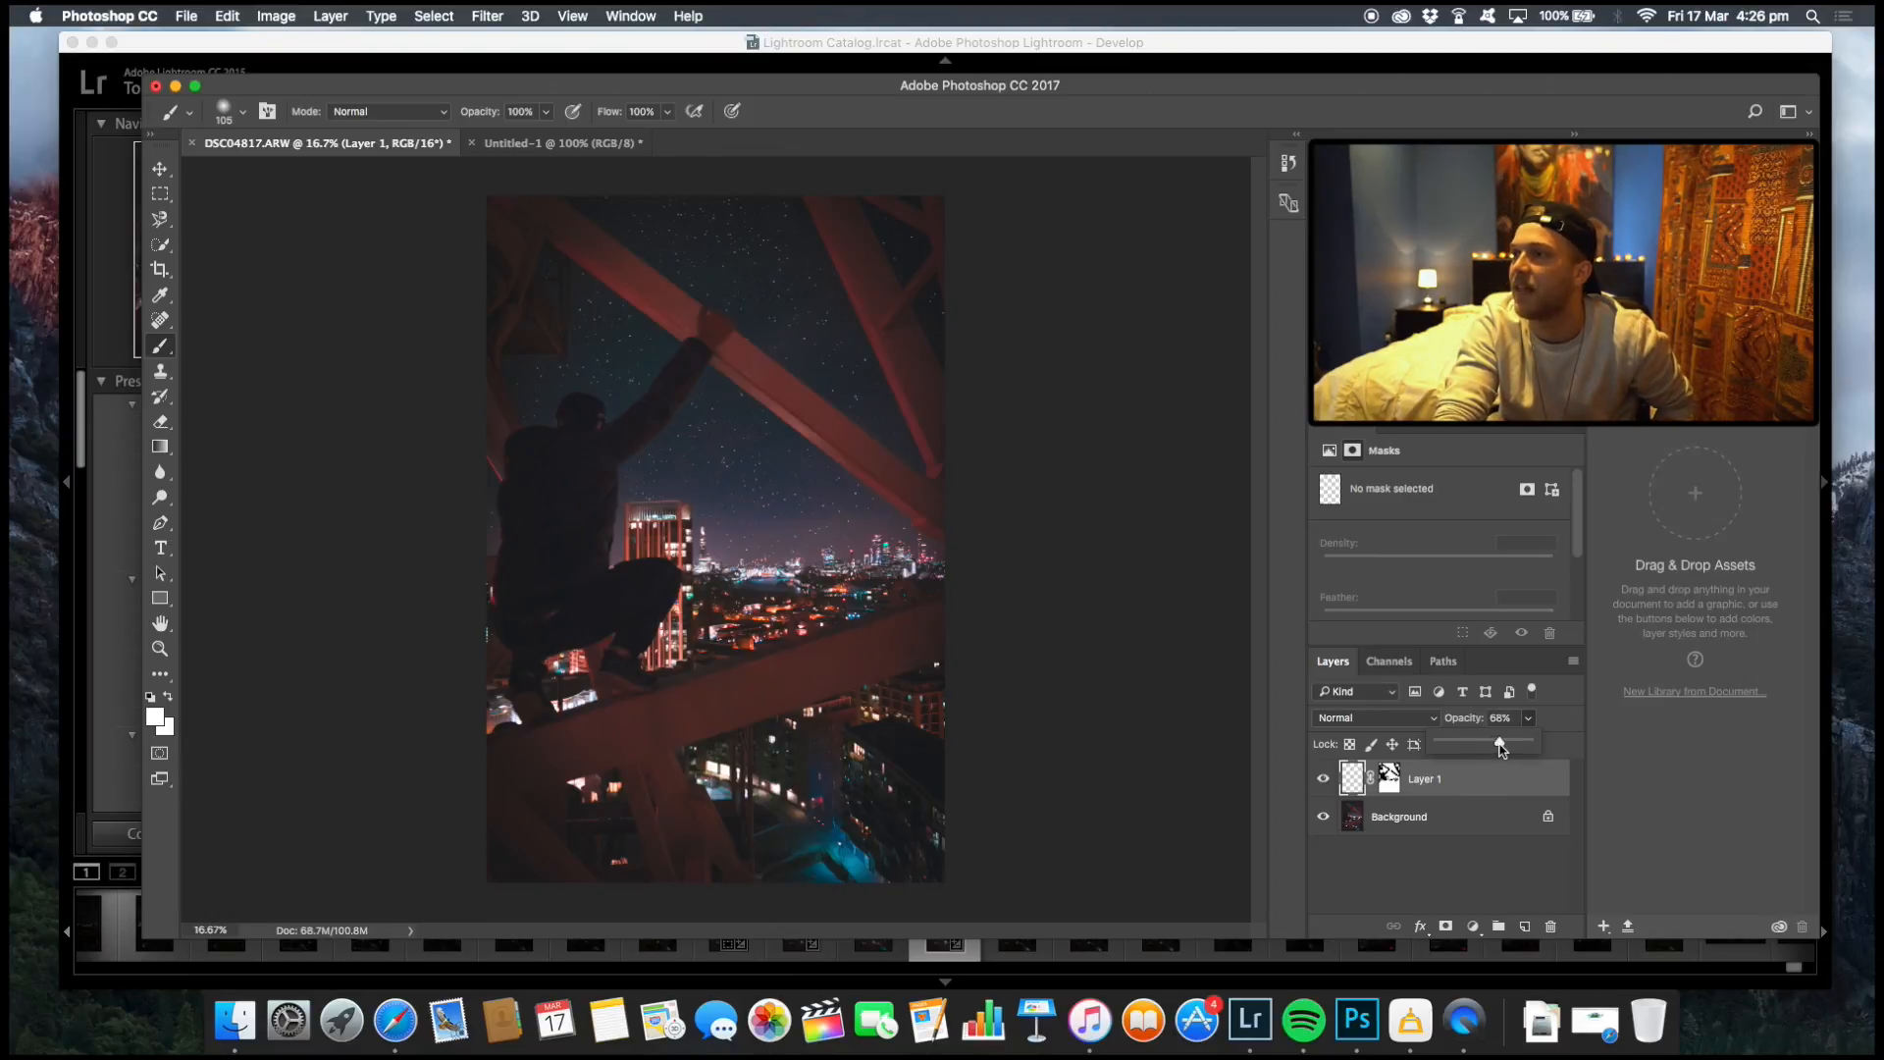
{"action": "left_click_drag", "start_coordinate": [1489, 744], "coordinate": [1499, 744]}
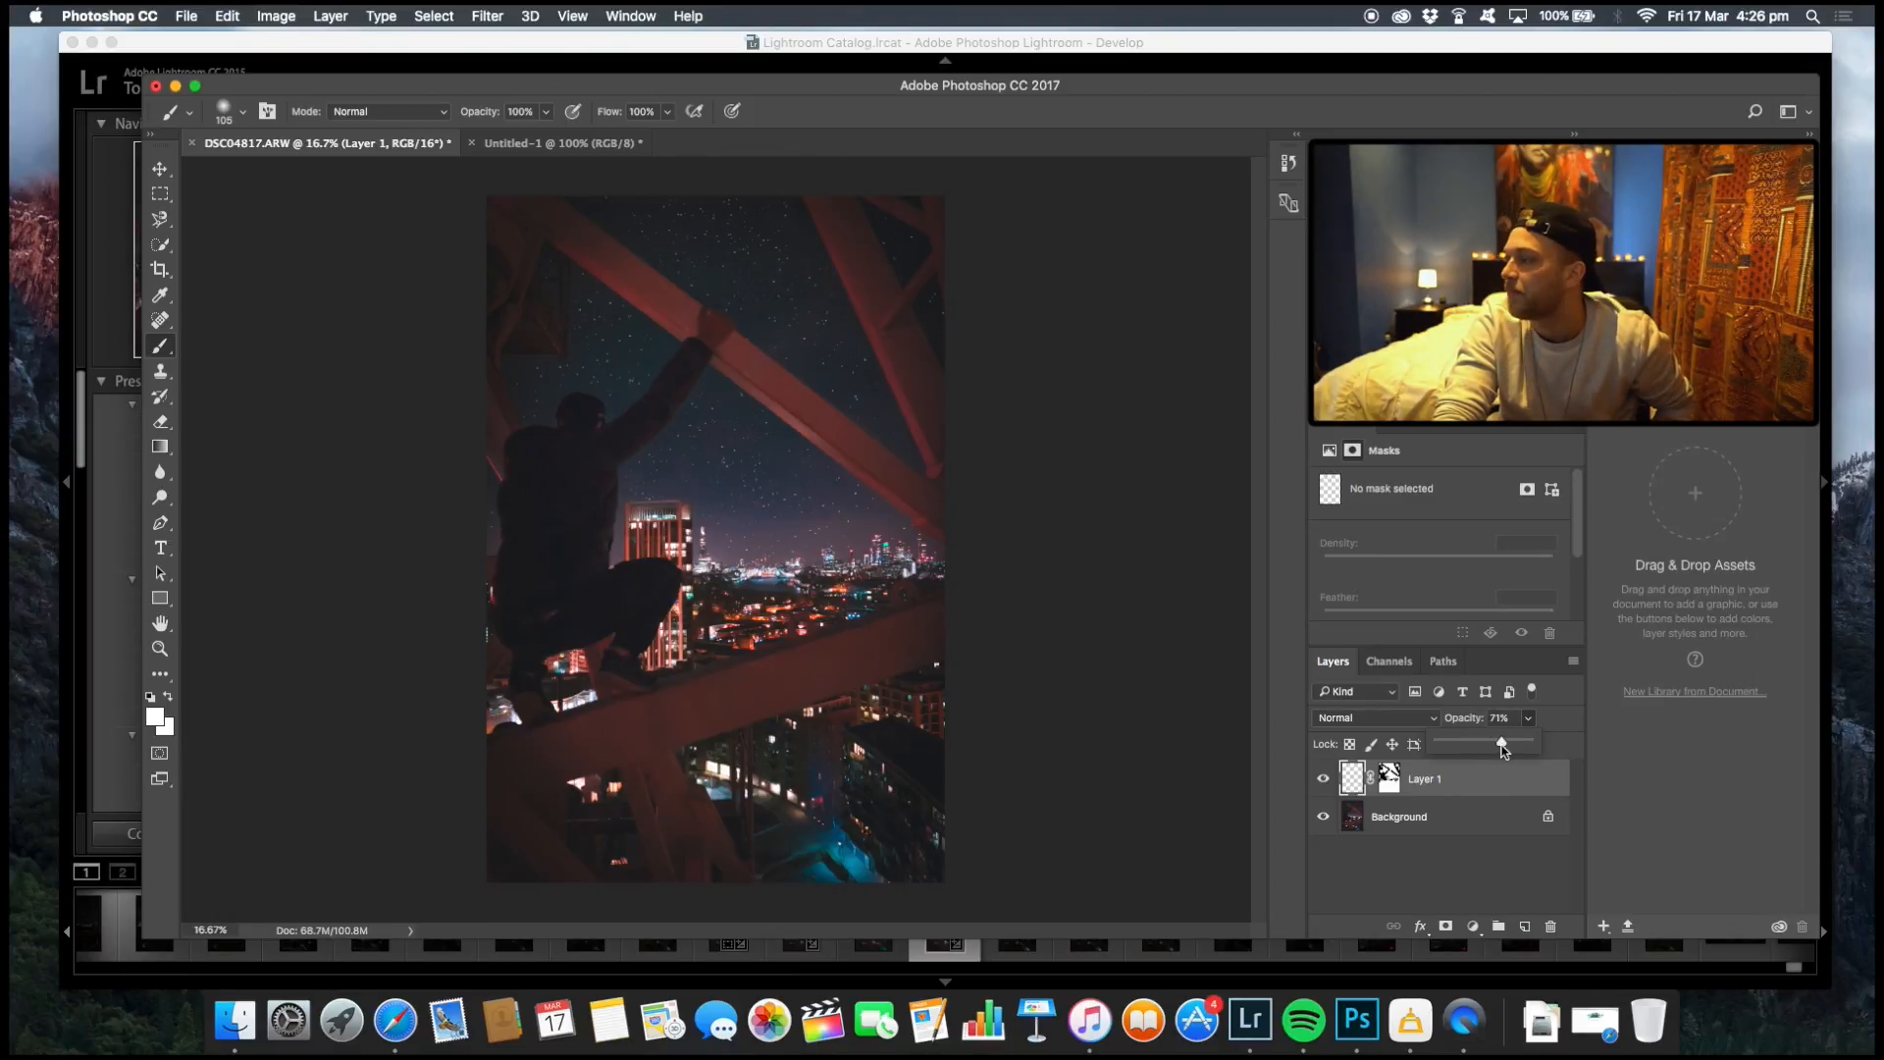
{"action": "left_click_drag", "start_coordinate": [1500, 746], "coordinate": [1502, 745]}
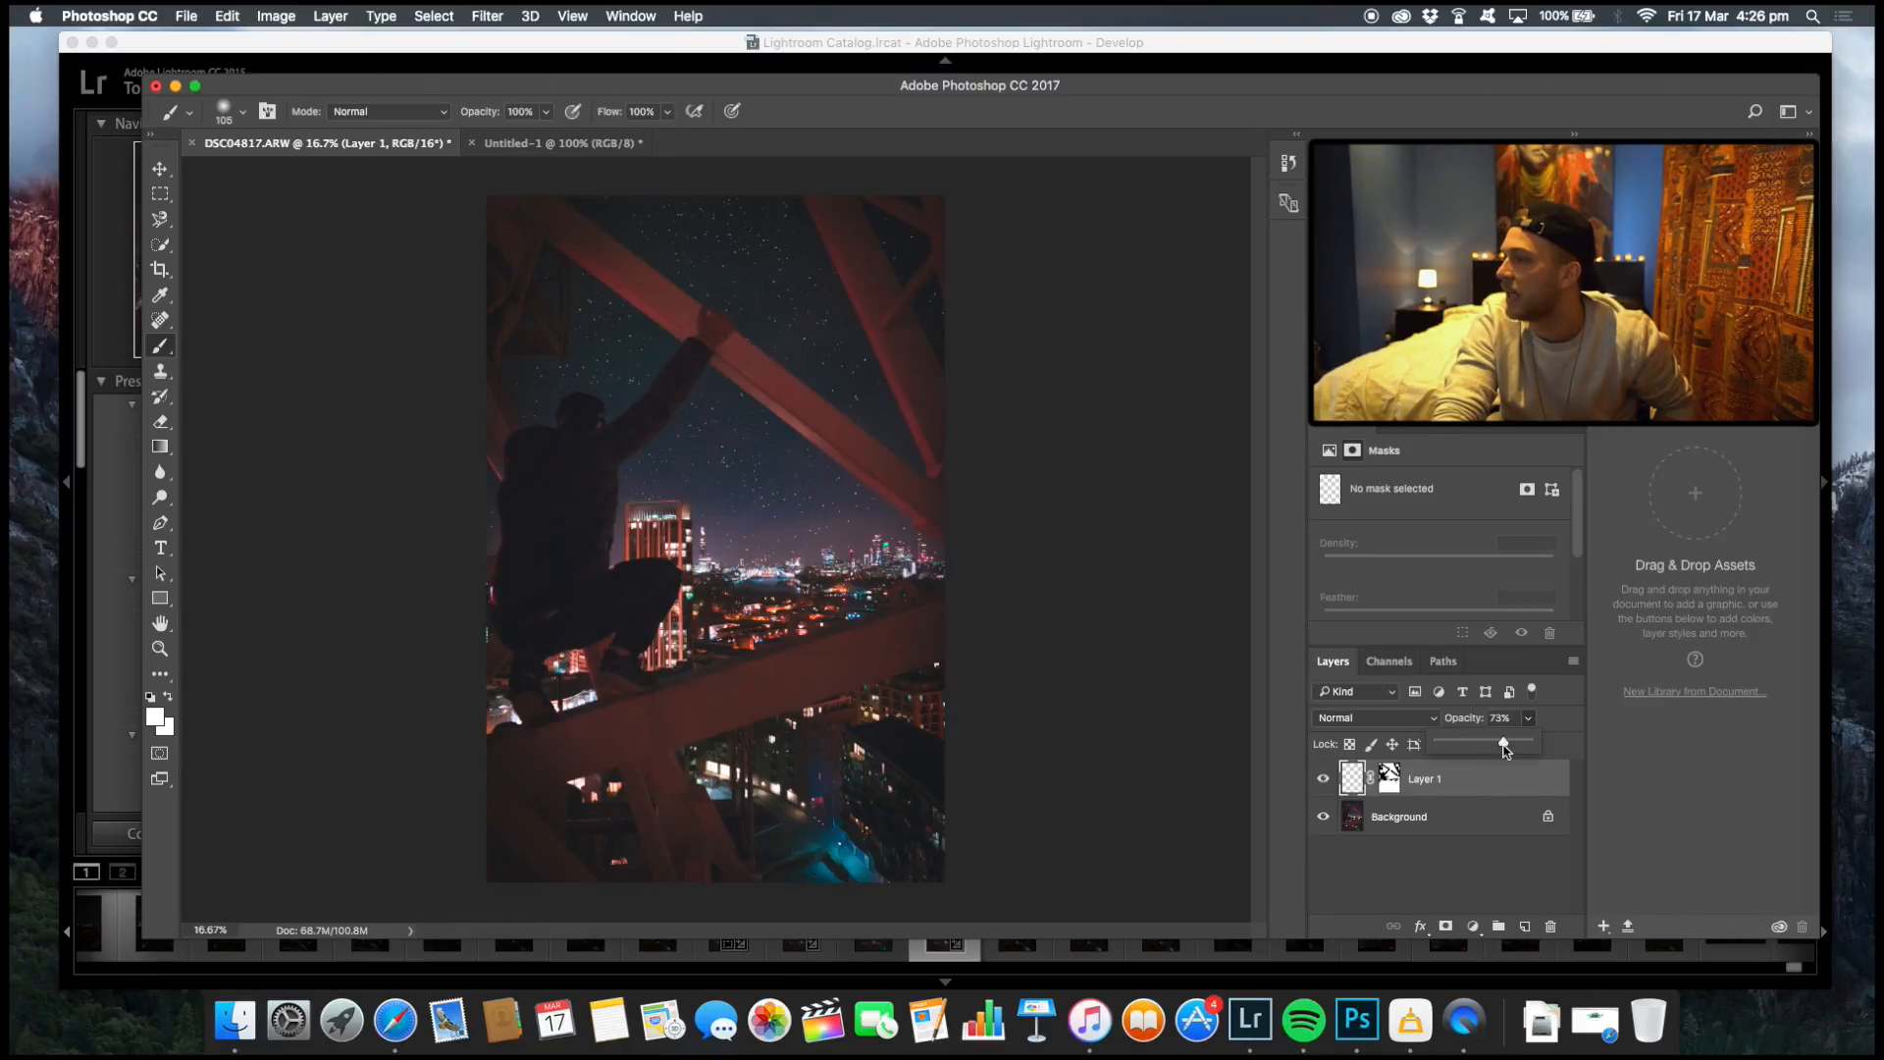